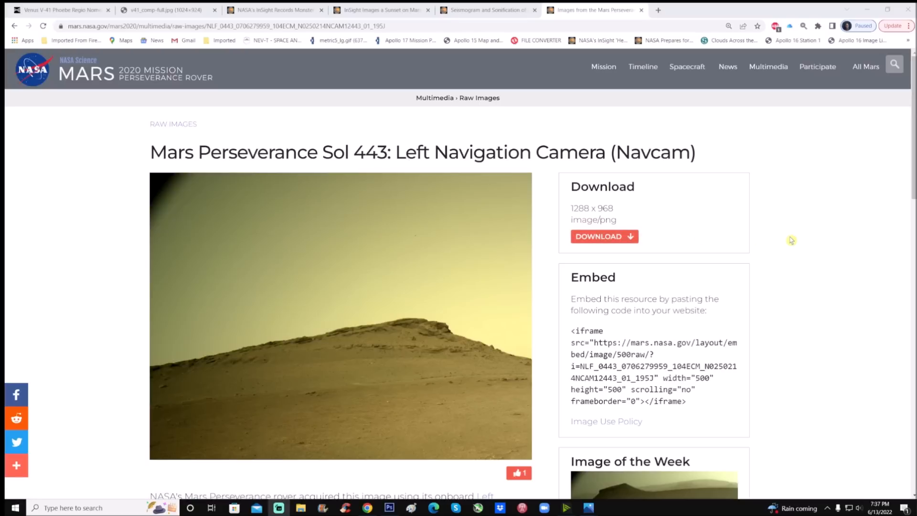
Review the Sol 443 Navcam ridge image page, then bring up the ridge photo in Photoshop
scroll(down, 3)
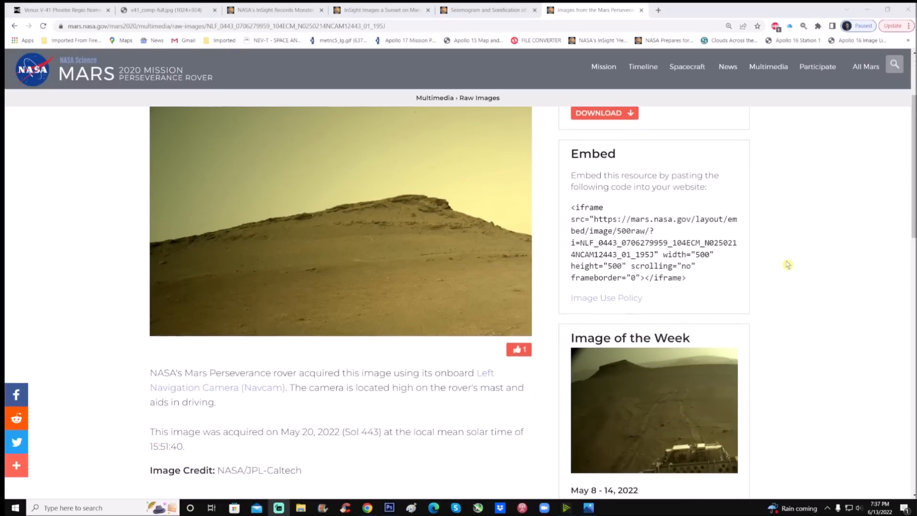
scroll(down, 3)
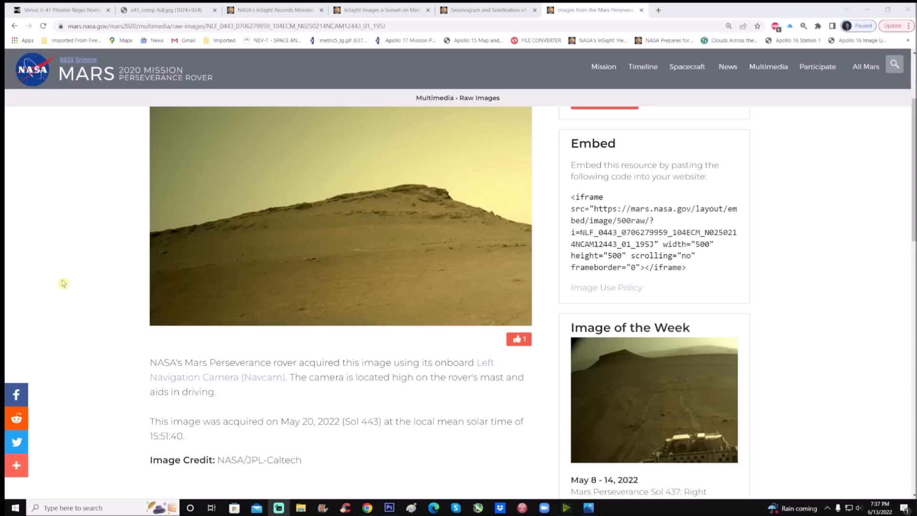
mouse_move(67, 297)
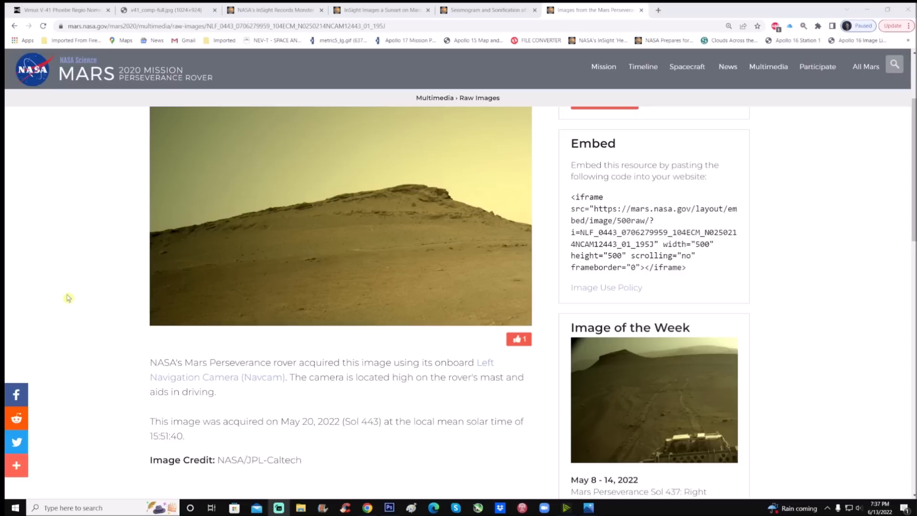
mouse_move(450, 302)
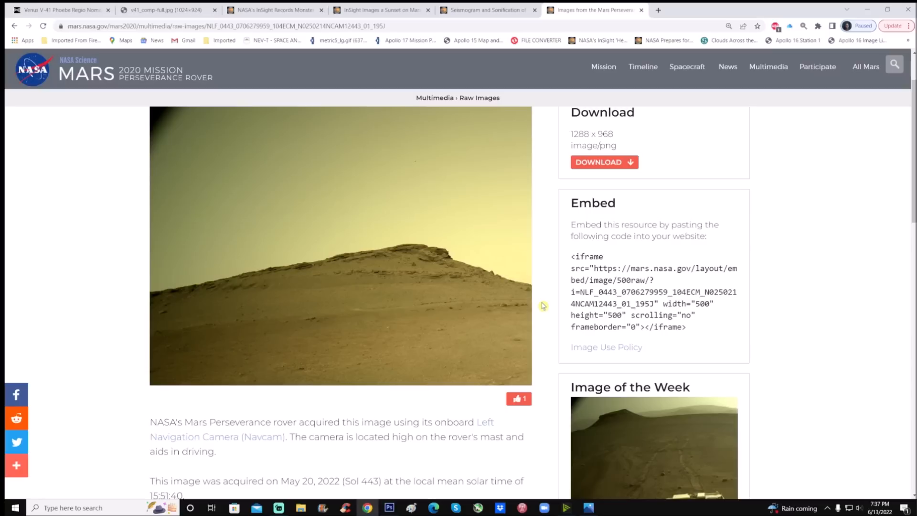
click(400, 506)
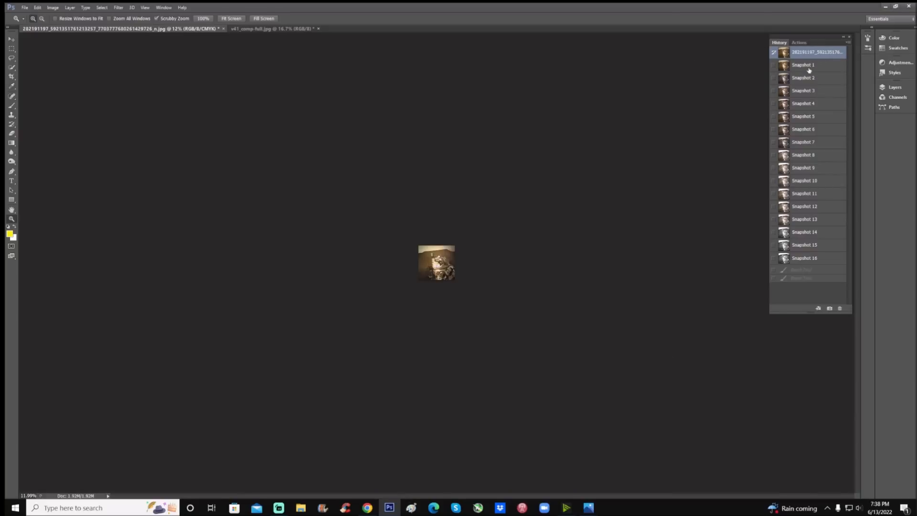
On Snapshot 1, brush a trial yellow line beneath the ledge, then revert it
click(802, 65)
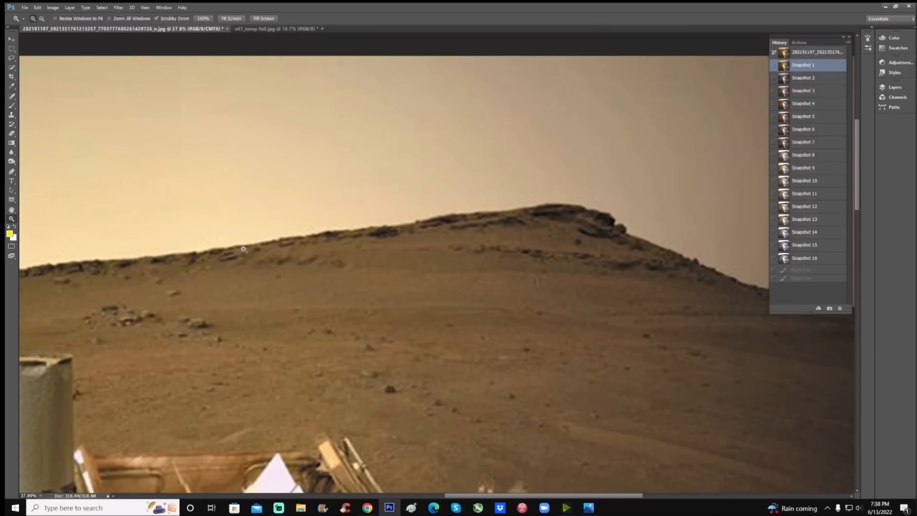
click(9, 107)
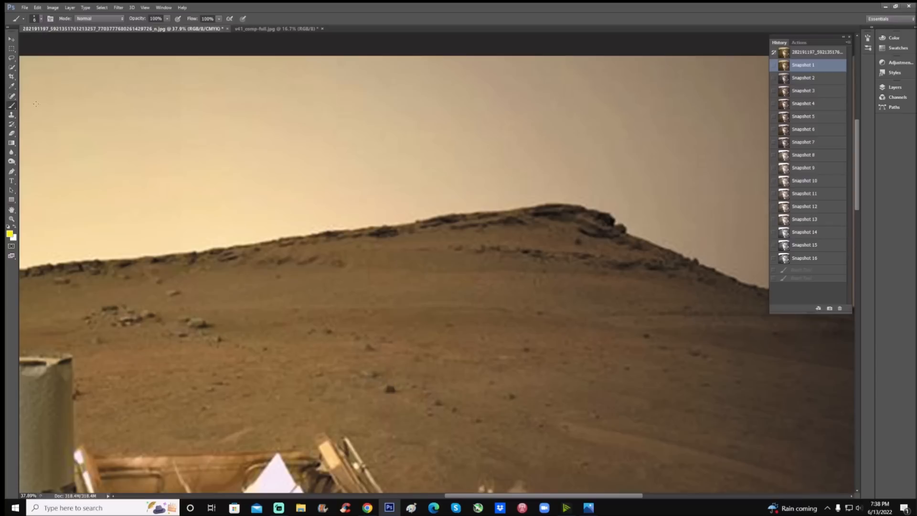
drag(363, 250, 388, 251)
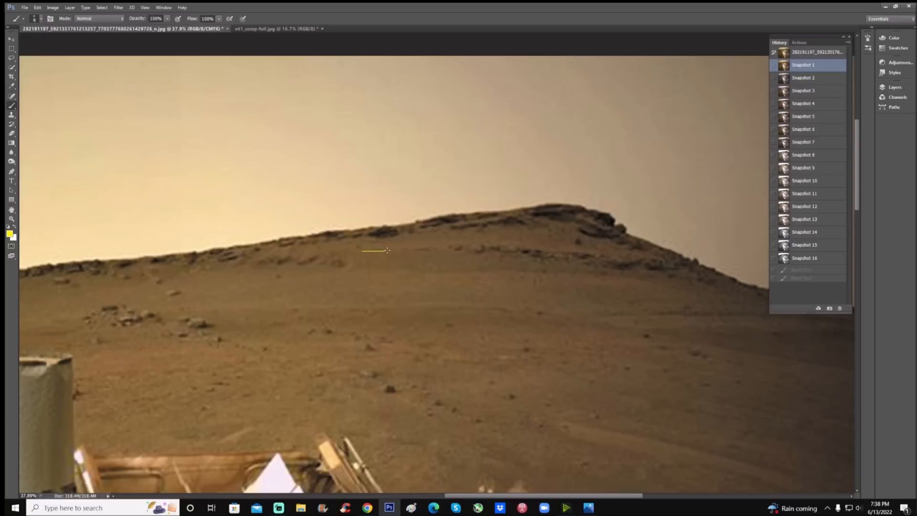
drag(366, 250, 516, 250)
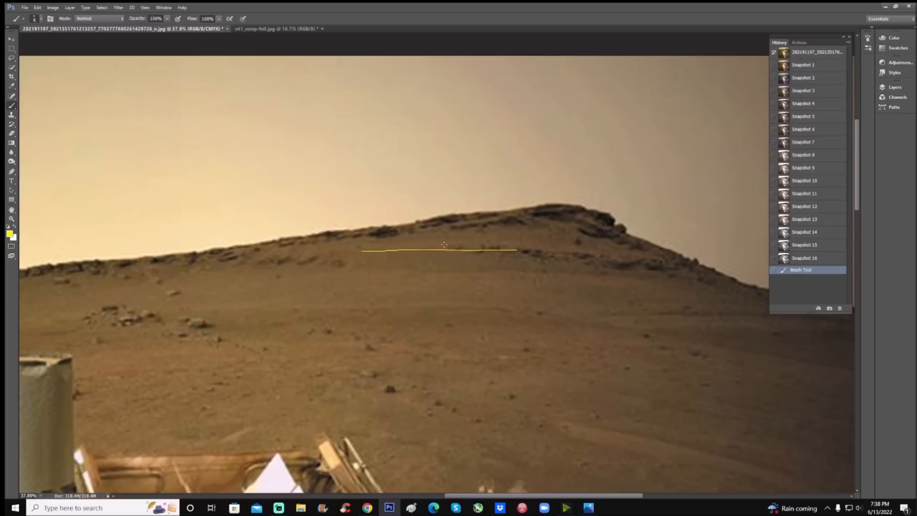
click(807, 65)
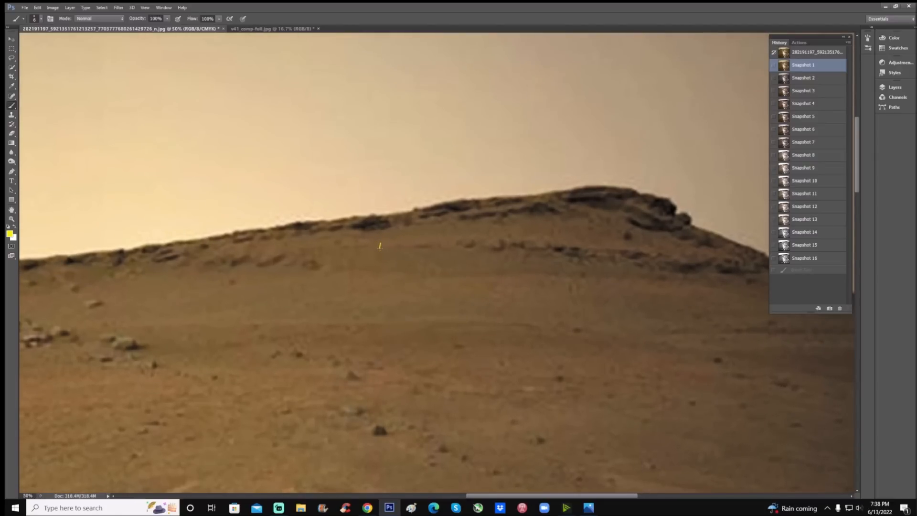
Draw a yellow box around the ledge with arrows above and below, then revert to Snapshot 1
drag(379, 245, 492, 249)
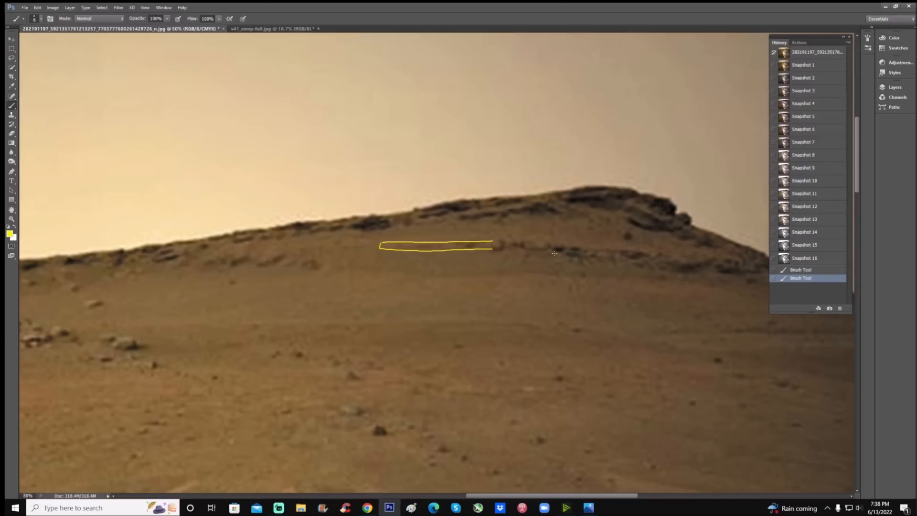
drag(427, 245, 432, 216)
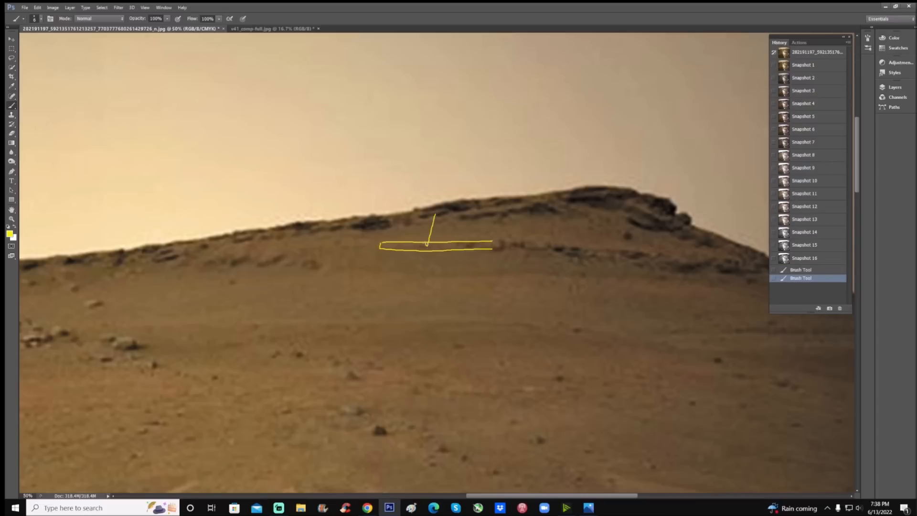
drag(427, 252, 414, 298)
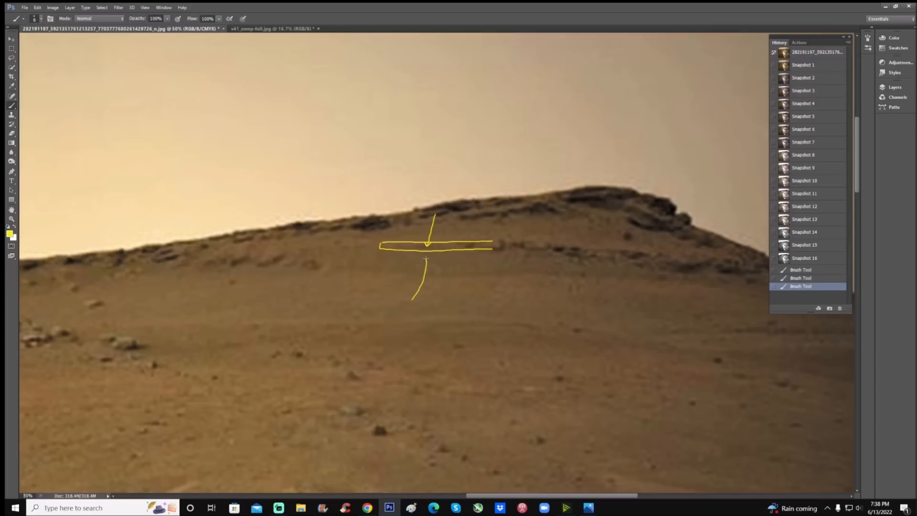
drag(415, 295, 427, 257)
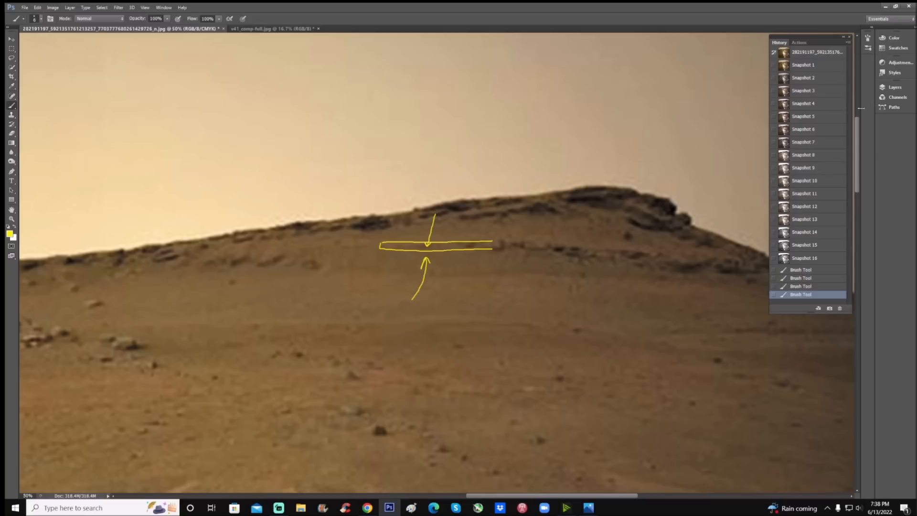
click(810, 64)
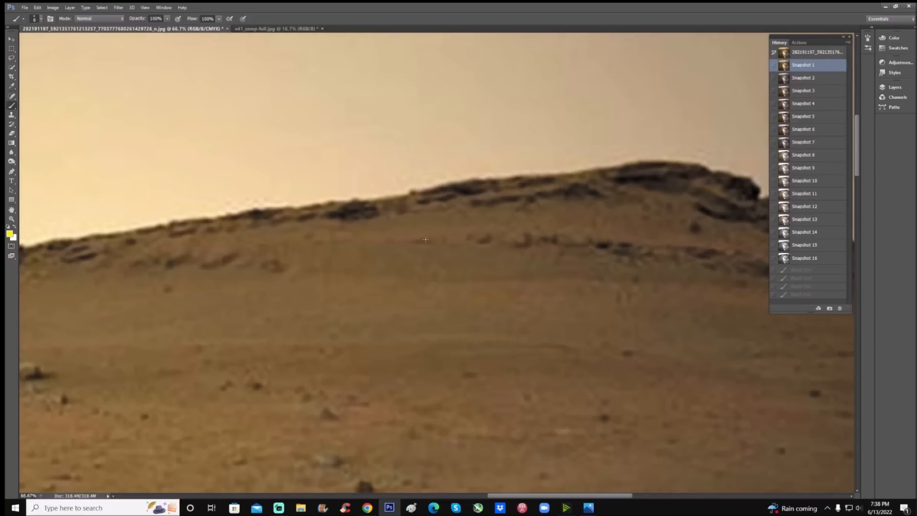
mouse_move(465, 235)
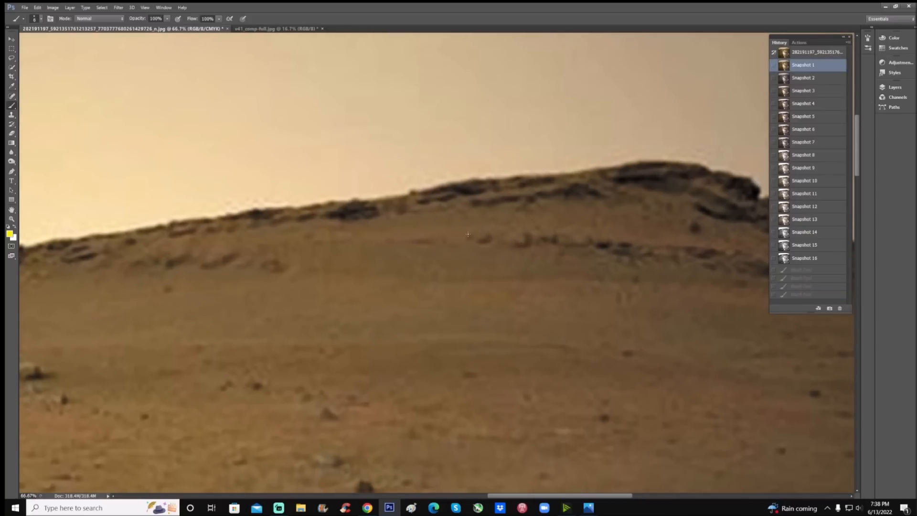
drag(465, 233, 466, 243)
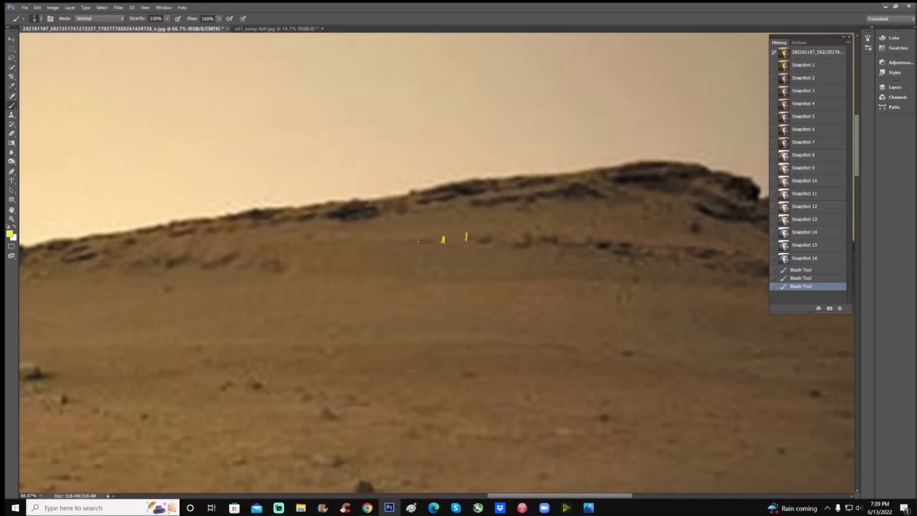
drag(415, 246, 441, 234)
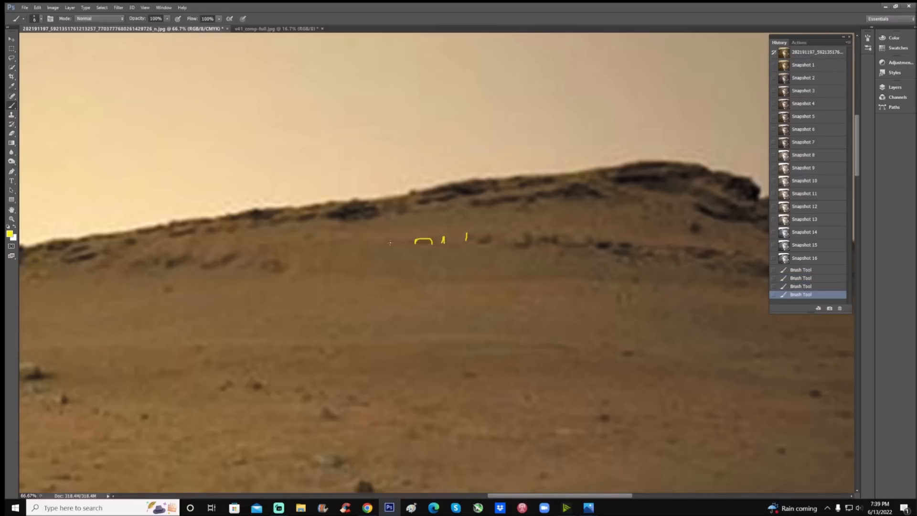
drag(391, 240, 398, 239)
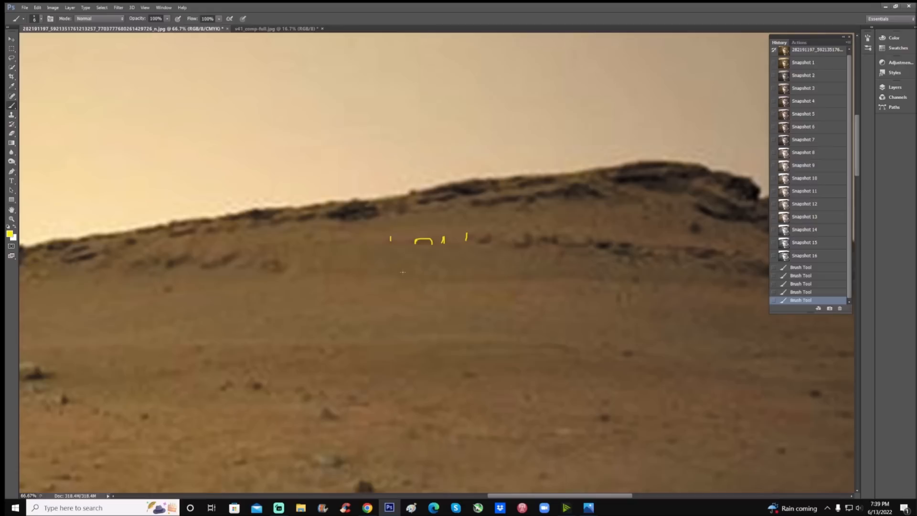
drag(390, 237, 409, 257)
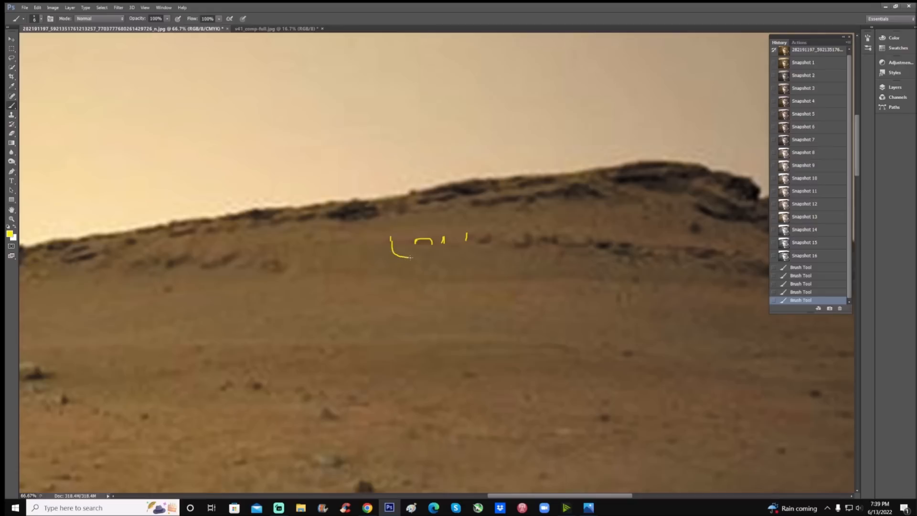
drag(401, 257, 462, 252)
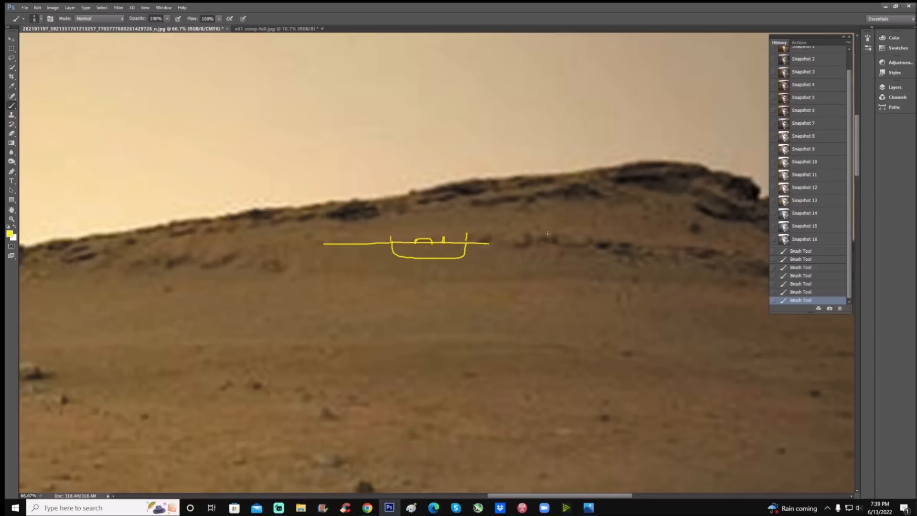
click(800, 251)
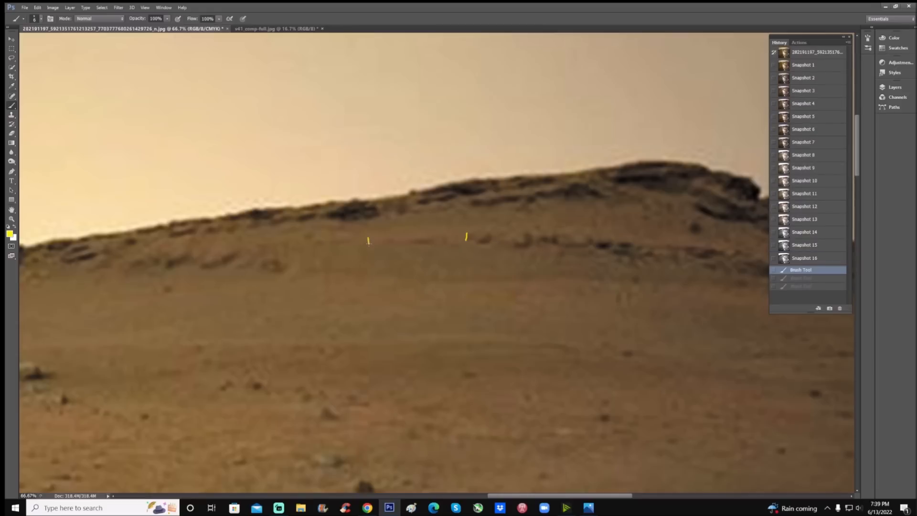
drag(368, 240, 466, 236)
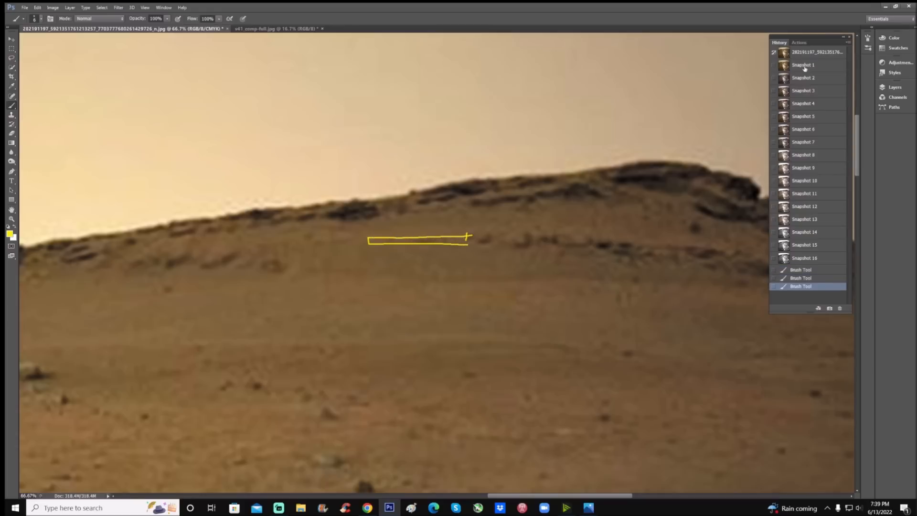
click(806, 65)
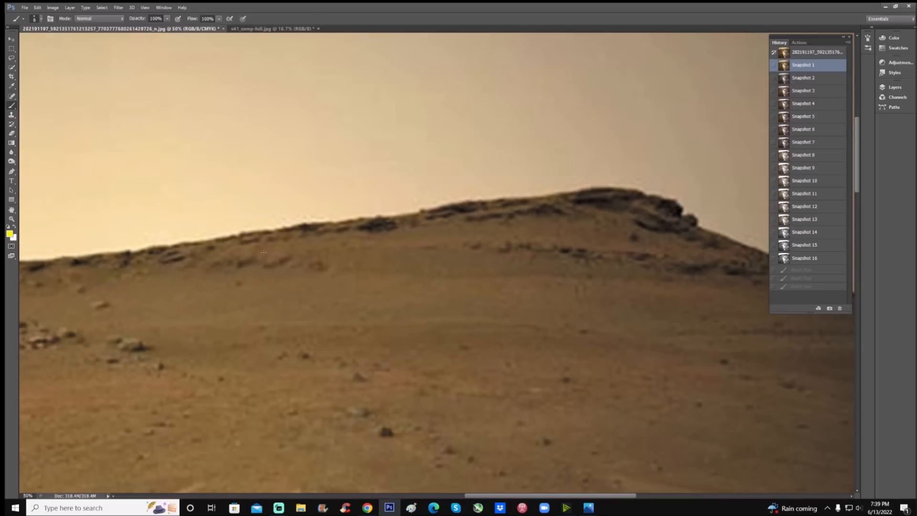
drag(137, 239, 263, 240)
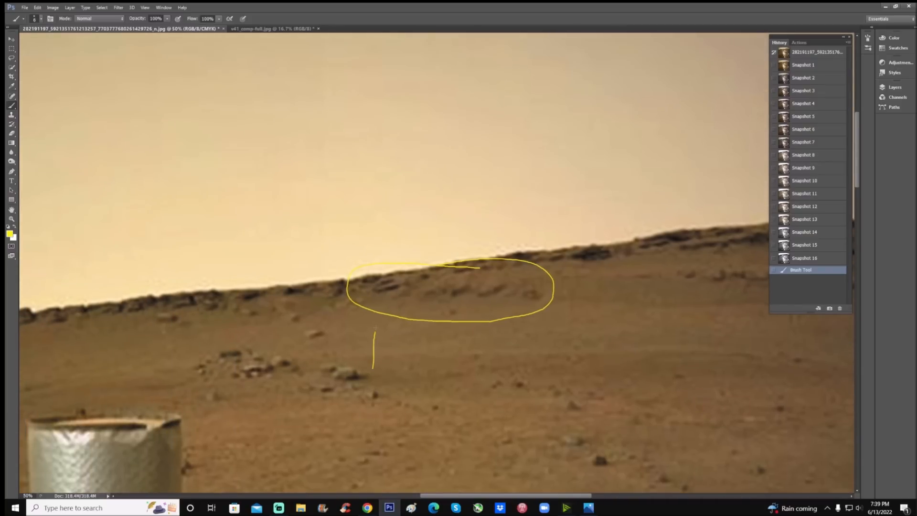
drag(375, 354, 380, 298)
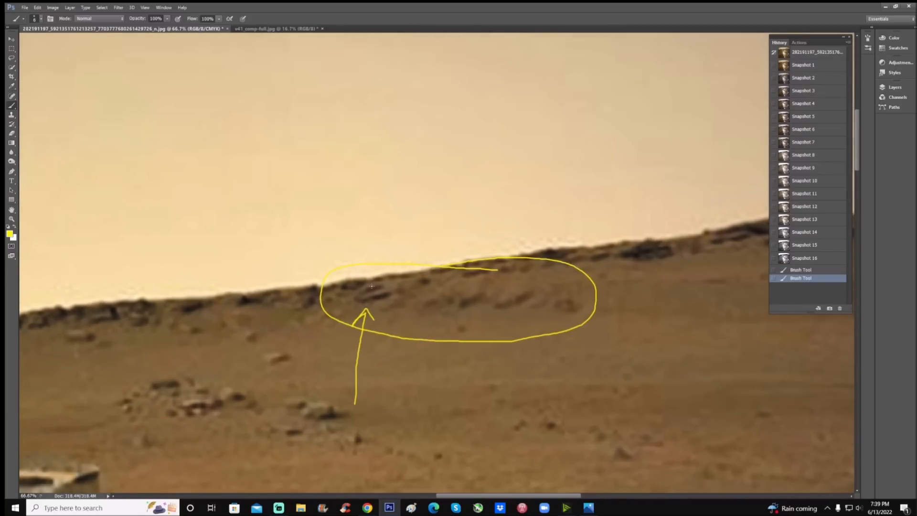
drag(357, 298, 354, 283)
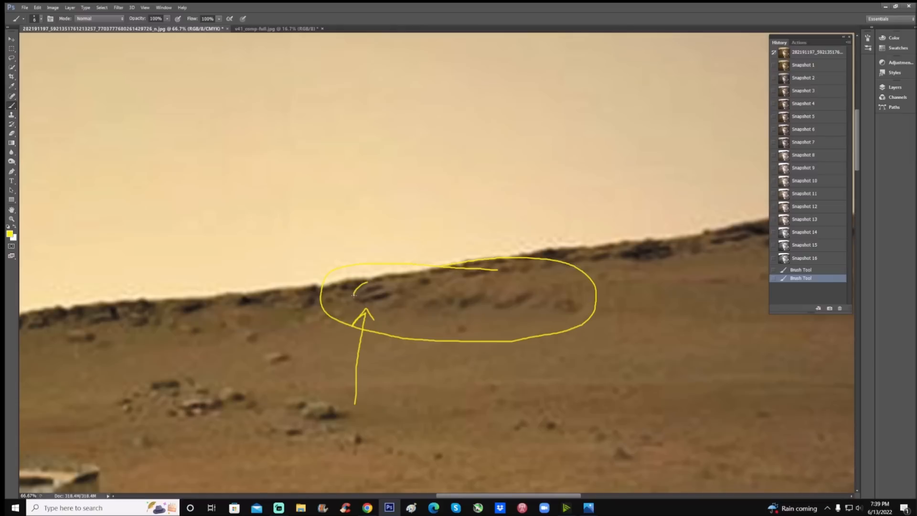
drag(354, 287, 385, 292)
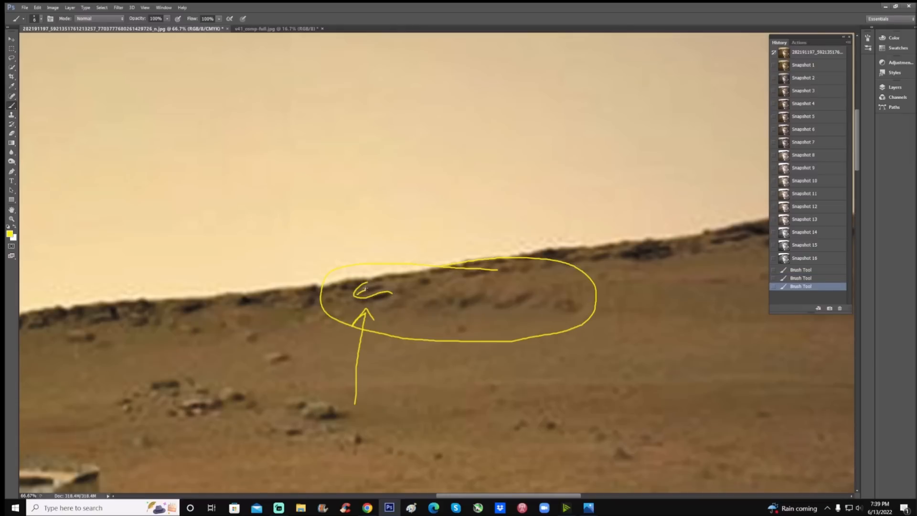
drag(357, 289, 383, 287)
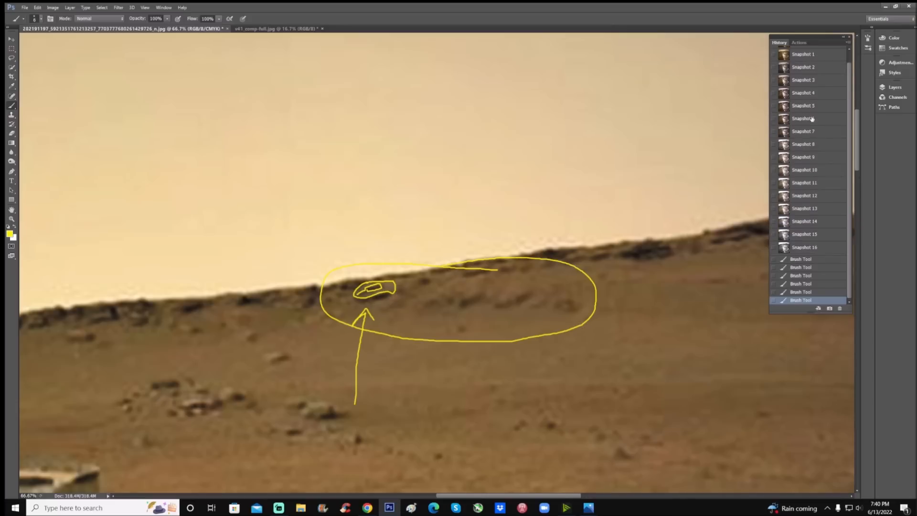
click(806, 54)
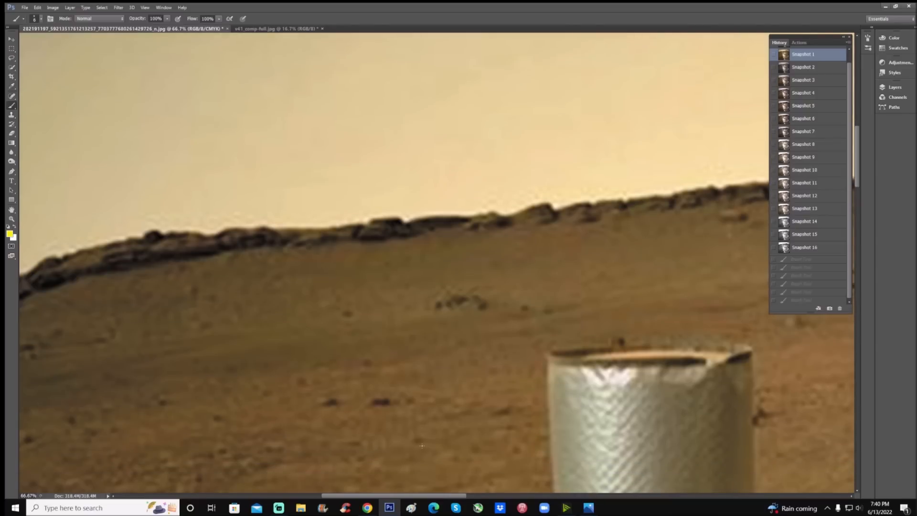
mouse_move(436, 420)
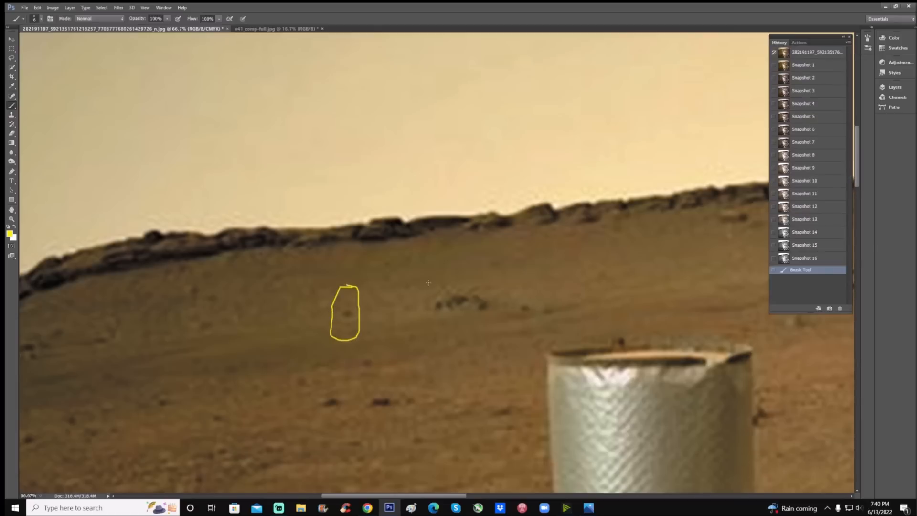
Close the yellow box around the dark rocks and add arrows at both marked spots
drag(427, 275, 485, 313)
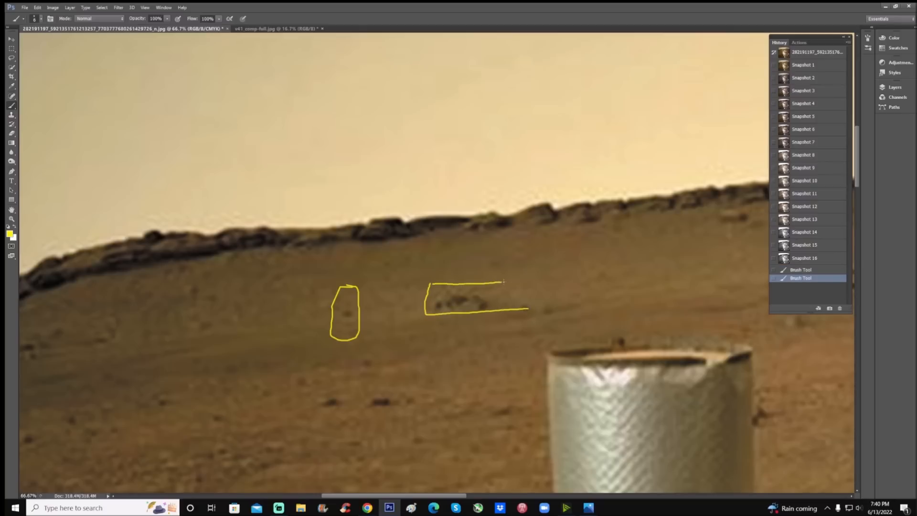
drag(492, 286, 491, 257)
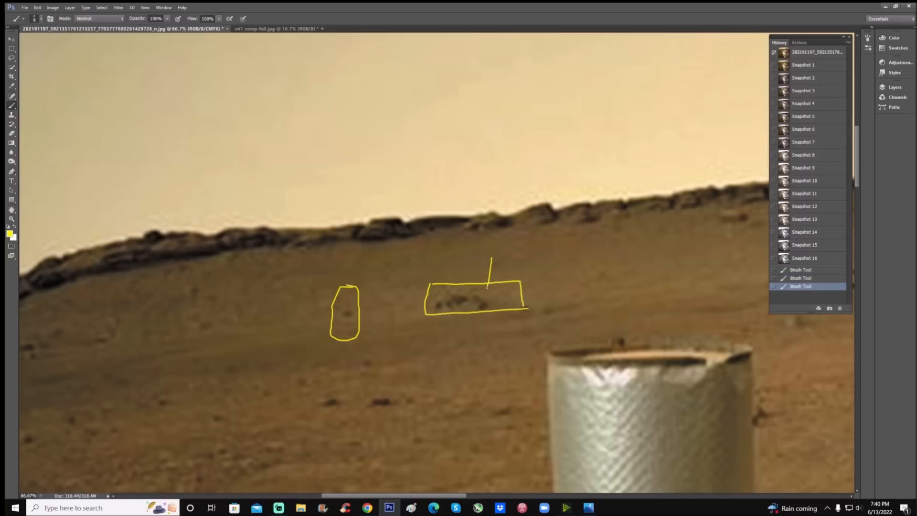
drag(380, 281, 357, 304)
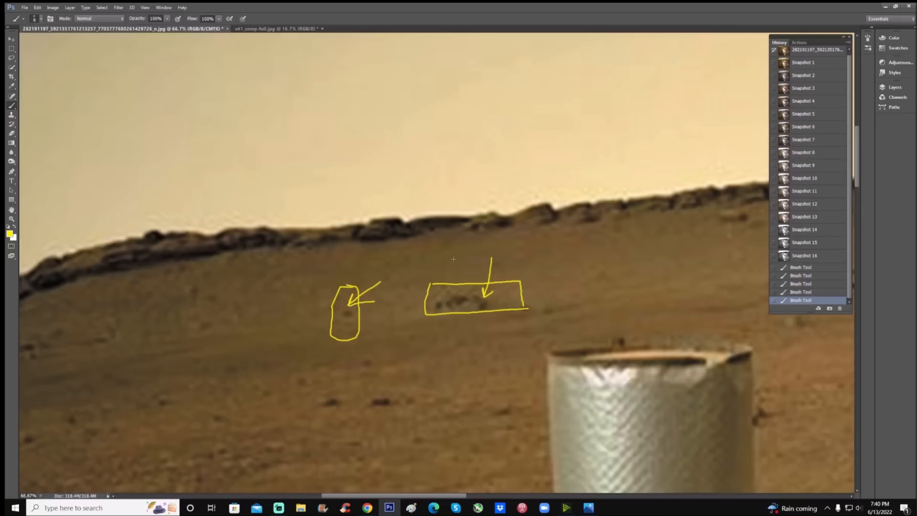
Trace a long yellow line along the ridge crest from left to right
drag(353, 244, 415, 243)
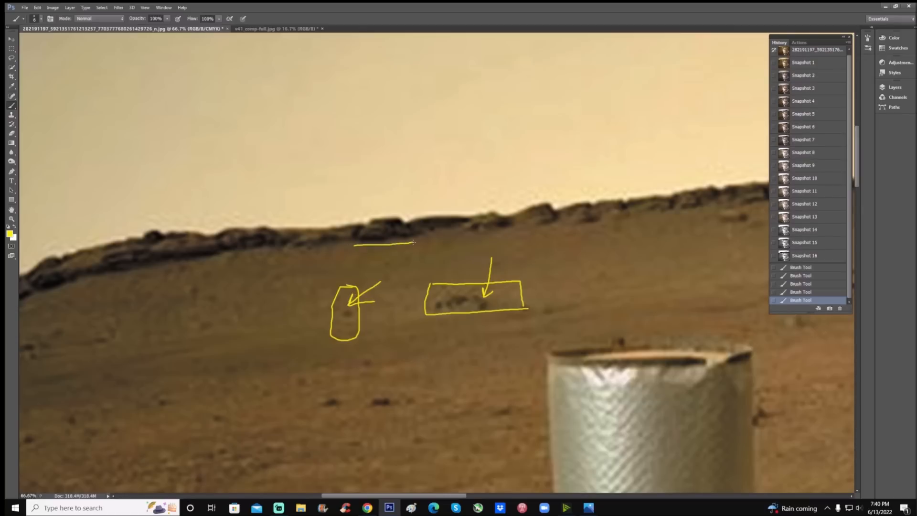
drag(410, 242, 526, 236)
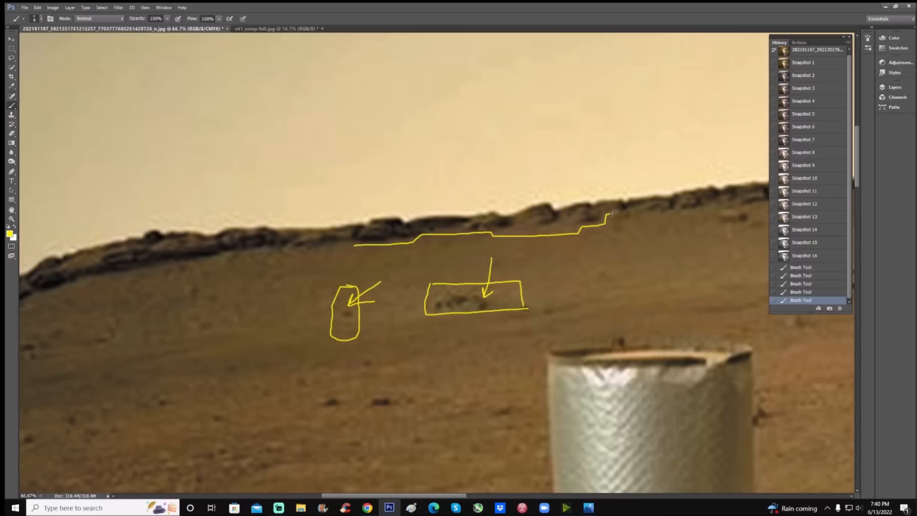
drag(611, 214, 720, 210)
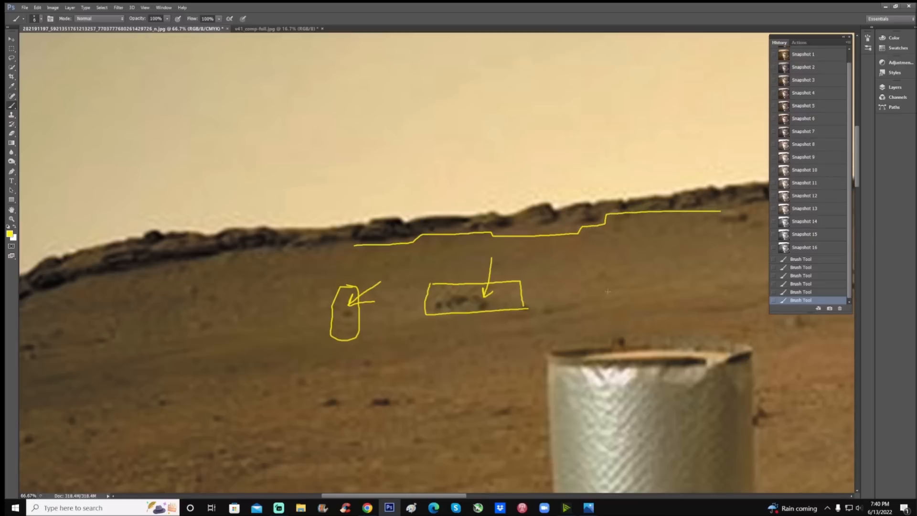
drag(151, 271, 196, 260)
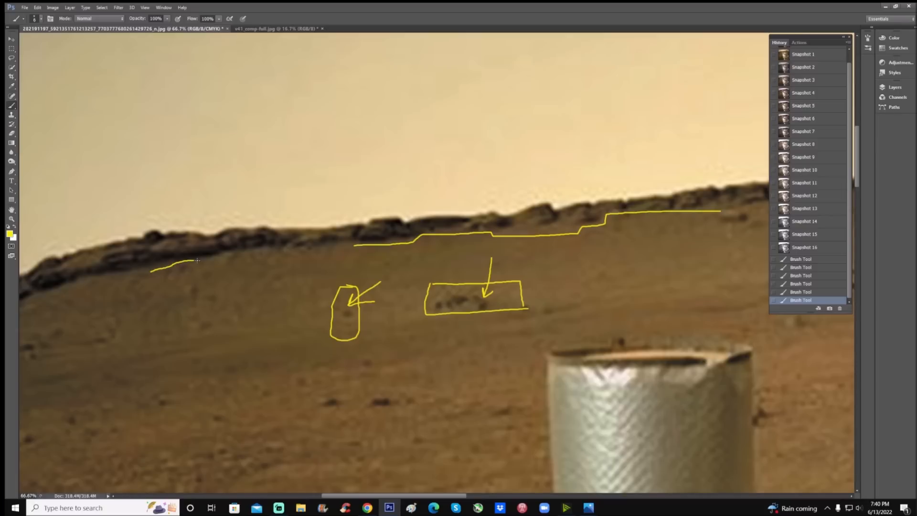
drag(195, 261, 354, 245)
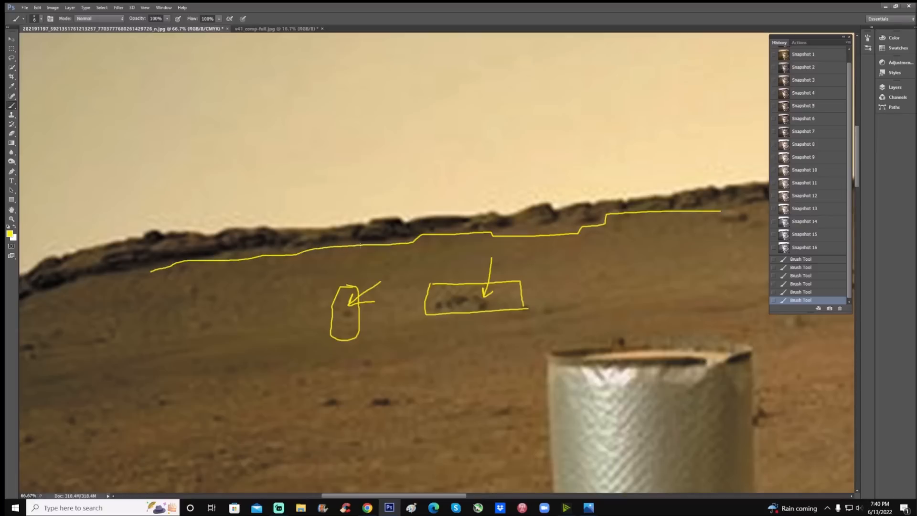
scroll(down, 3)
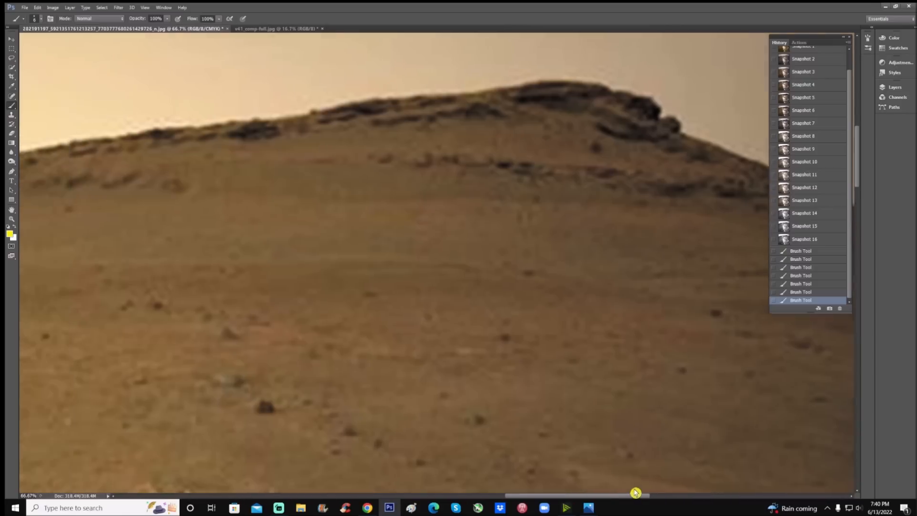
Try a yellow slope ellipse and discard it, then mark the summit outcrop with short strokes
scroll(down, 3)
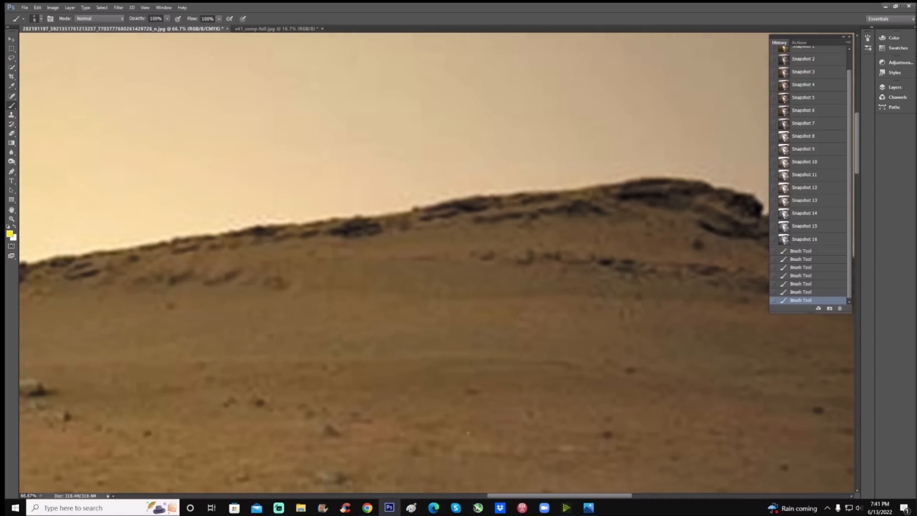
drag(350, 242, 553, 302)
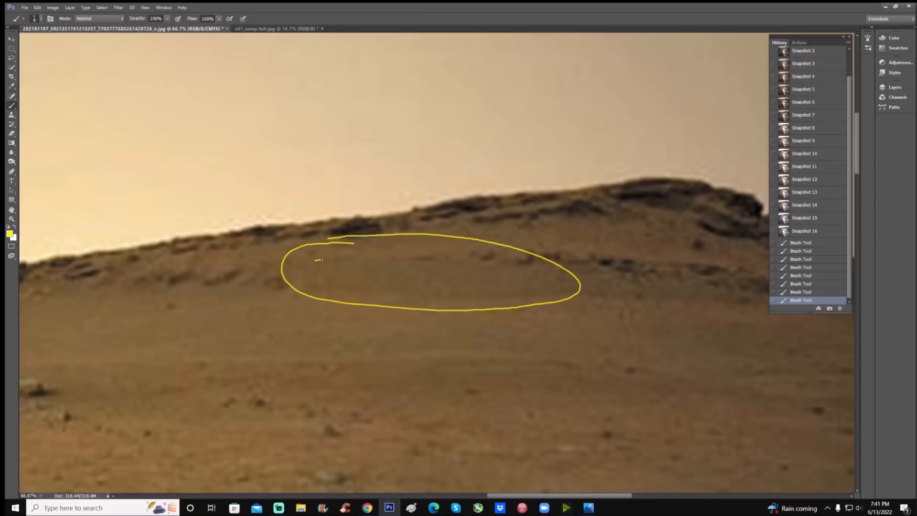
drag(319, 260, 473, 263)
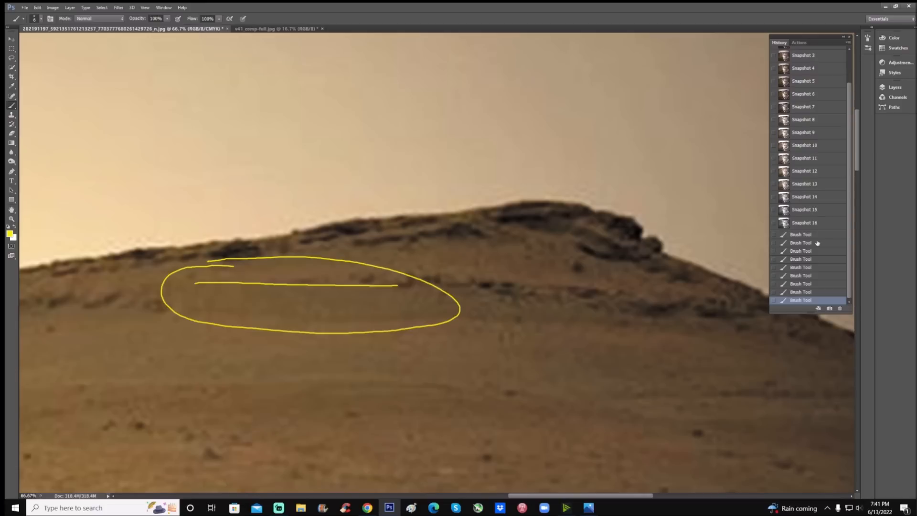
click(800, 234)
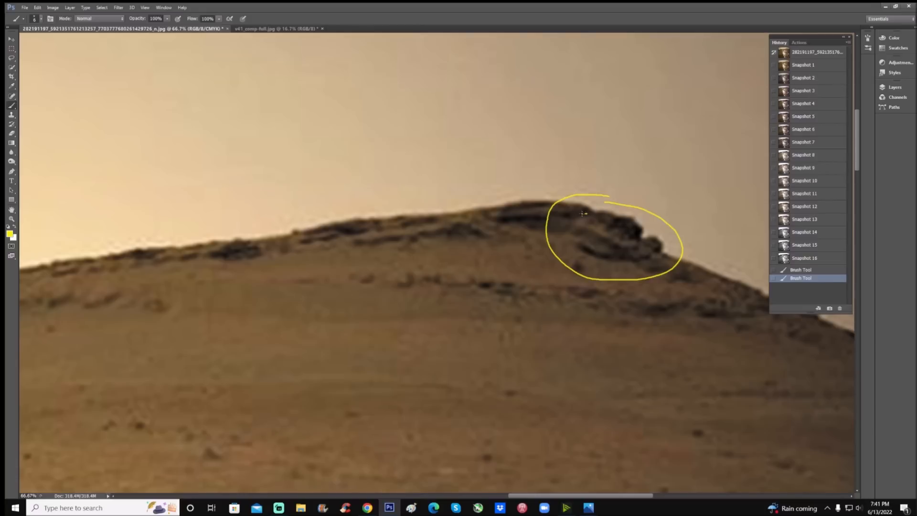
drag(584, 219, 617, 245)
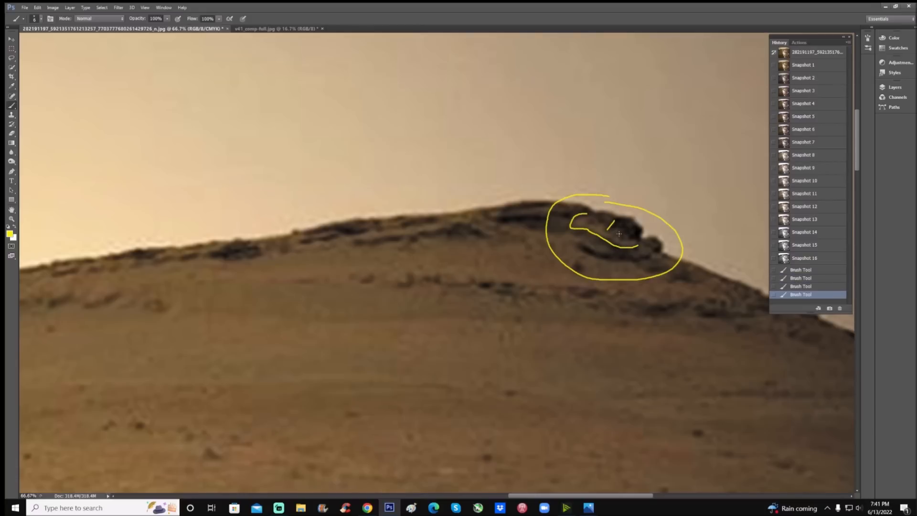
drag(608, 225, 631, 234)
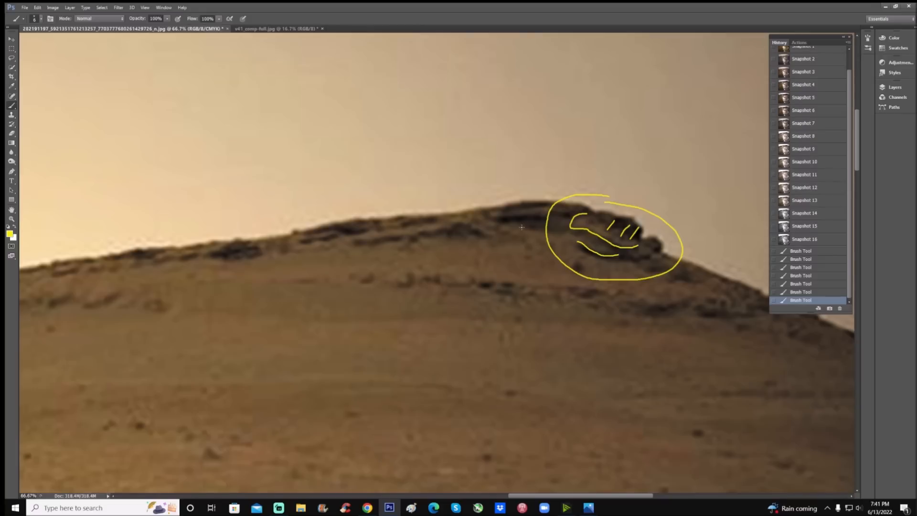
mouse_move(351, 253)
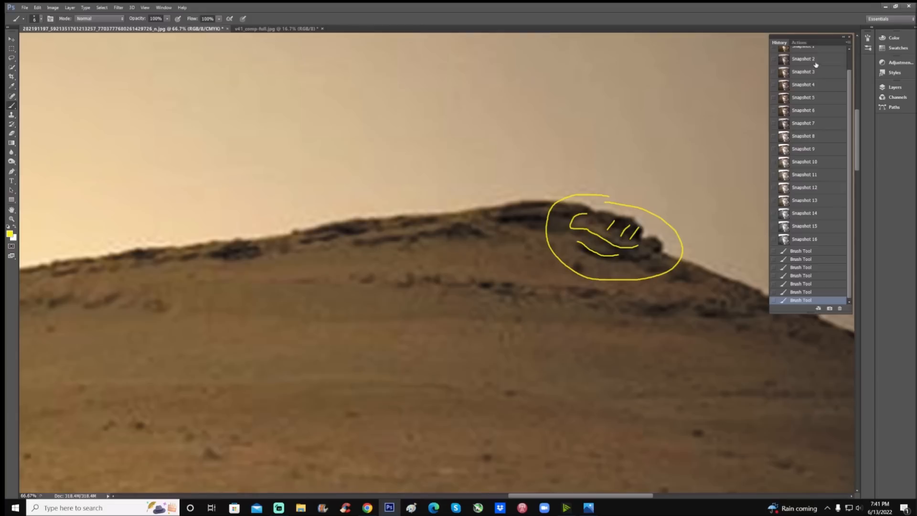
Step through History Snapshots 3, 4, 5 and 6 to reach Snapshot 7
click(806, 72)
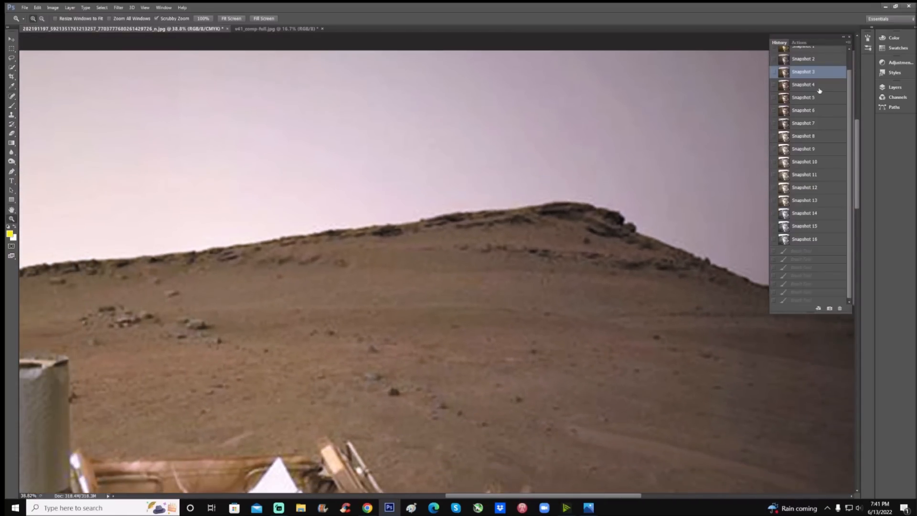
click(809, 84)
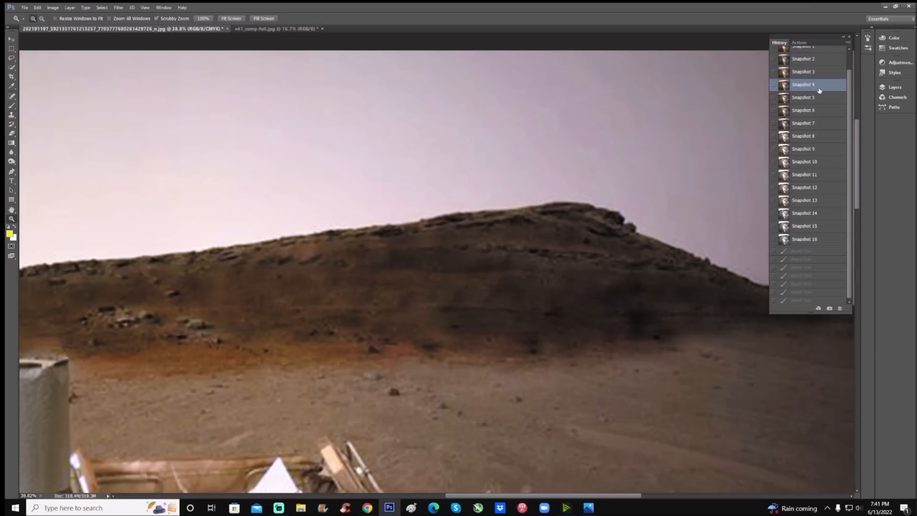
click(809, 98)
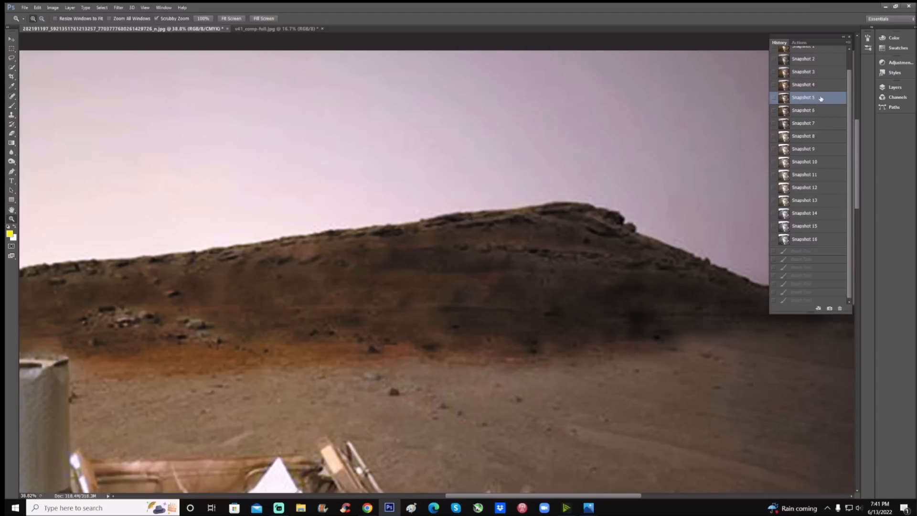
click(822, 111)
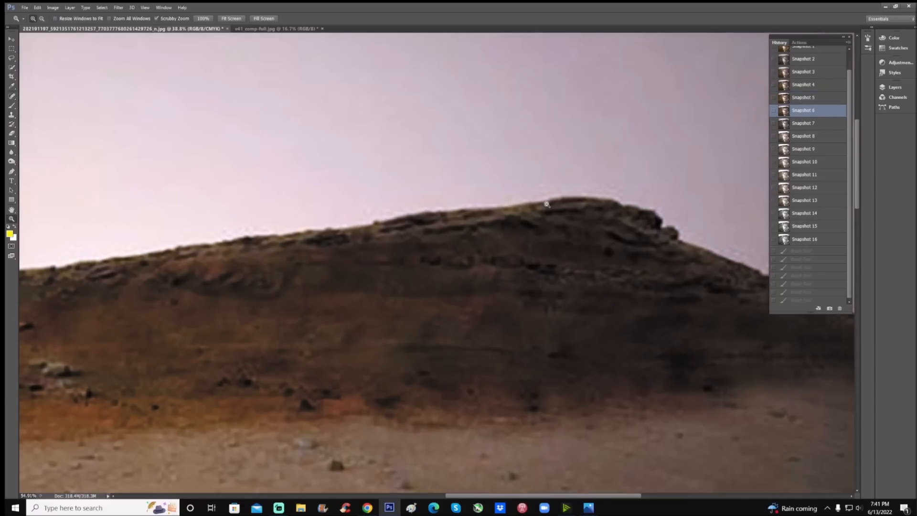
click(811, 123)
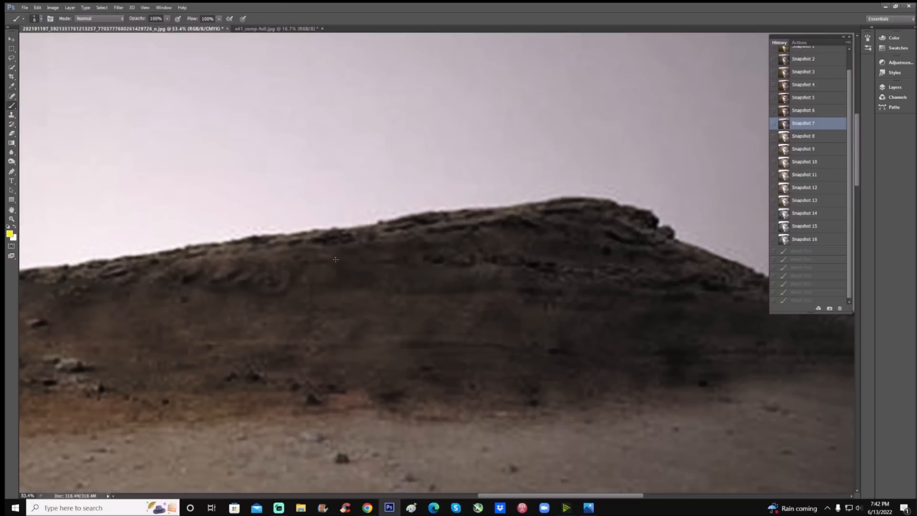
Brush a trial box around the rock band, then circle it in yellow on Snapshot 6
drag(338, 259, 441, 263)
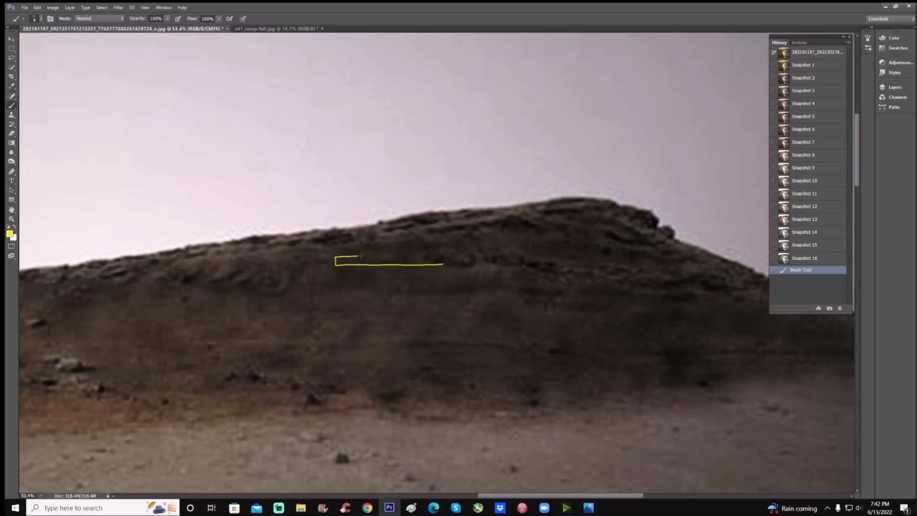
drag(345, 257, 435, 254)
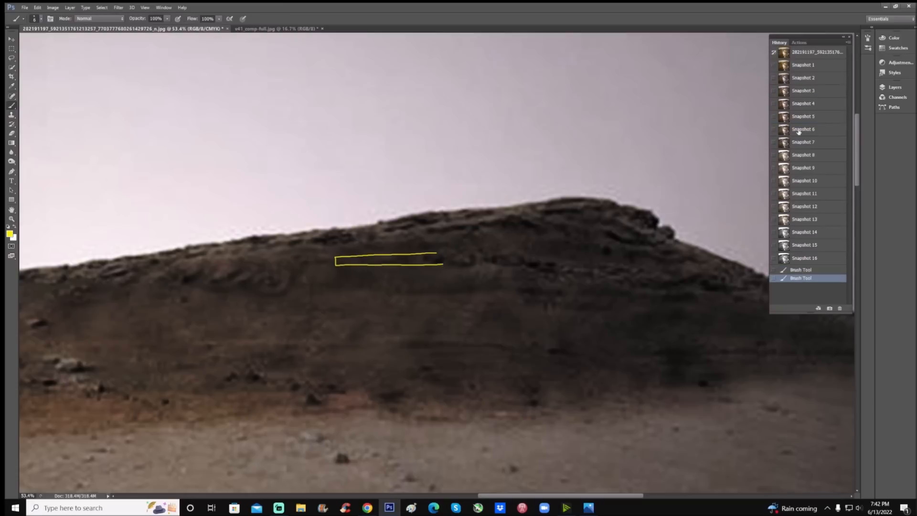
click(803, 129)
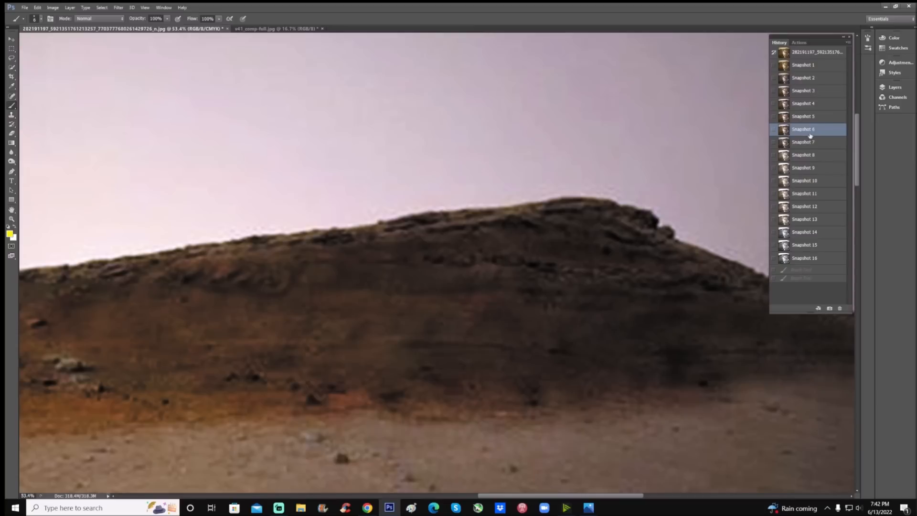
drag(351, 239, 374, 285)
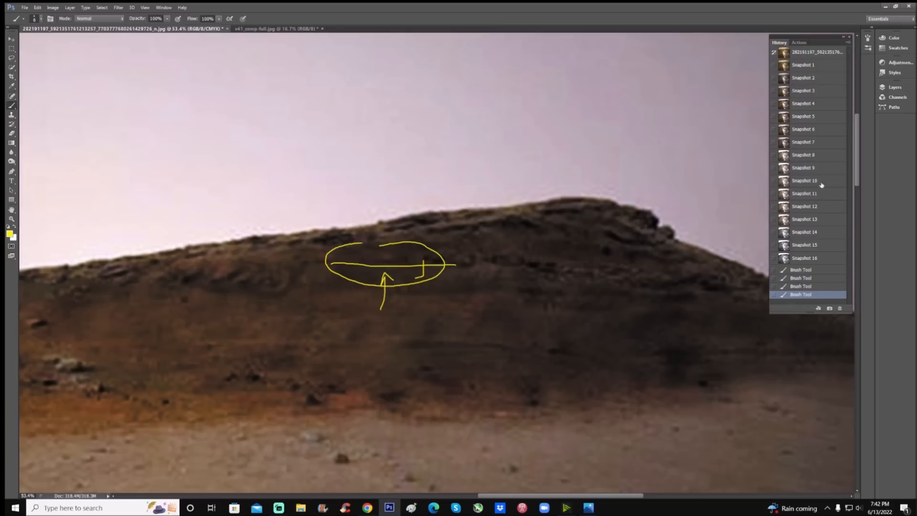
Step back through Snapshots 11 and 10 to Snapshot 9
click(803, 193)
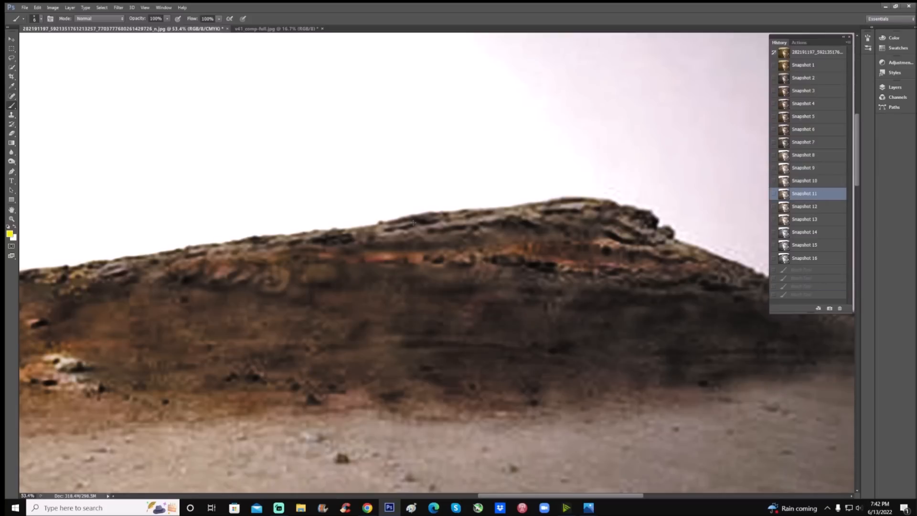
click(810, 181)
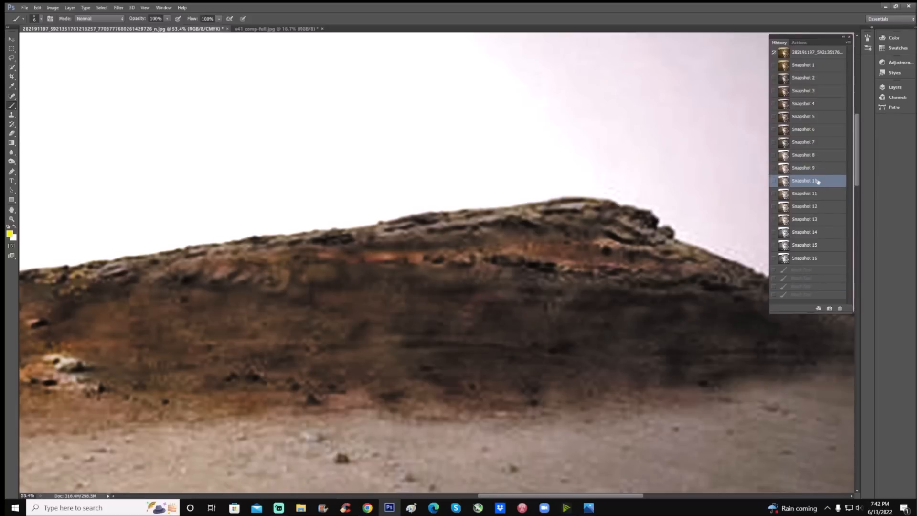
click(802, 168)
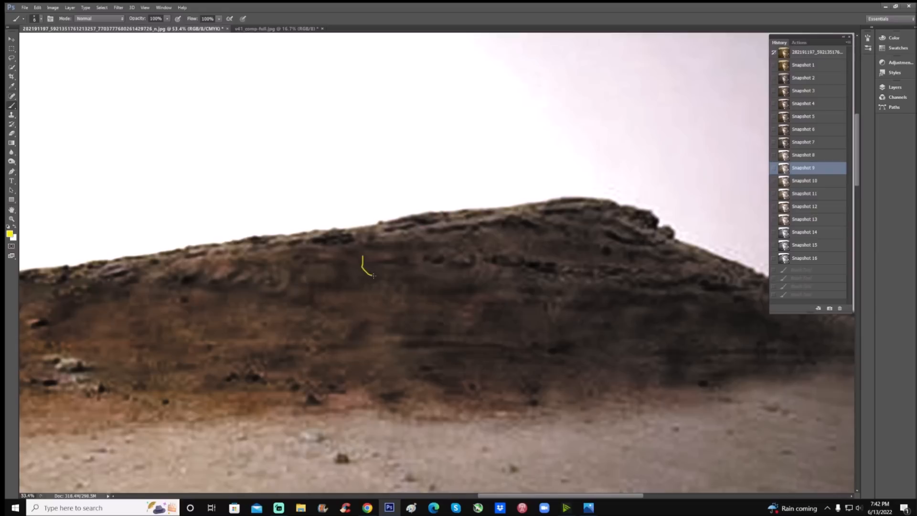
Brush a trial yellow bracket and outline on the ridge, then clear them and show Snapshot 10
drag(369, 275, 421, 261)
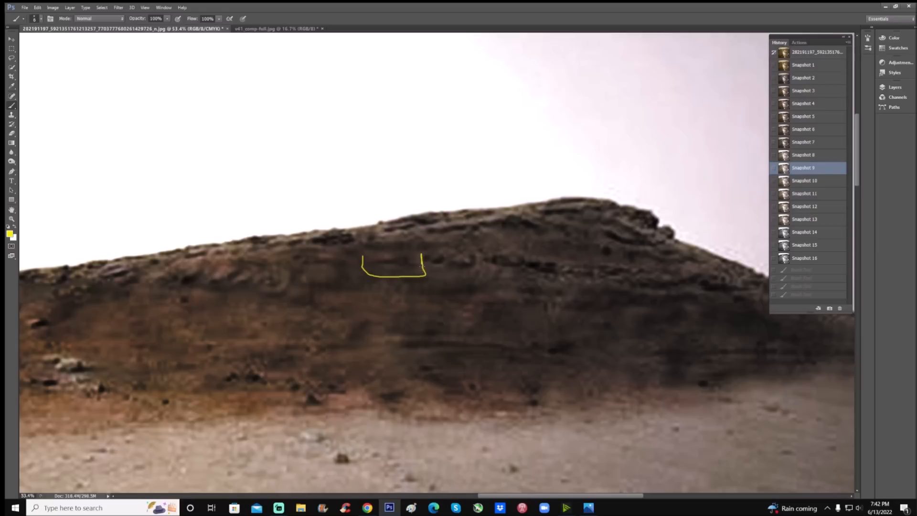
drag(404, 263, 407, 256)
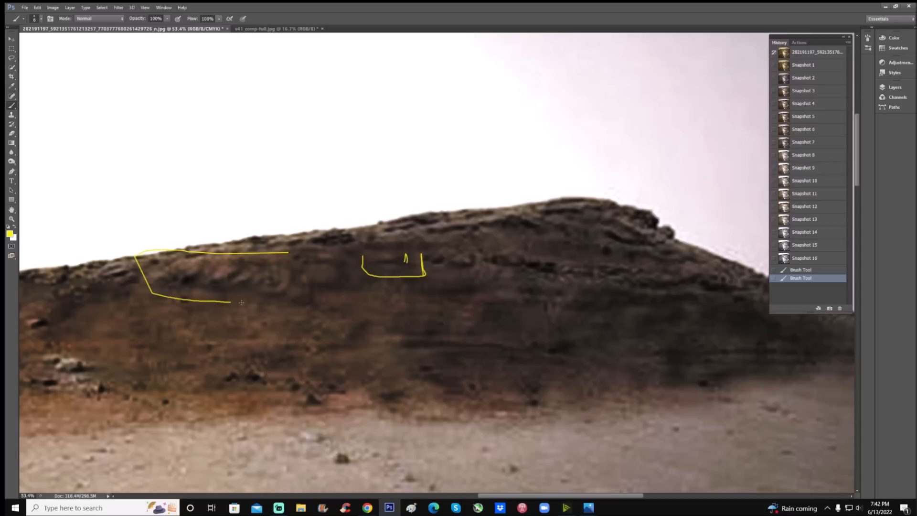
drag(287, 254, 239, 303)
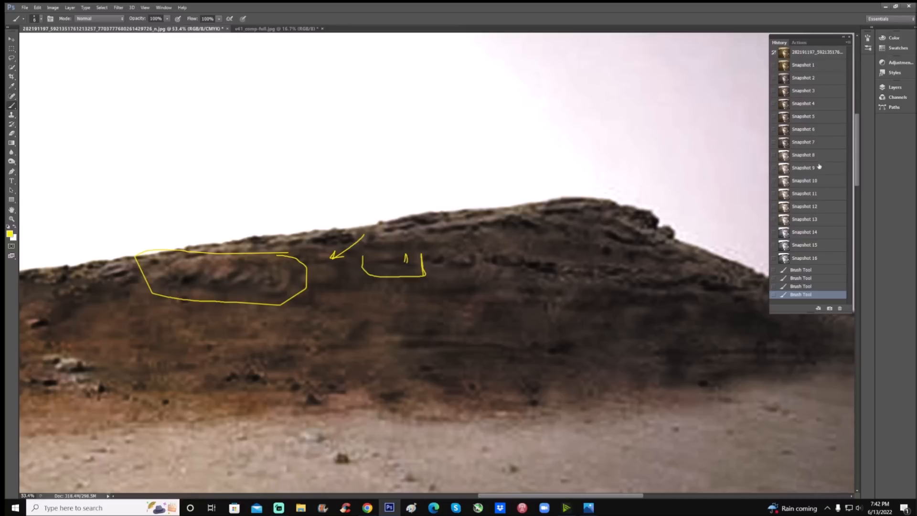
click(803, 167)
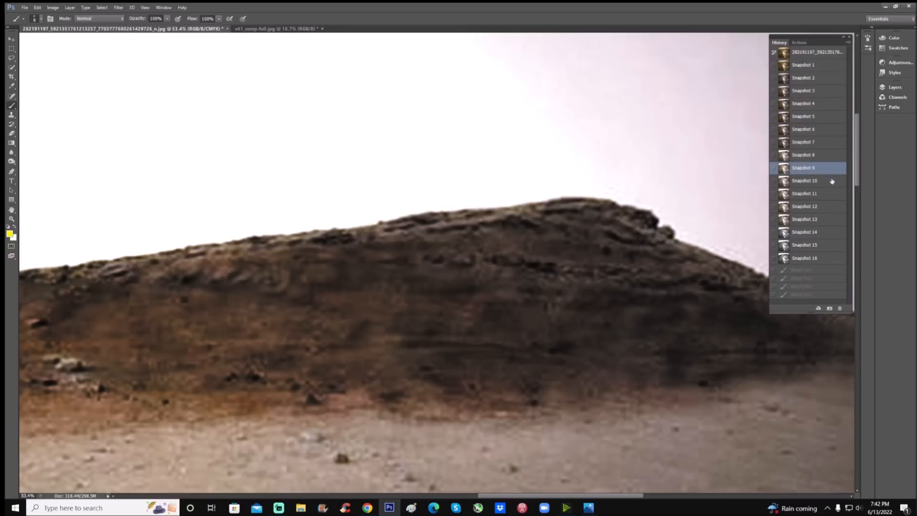
click(804, 181)
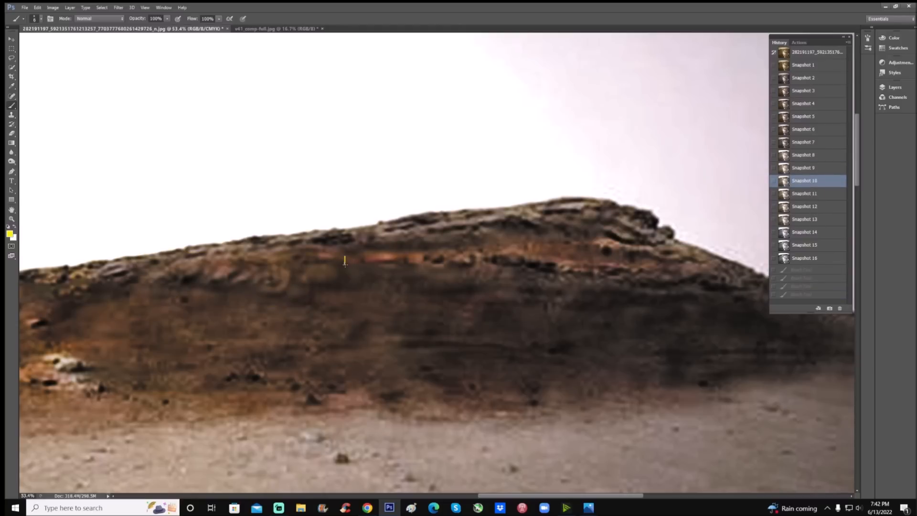
Try a yellow box and a bracket on the rock band, reverting each via Snapshots 11 and 12
drag(344, 261, 441, 258)
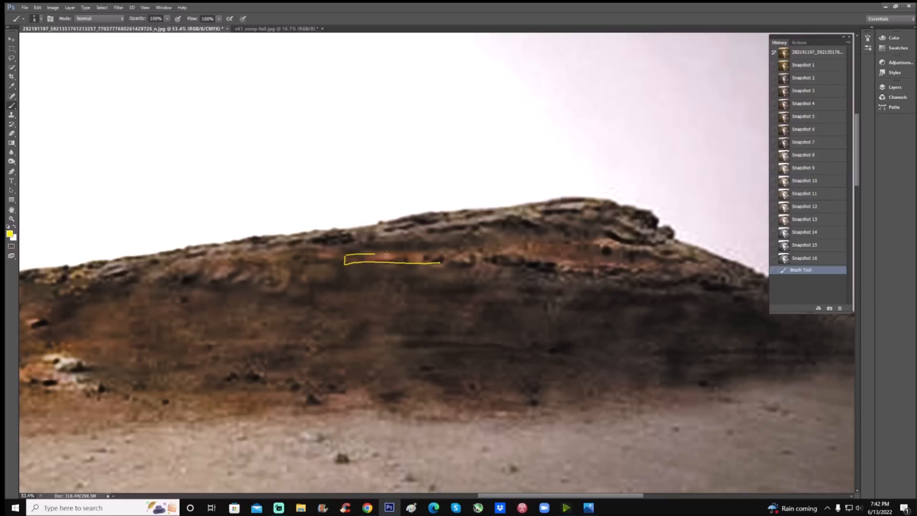
drag(351, 258, 438, 255)
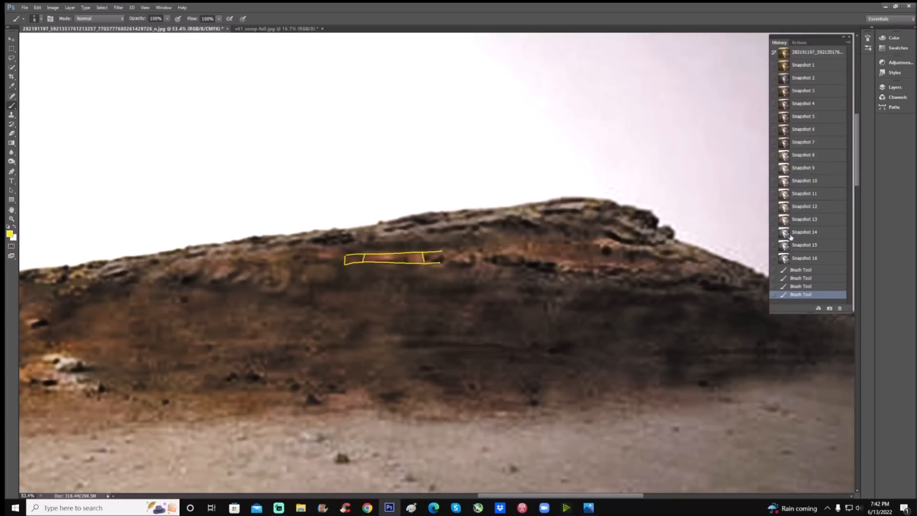
click(803, 193)
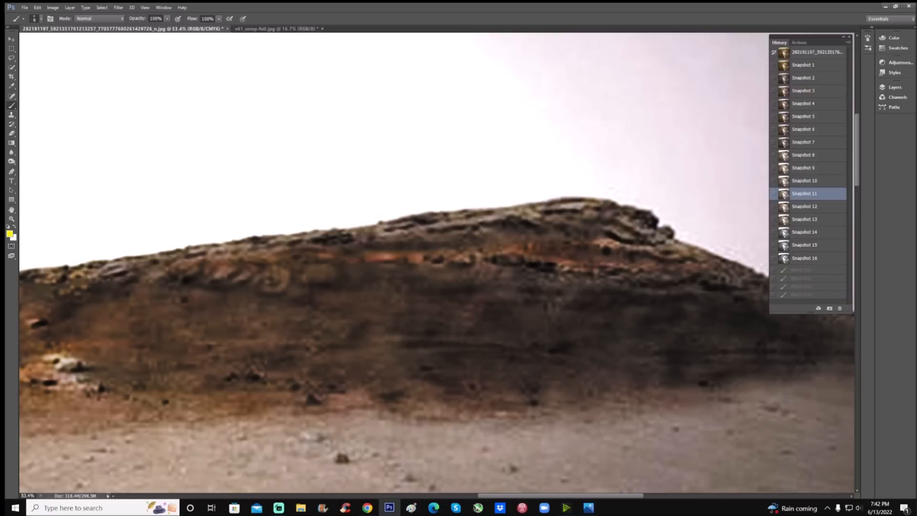
mouse_move(362, 264)
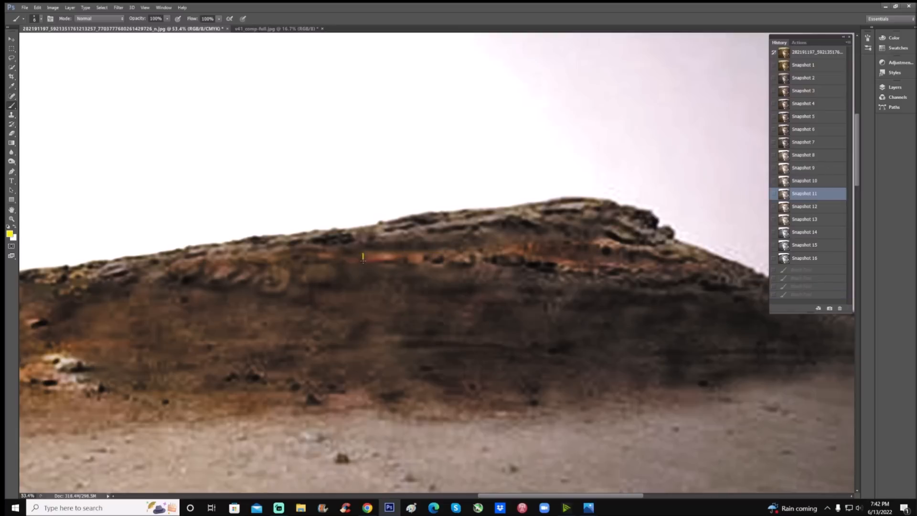
drag(362, 258, 418, 278)
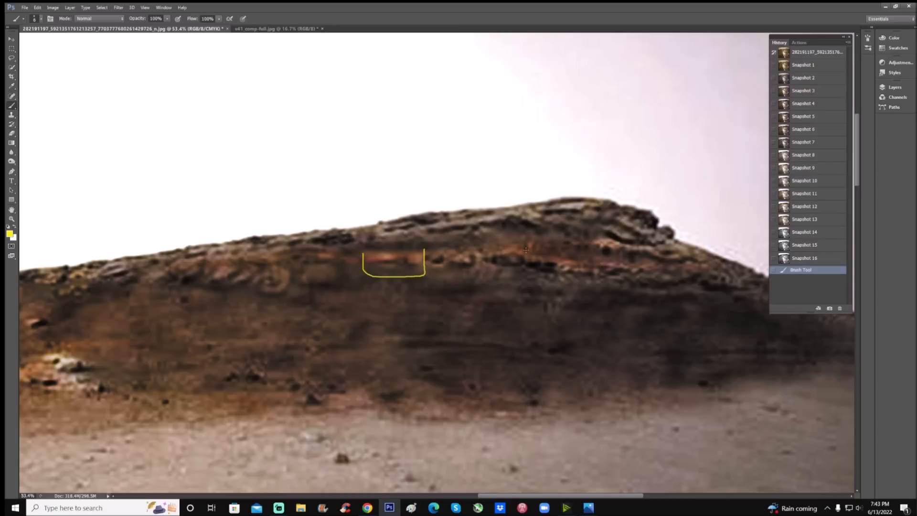
mouse_move(826, 207)
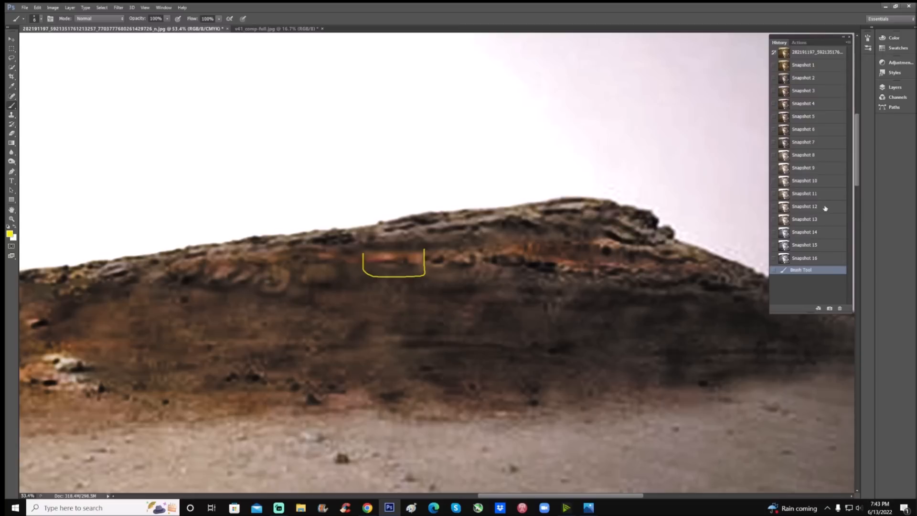
click(804, 207)
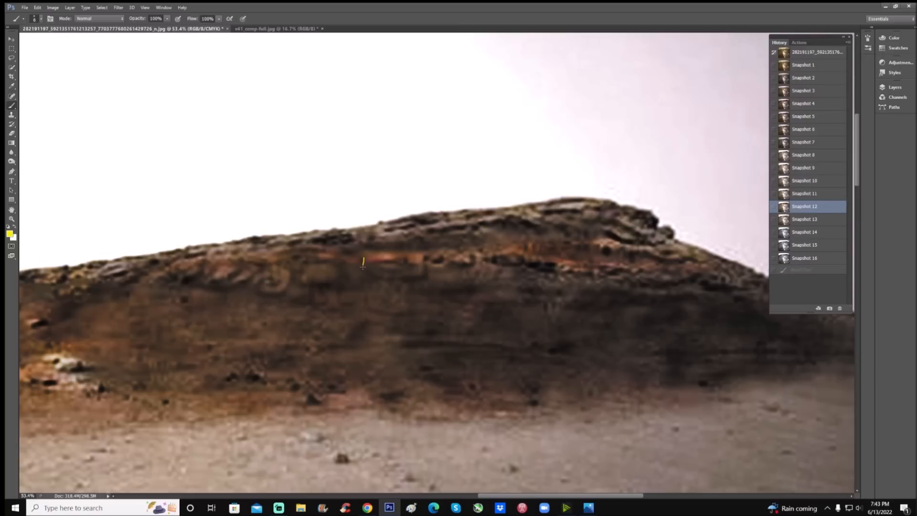
Redraw the bracket, discard it via Snapshot 11, and show Snapshot 13
drag(363, 257, 410, 268)
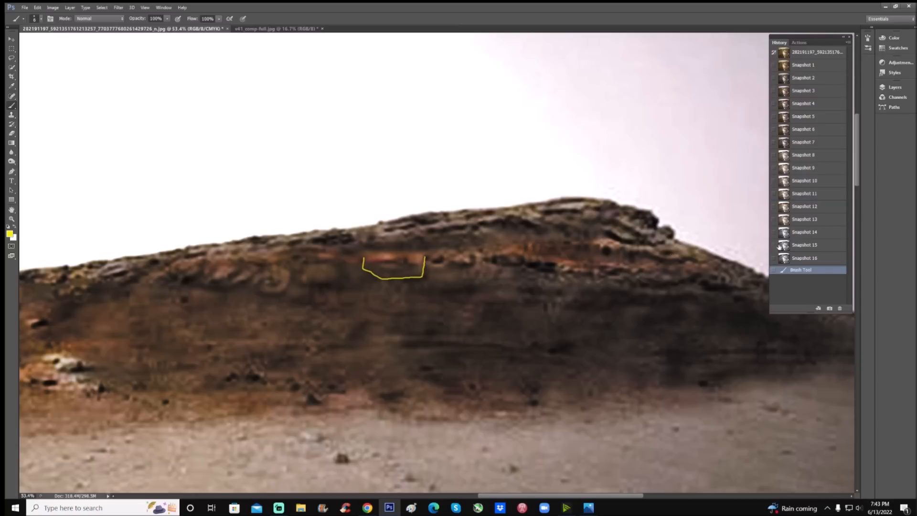
mouse_move(812, 226)
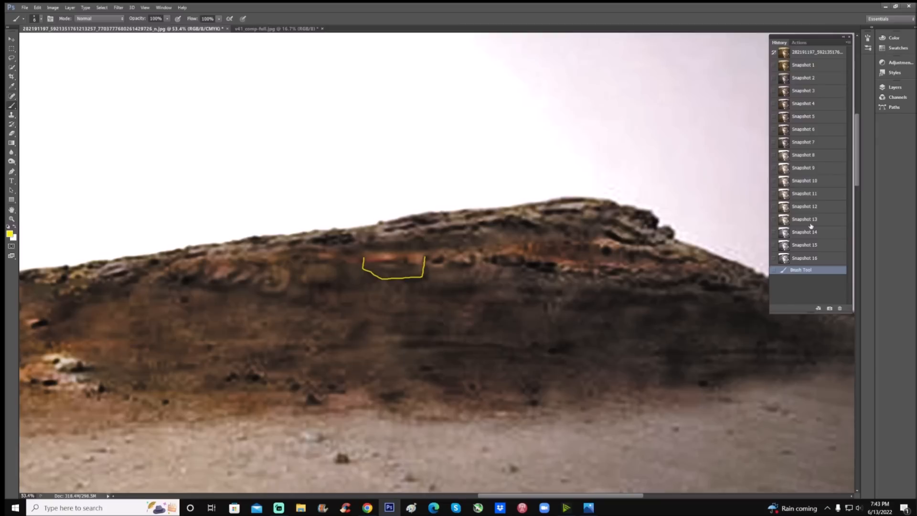
click(805, 193)
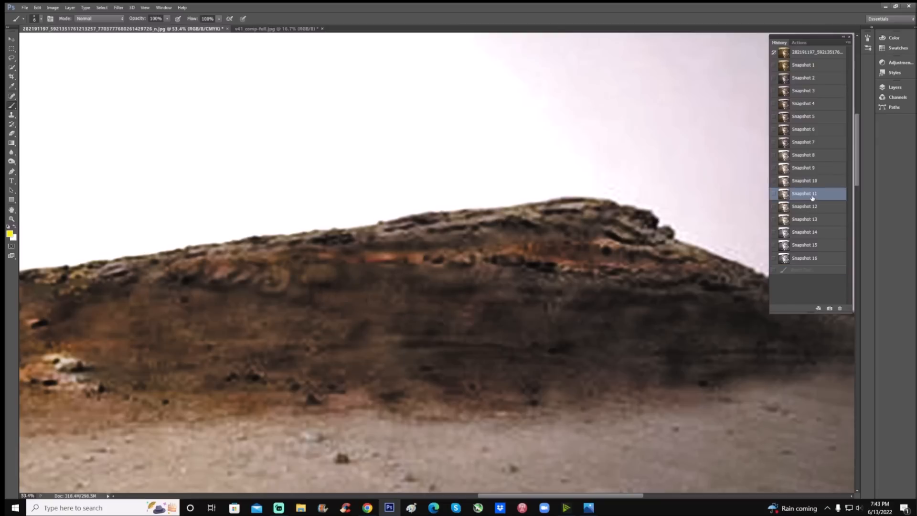
mouse_move(815, 212)
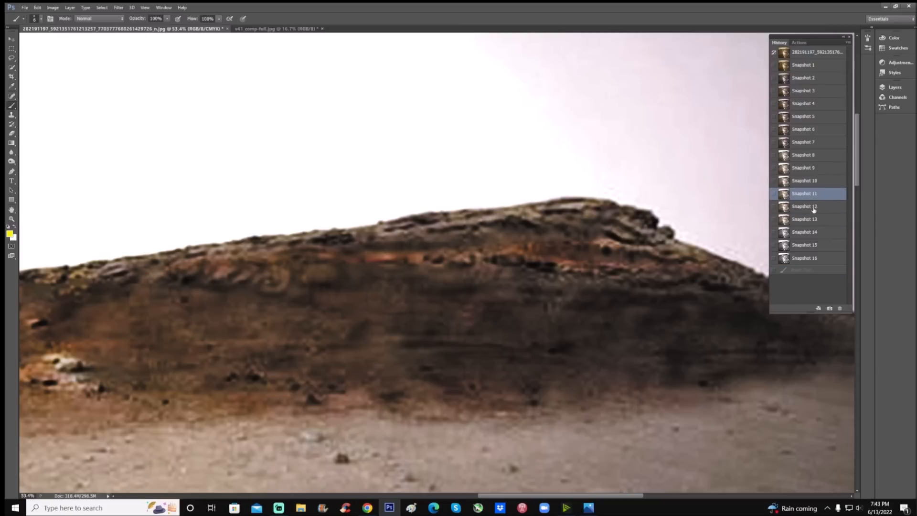
click(805, 220)
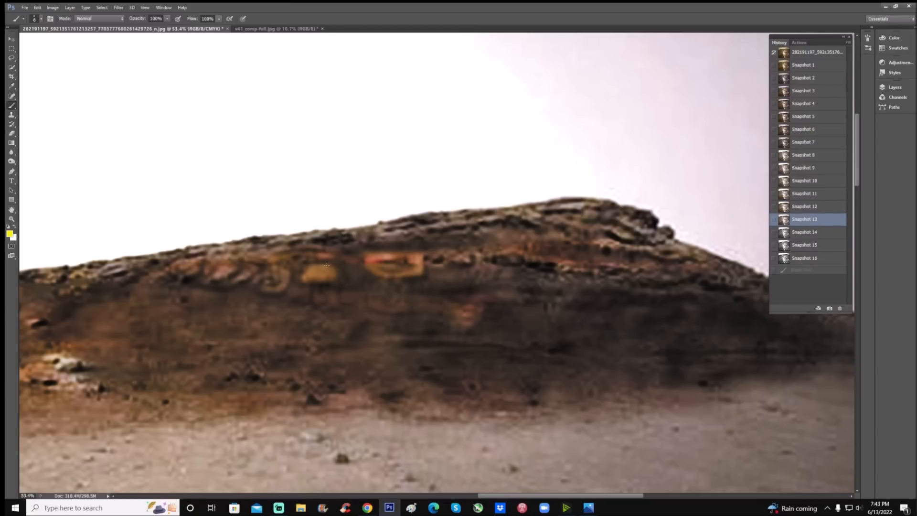
Try yellow underline and circles on the grayscale Snapshot 14, then revert to Snapshot 15
drag(328, 265, 453, 265)
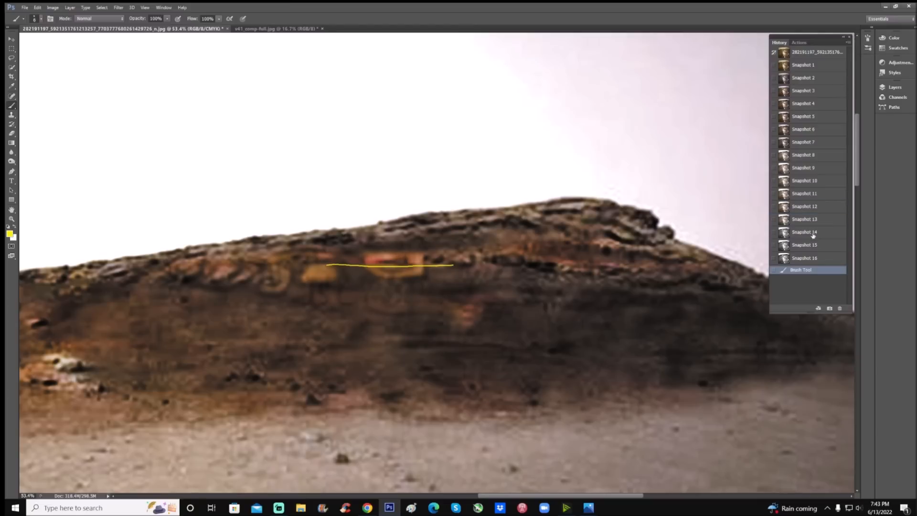
click(804, 231)
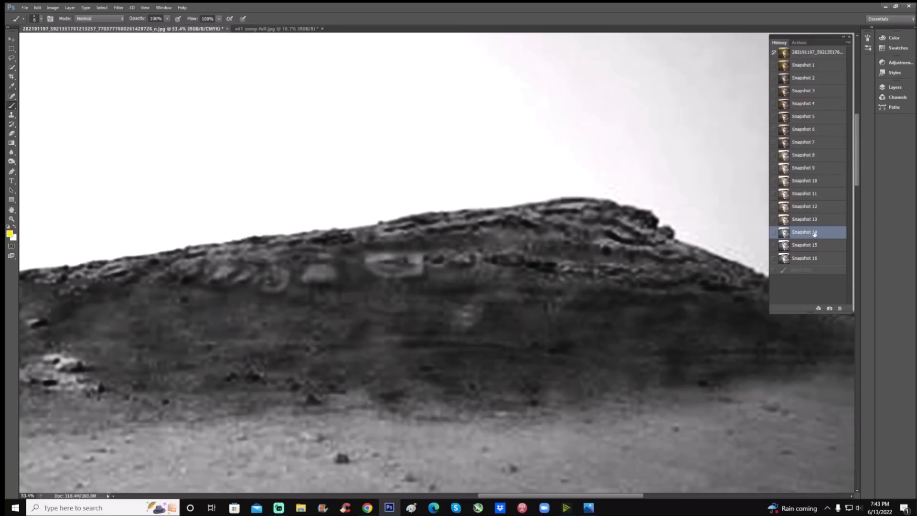
drag(386, 237, 359, 245)
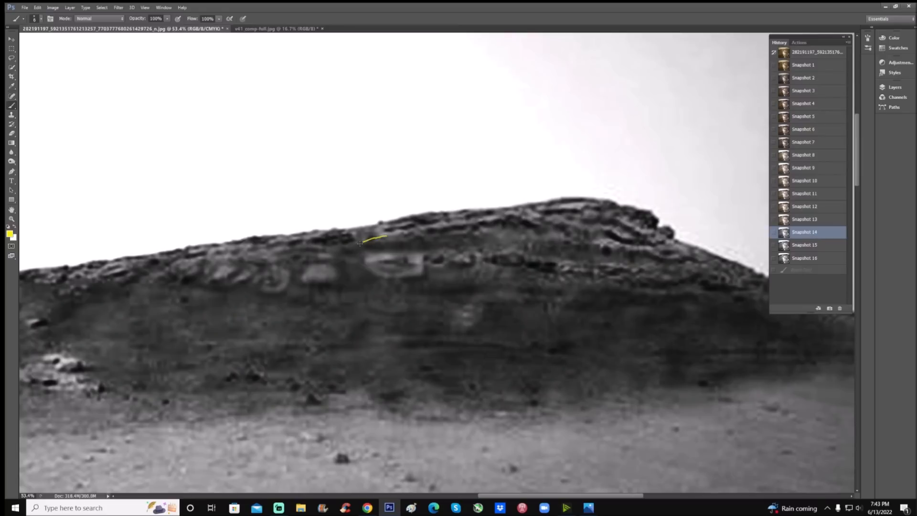
drag(380, 236, 398, 292)
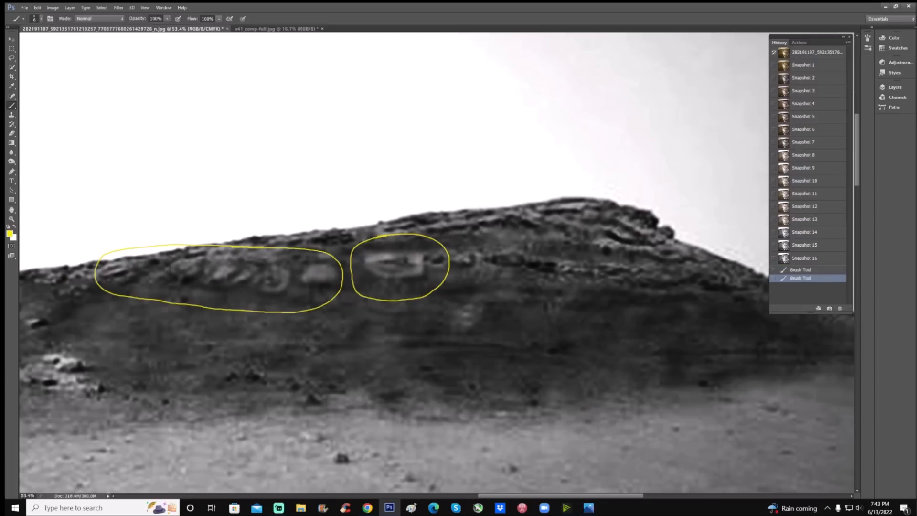
click(805, 244)
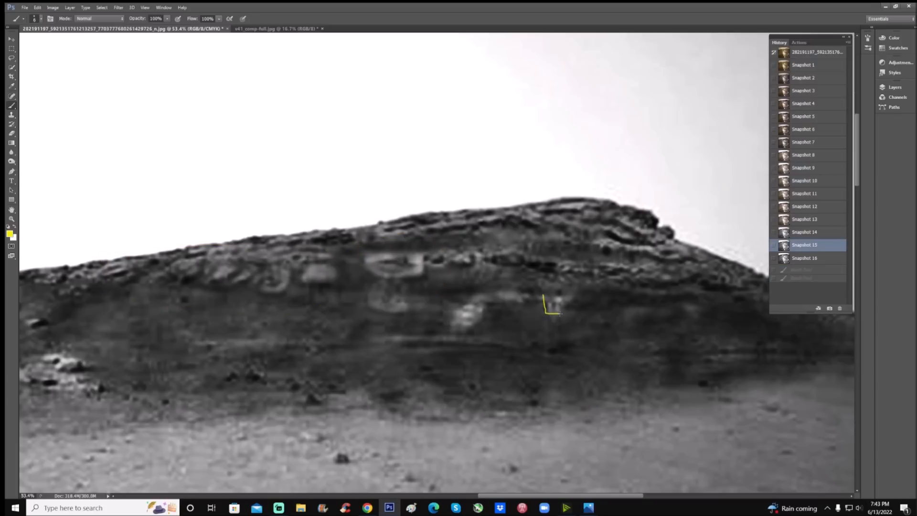
Box the small pale rock and the bright patch to its left in yellow
drag(552, 304, 562, 313)
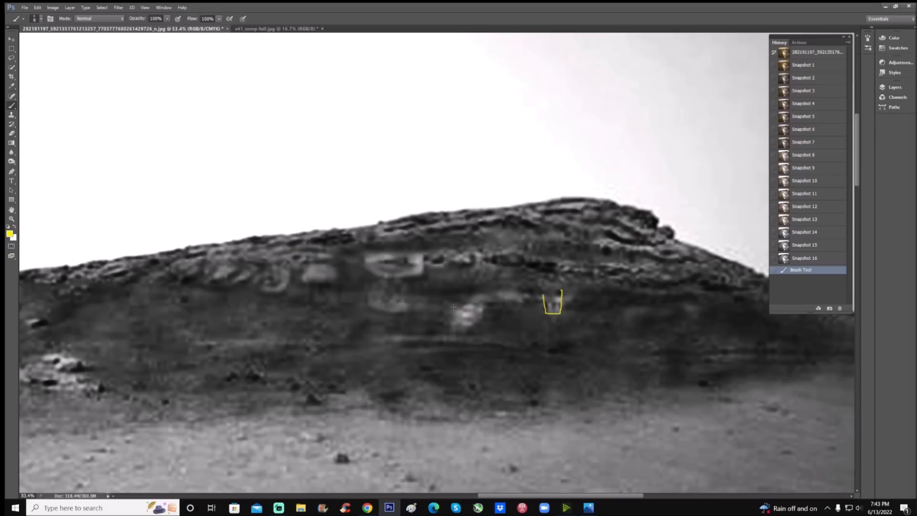
drag(453, 301, 485, 328)
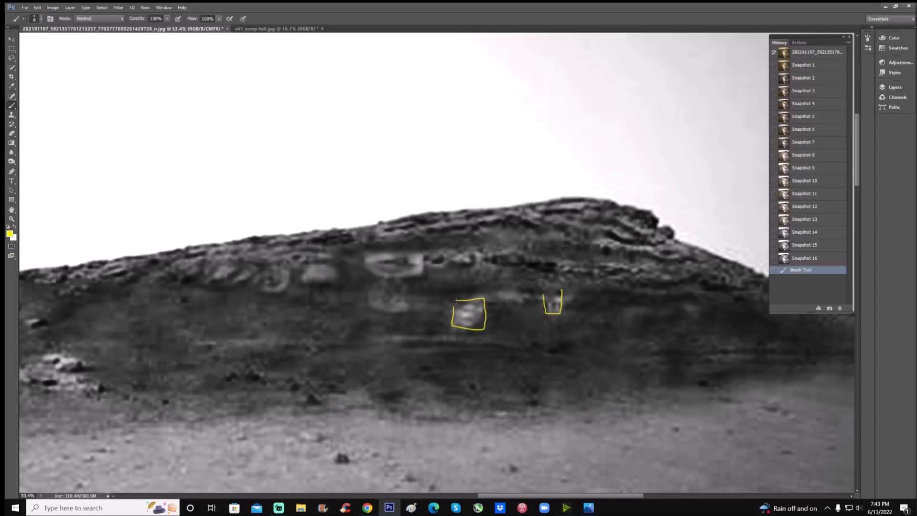
click(454, 303)
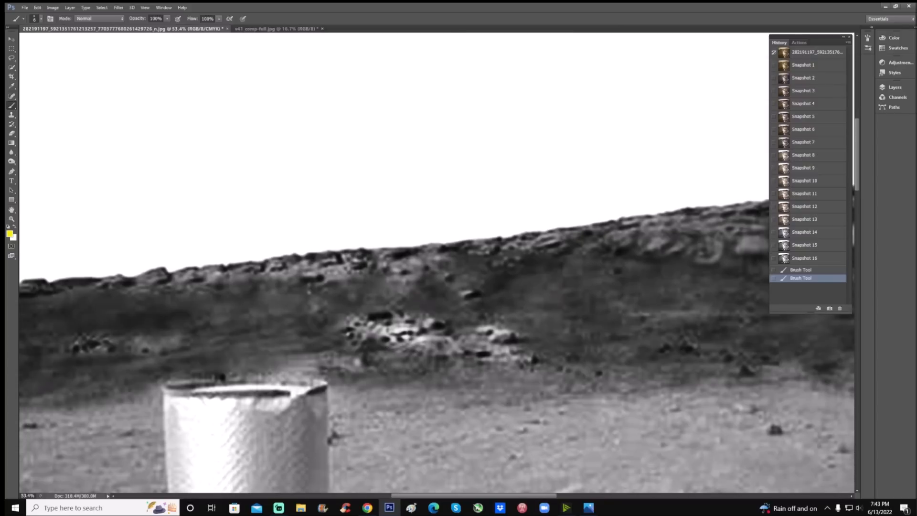
Brush a trial yellow box and circle around the rock cluster, then revert to grayscale
drag(345, 309, 345, 341)
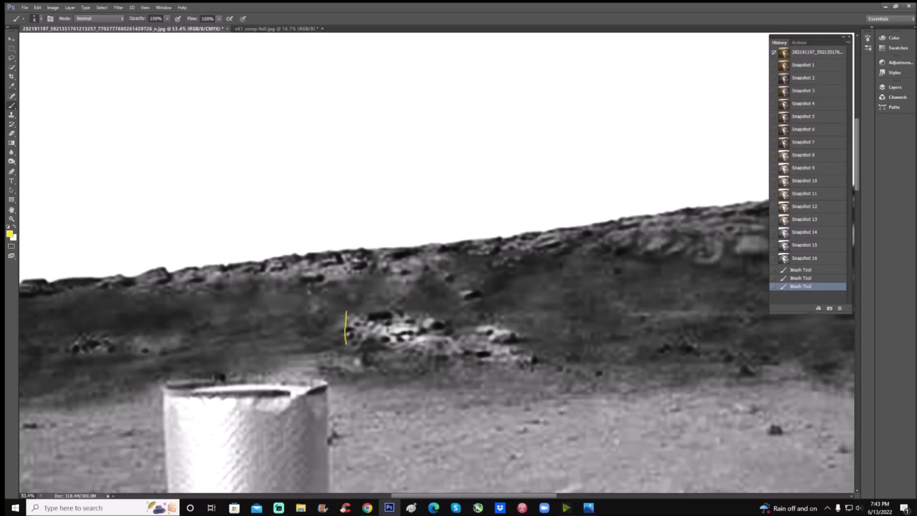
drag(345, 311, 436, 311)
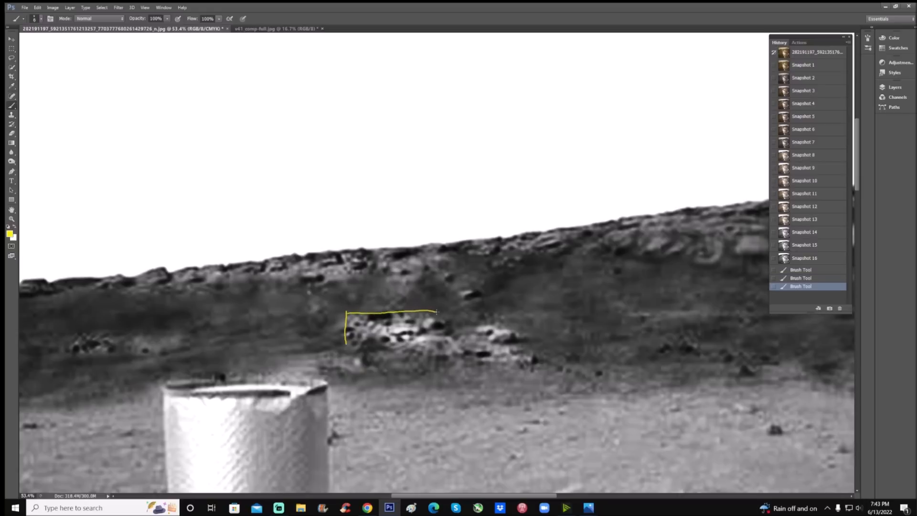
drag(436, 311, 453, 333)
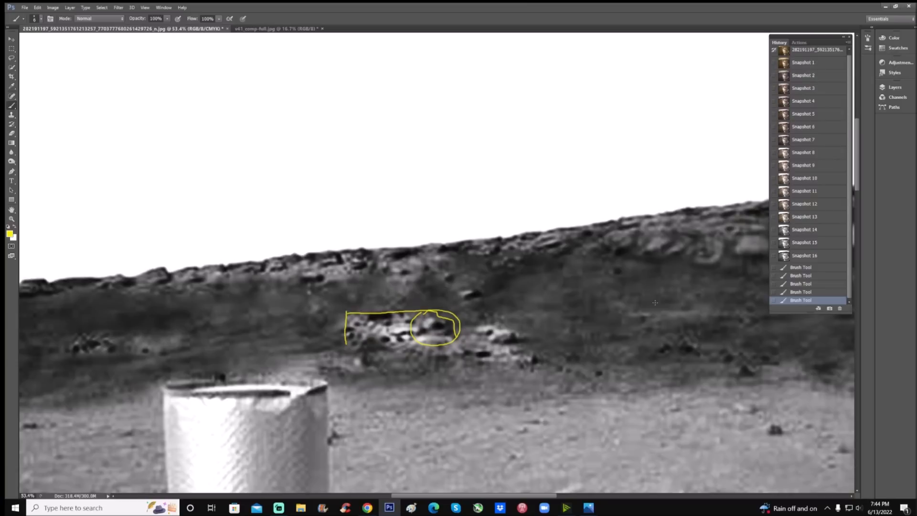
mouse_move(830, 279)
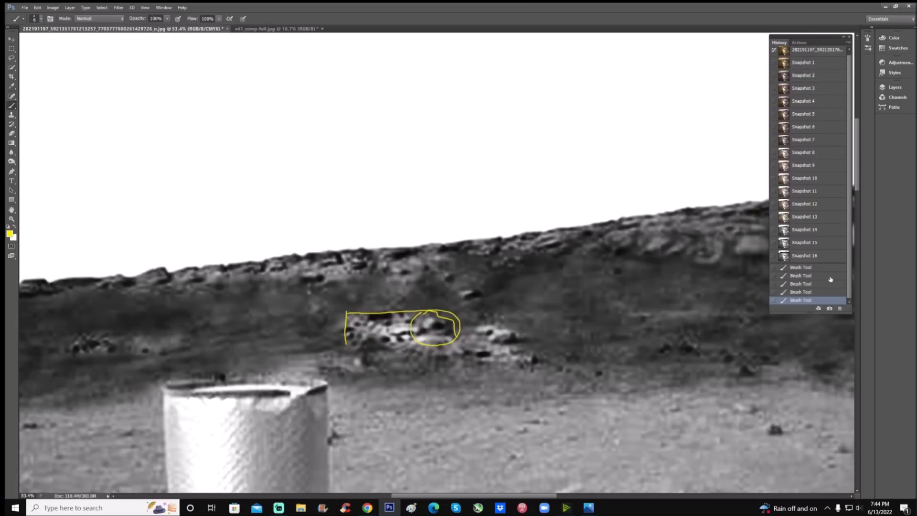
click(804, 242)
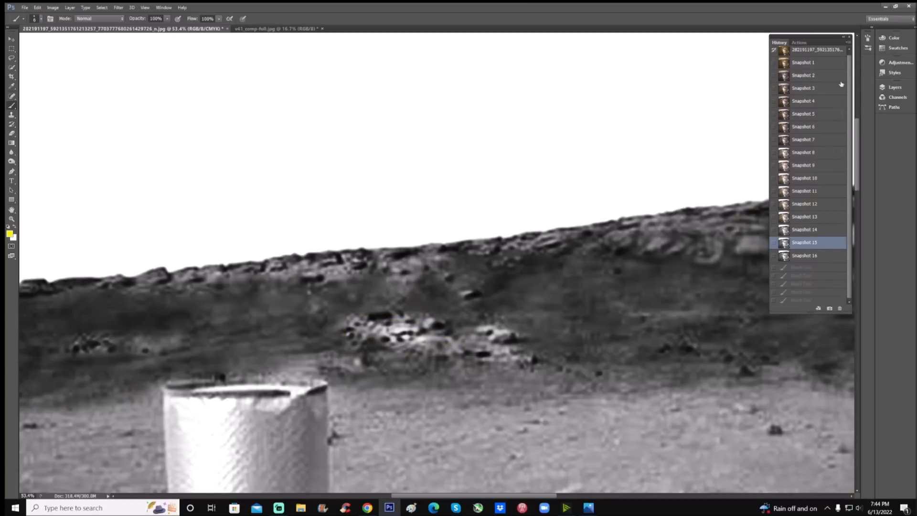
Circle the rocks on the original Snapshot 1, then drop it via Snapshot 15 and show Snapshot 16
click(807, 62)
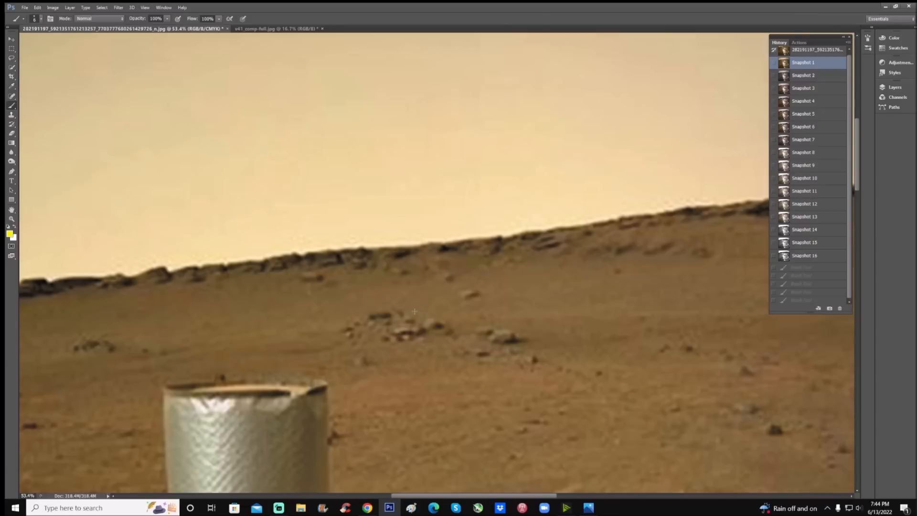
drag(415, 309, 435, 339)
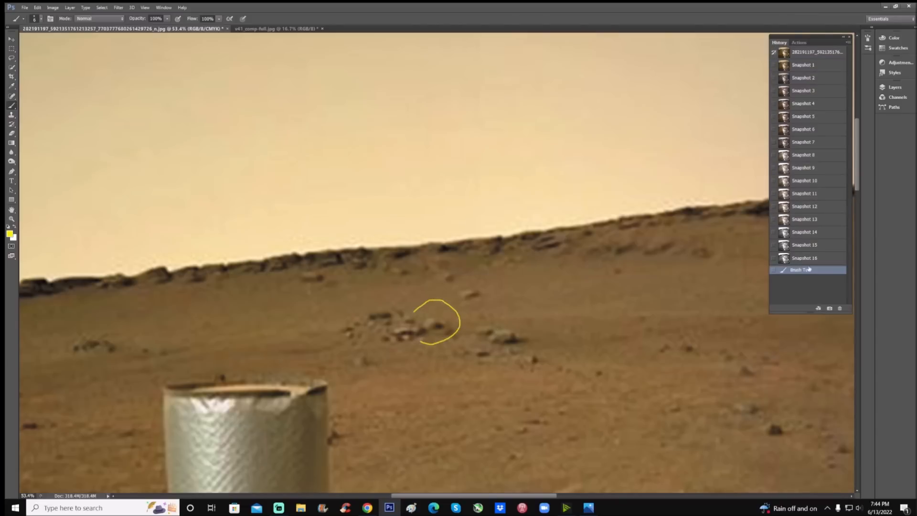
click(804, 245)
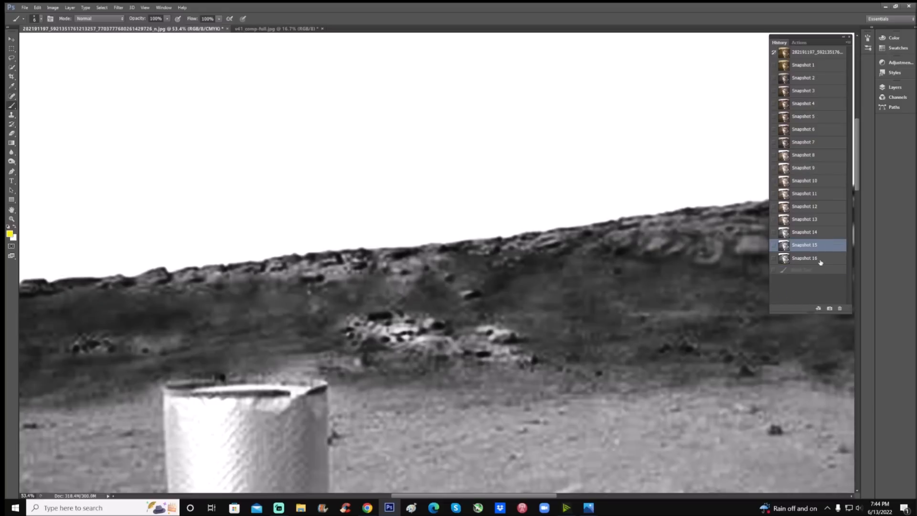
click(805, 258)
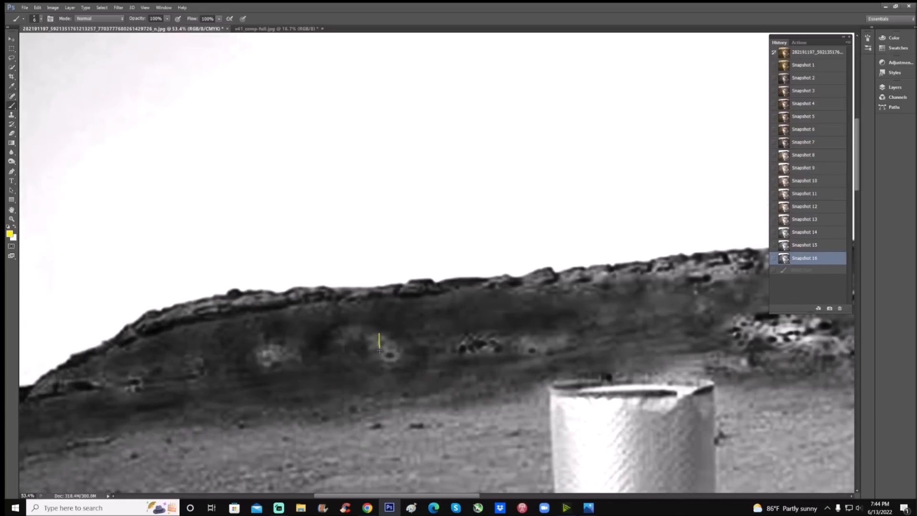
Box the dark ring, pits and rock cluster in yellow, and trace the ridge-top line
drag(379, 339, 389, 365)
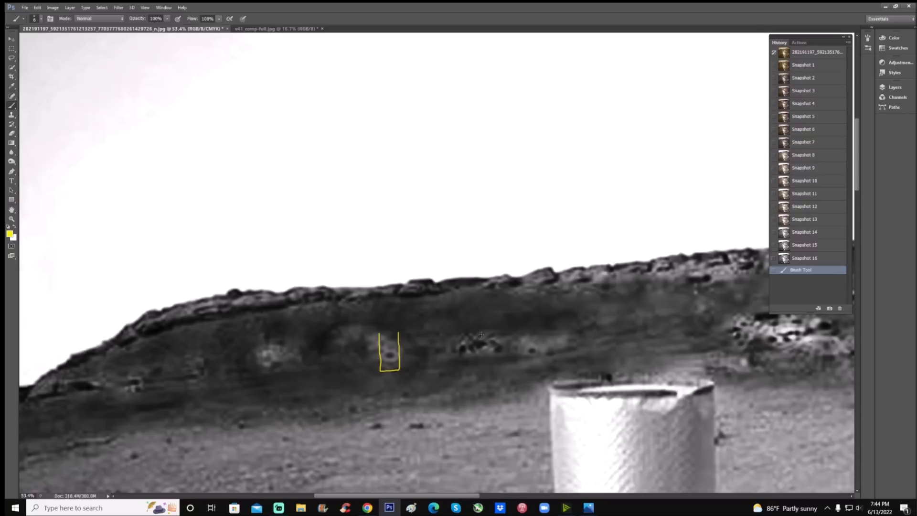
drag(456, 342, 500, 350)
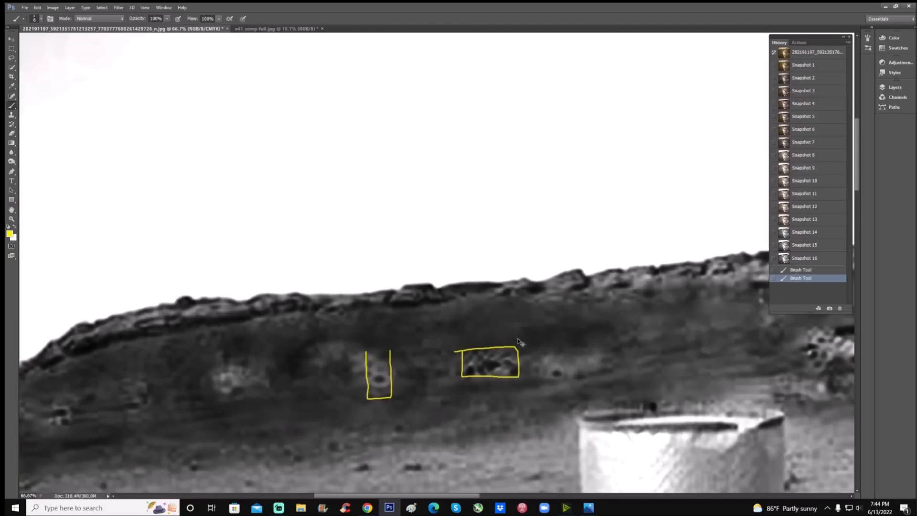
click(804, 244)
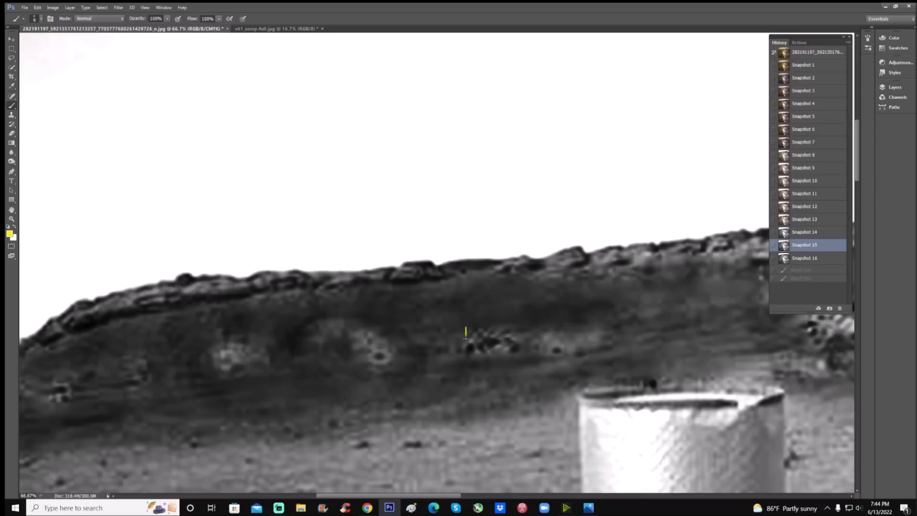
drag(468, 327, 518, 350)
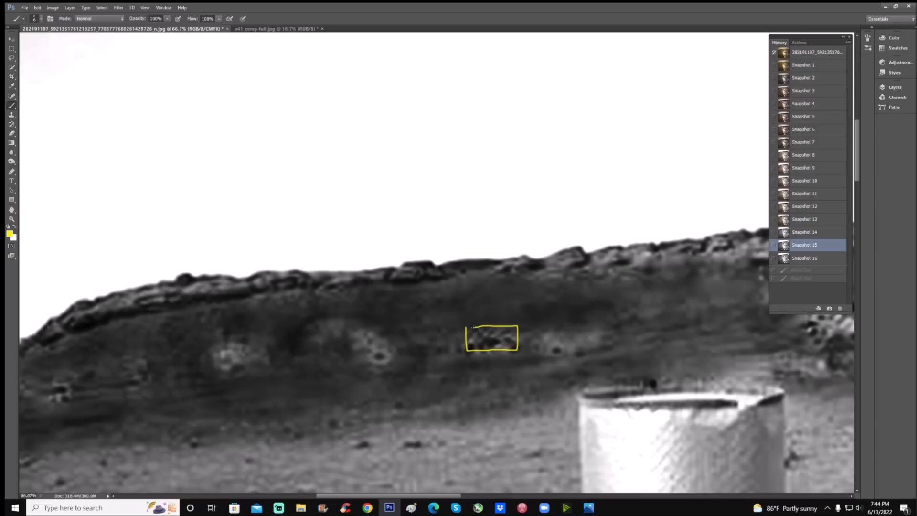
drag(368, 336, 389, 375)
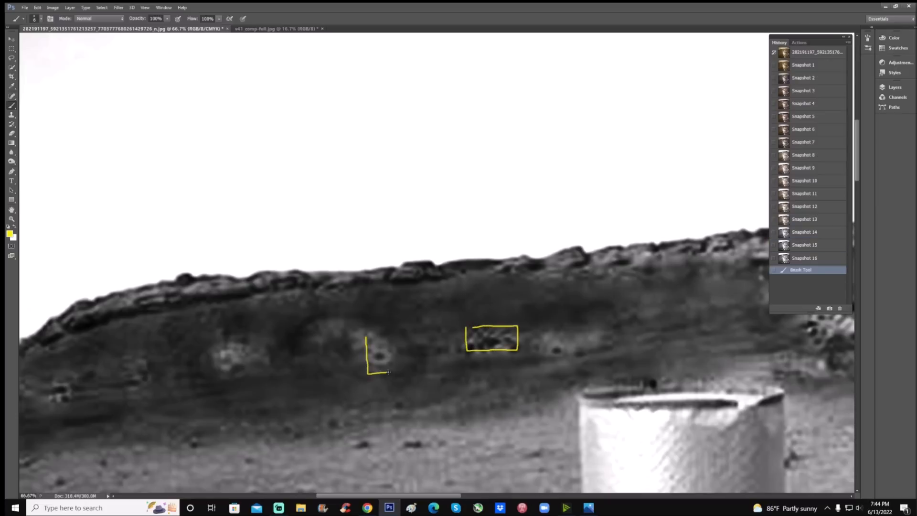
drag(432, 281, 550, 279)
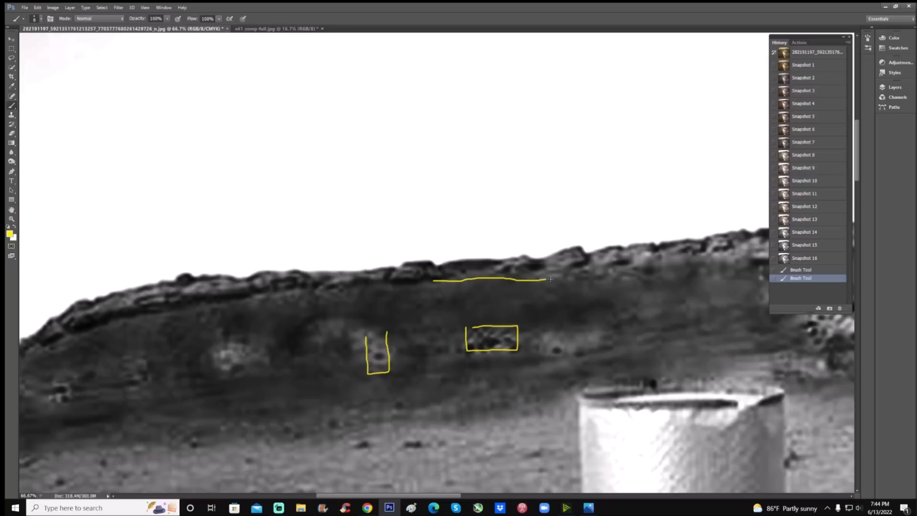
drag(549, 279, 713, 258)
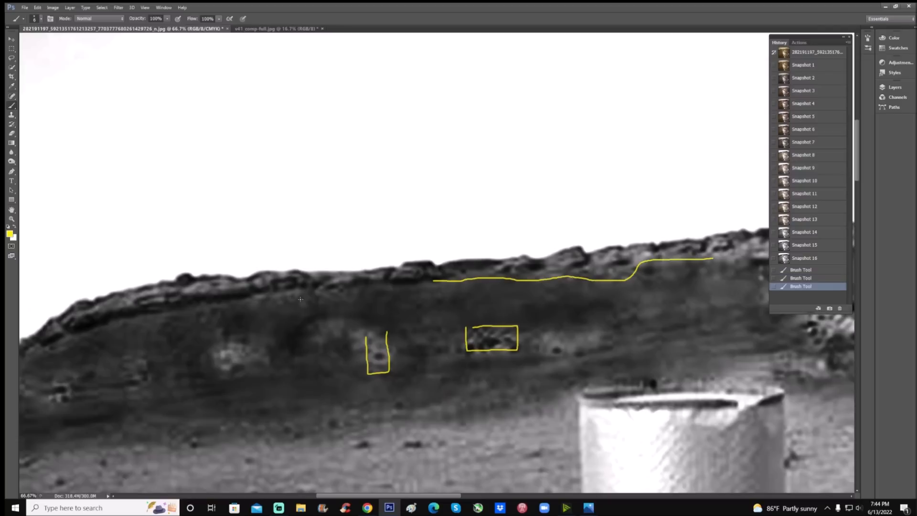
Extend the crest line left, circle the bright patch and slope rocks, then revert to Snapshot 16
drag(252, 298, 381, 286)
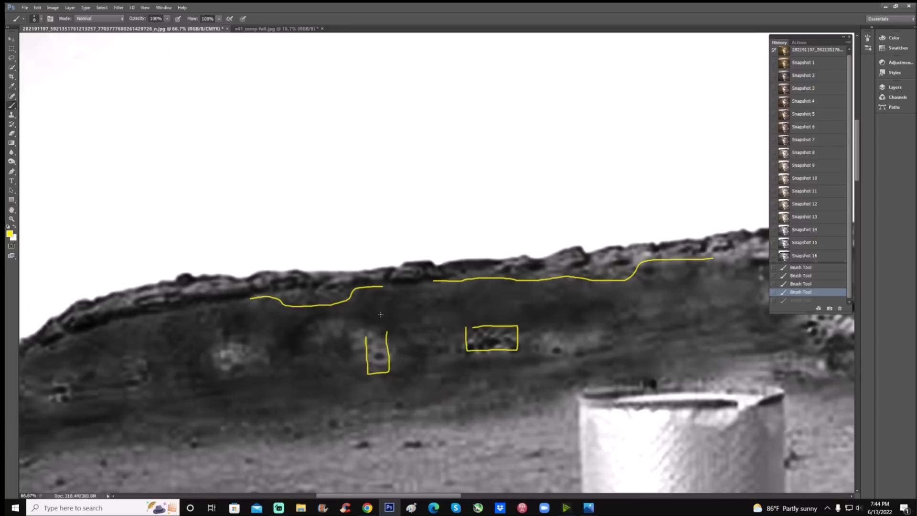
drag(196, 331, 221, 328)
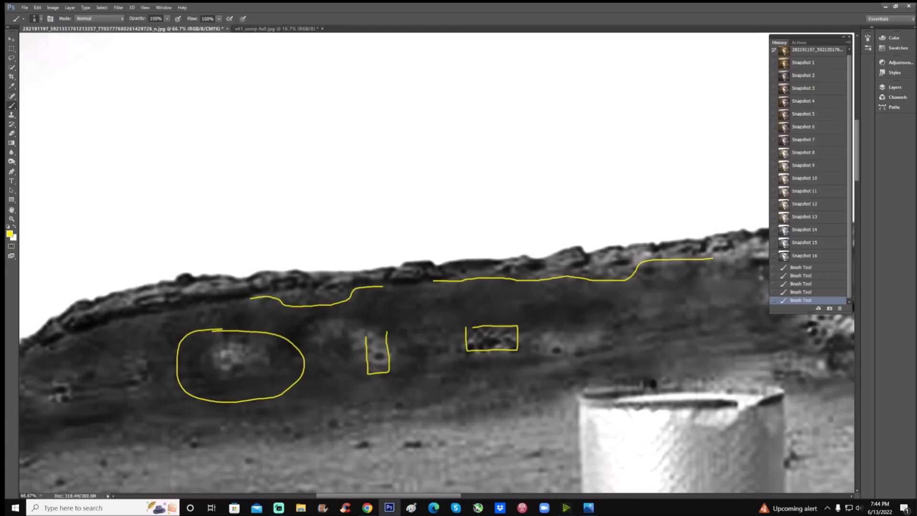
drag(219, 357, 245, 371)
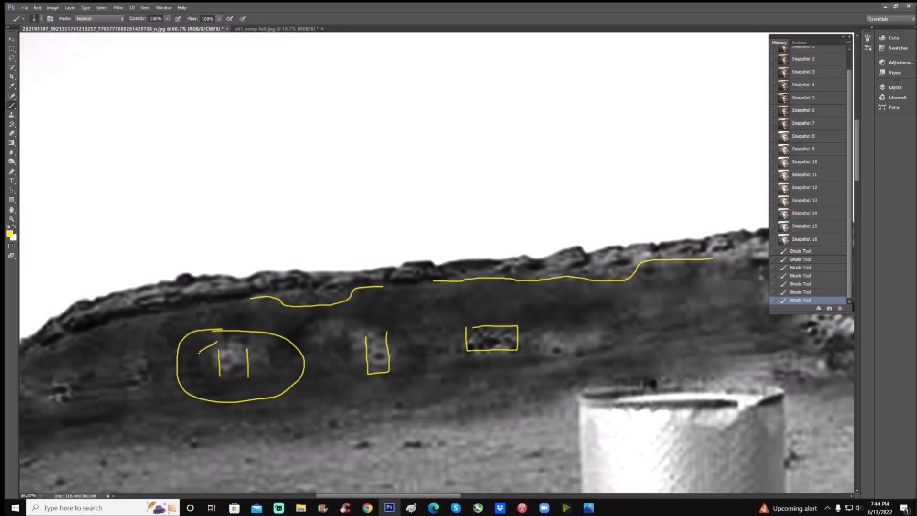
drag(221, 339, 205, 380)
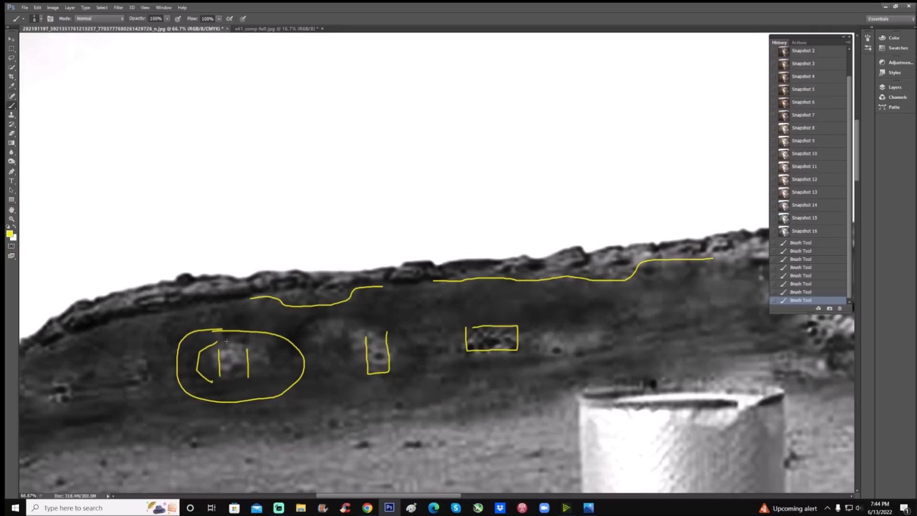
drag(242, 342, 271, 377)
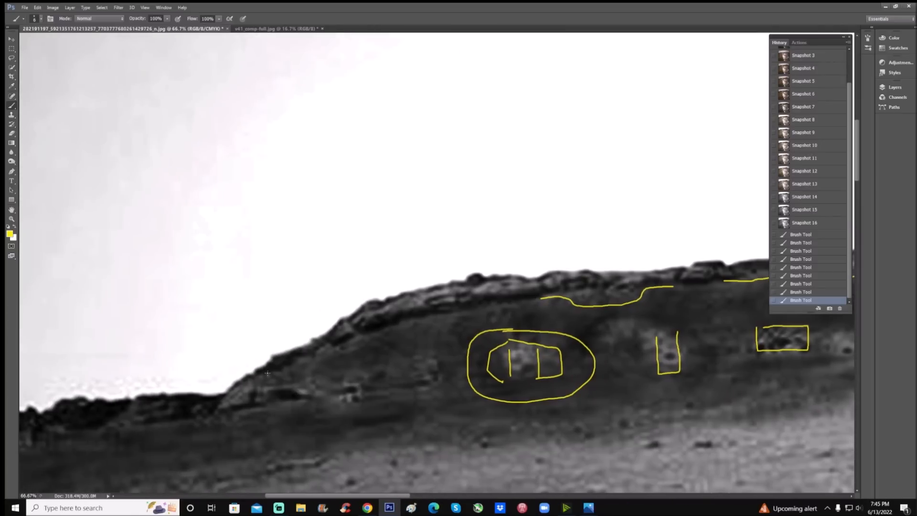
drag(258, 386, 357, 409)
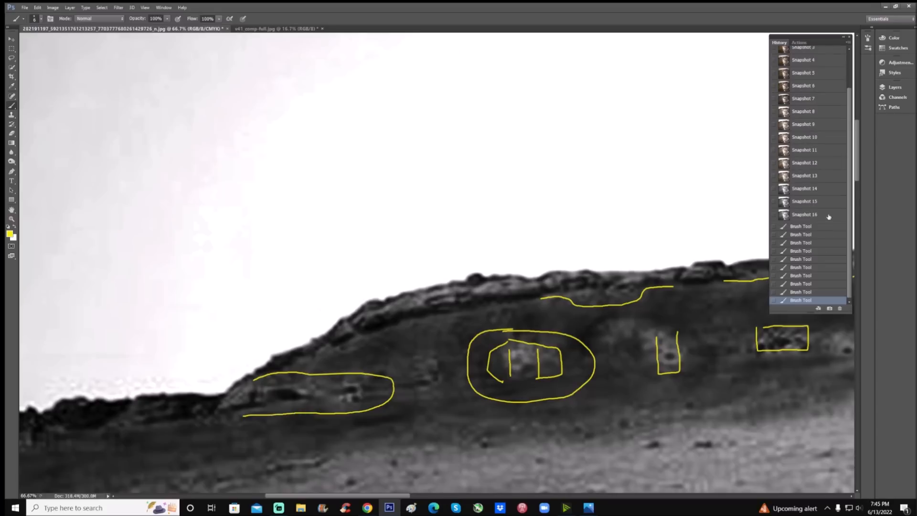
click(805, 215)
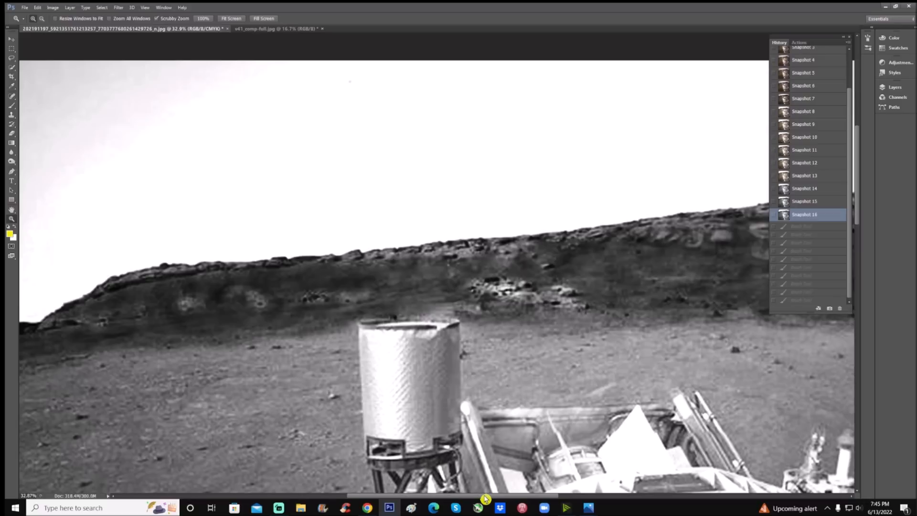
mouse_move(435, 288)
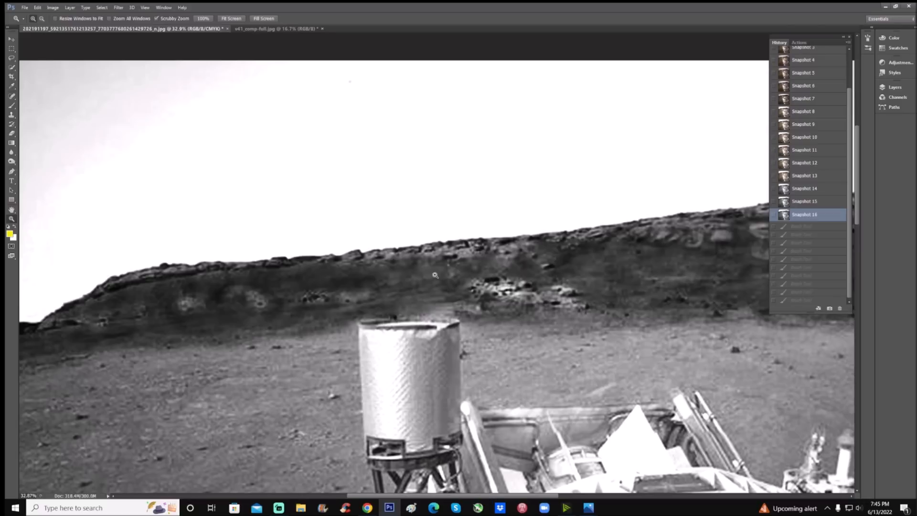
mouse_move(505, 496)
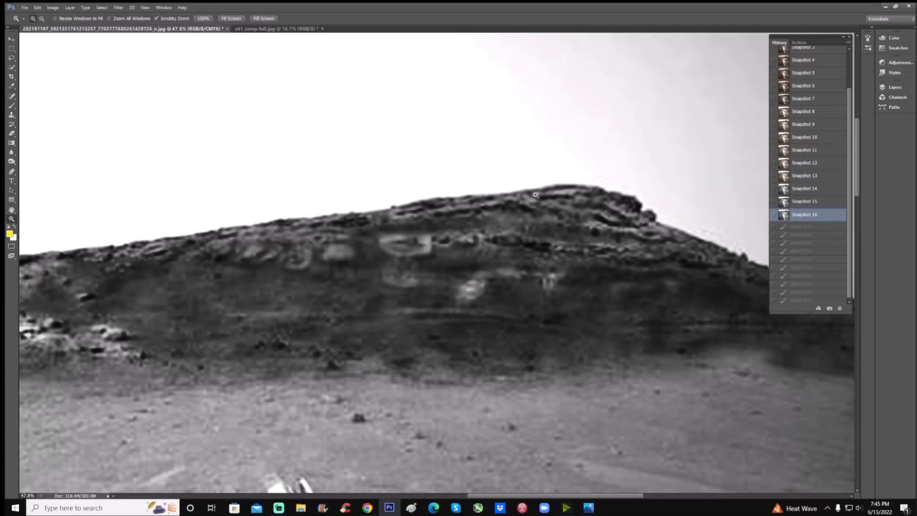
mouse_move(560, 172)
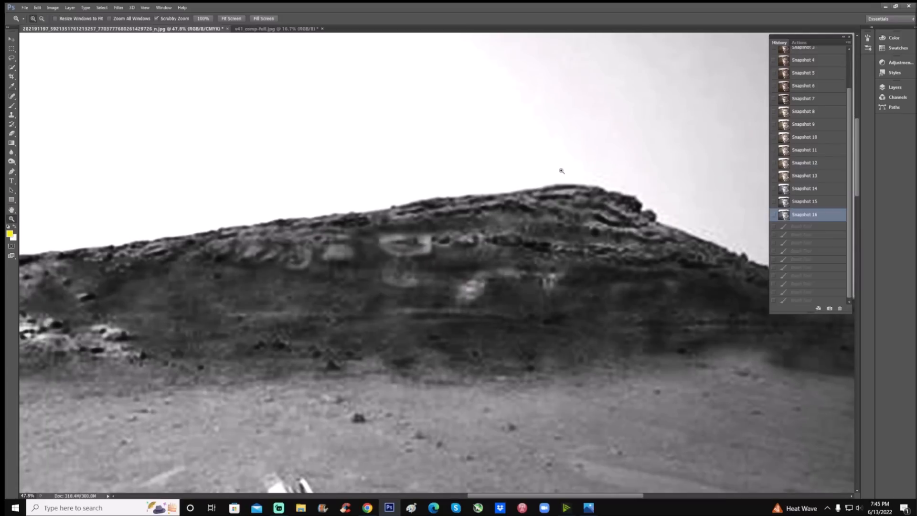
mouse_move(10, 218)
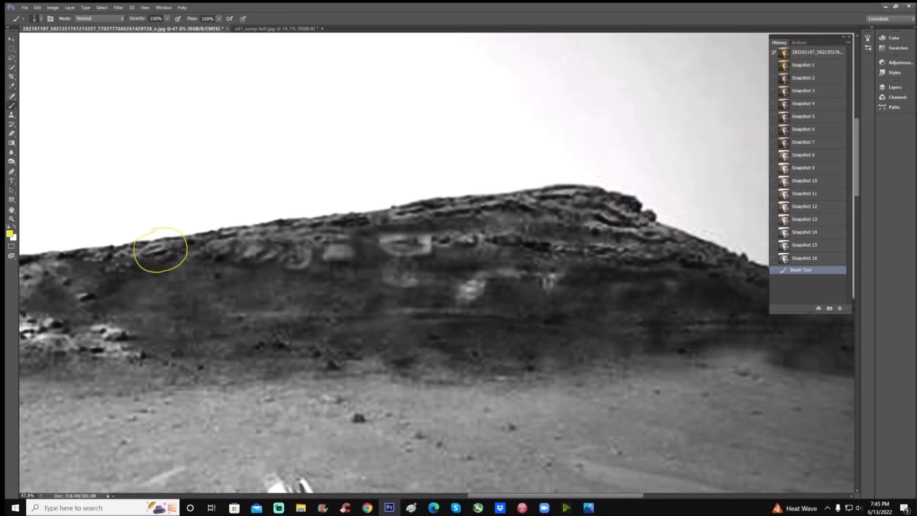
Draw a yellow arrow at the circled rock and outline that rock and the layered ledges
drag(193, 295, 201, 265)
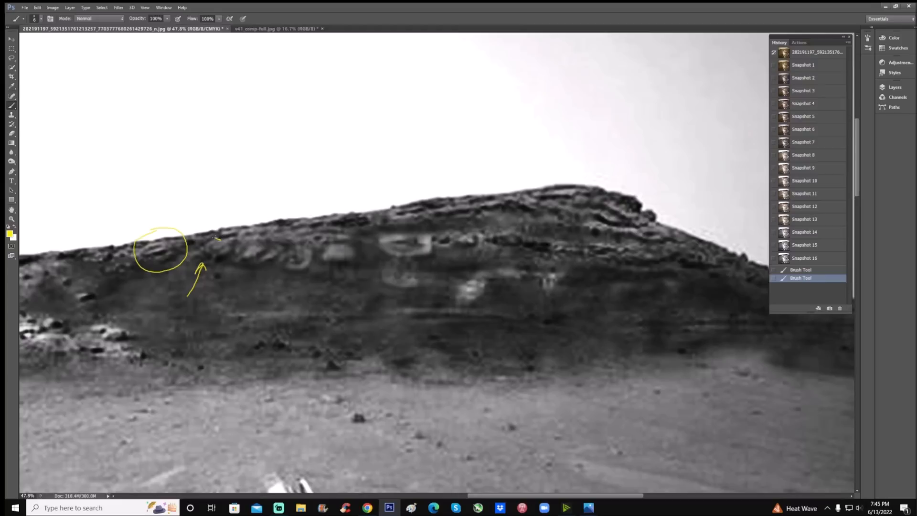
drag(210, 234, 202, 260)
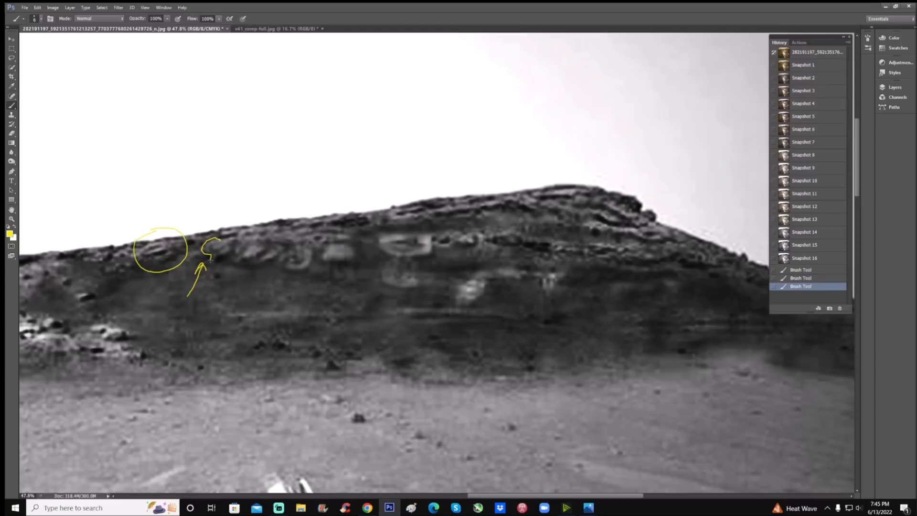
drag(211, 245, 228, 252)
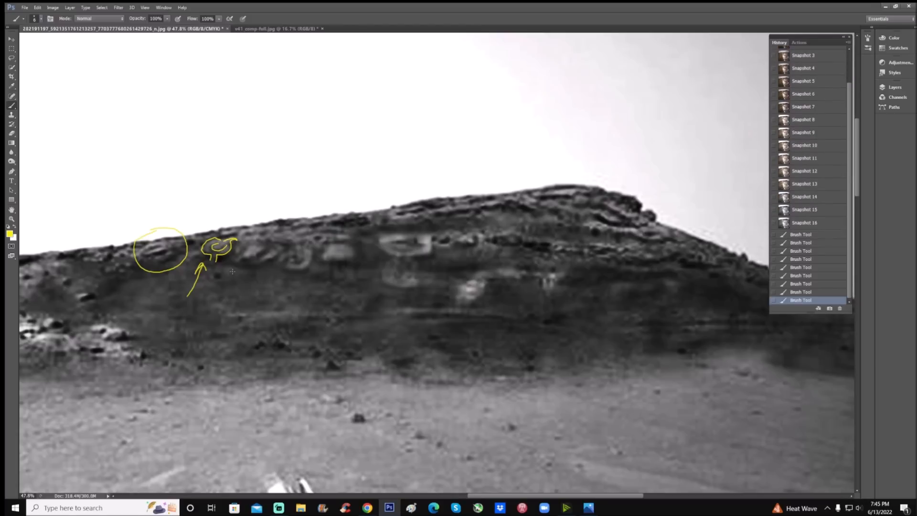
drag(231, 248, 275, 260)
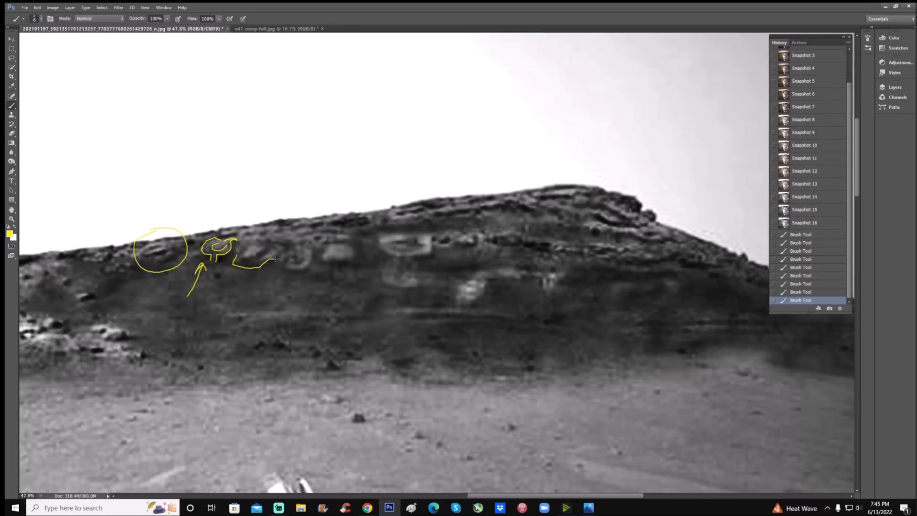
drag(234, 257, 280, 249)
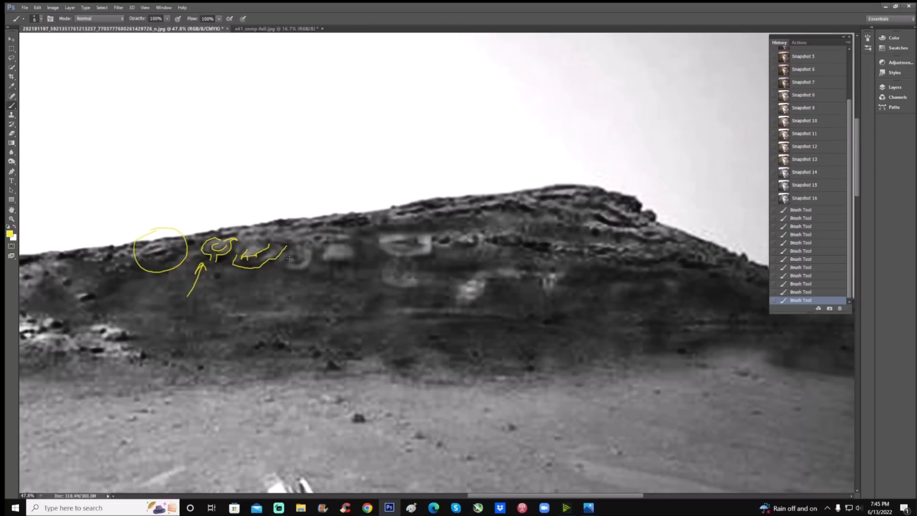
Outline the light block, slab and pale band, adding a horizontal line, upward arrow and oval
drag(286, 245, 310, 260)
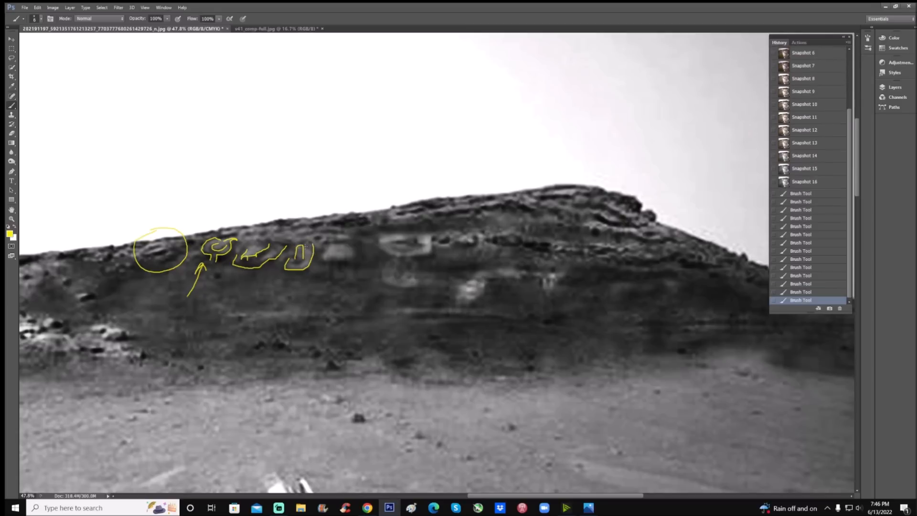
drag(321, 246, 354, 255)
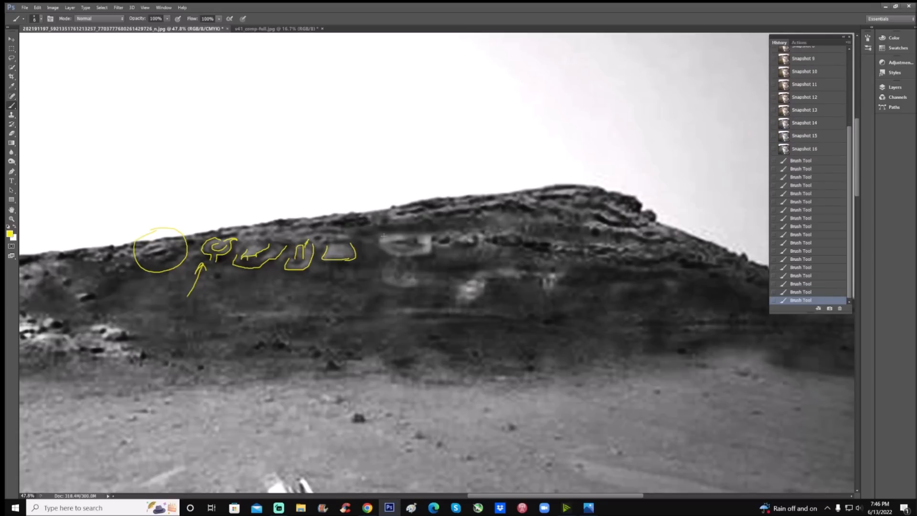
drag(377, 239, 433, 254)
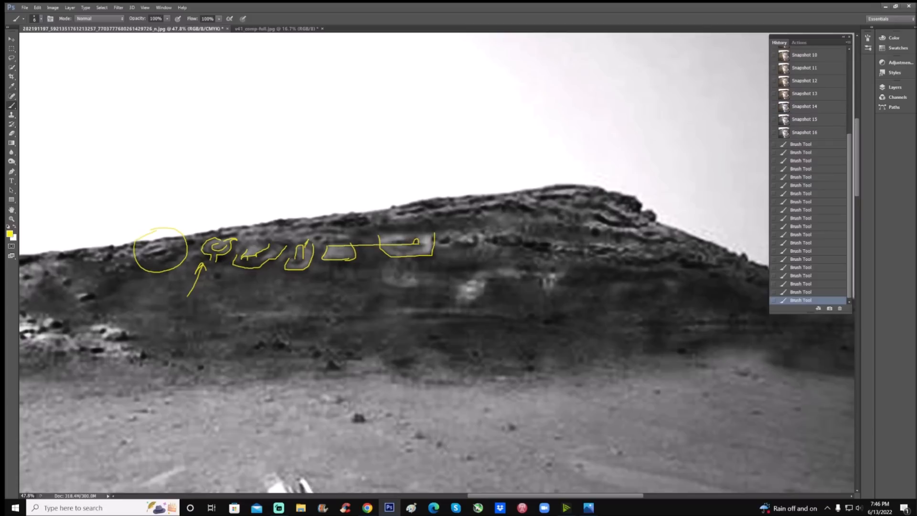
drag(433, 243, 468, 244)
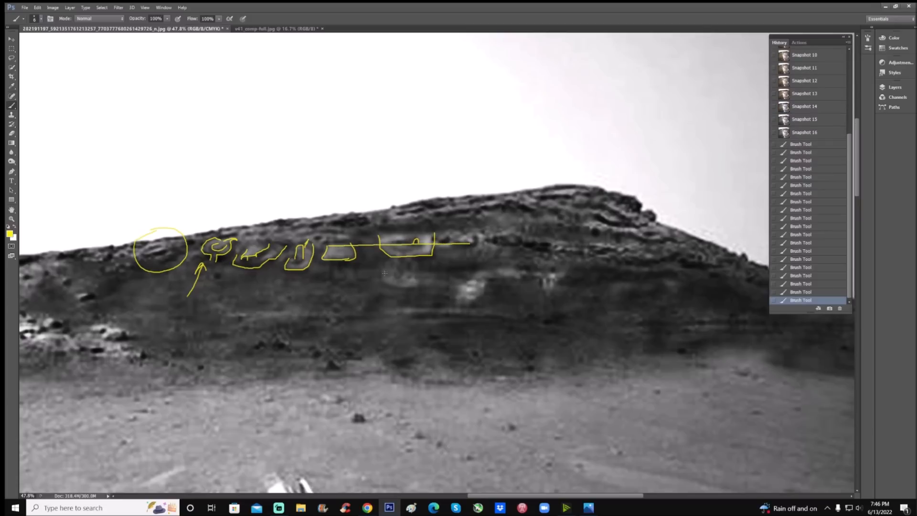
drag(398, 316, 388, 287)
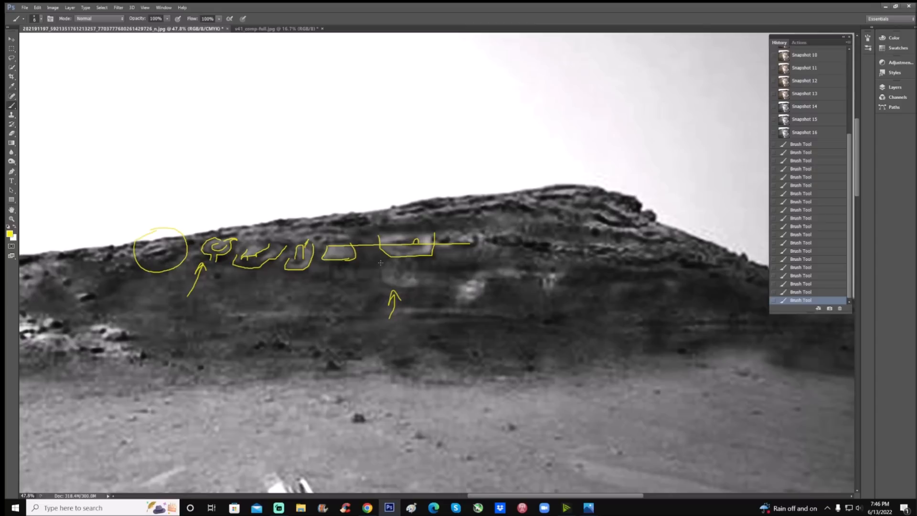
drag(383, 255, 424, 283)
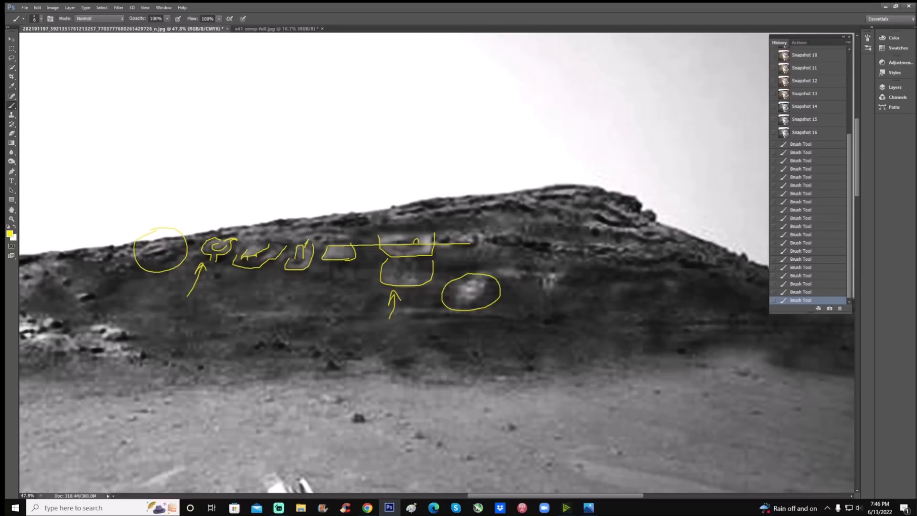
Switch from Snapshot 16 to Snapshot 13 and outline the orange band in yellow
click(805, 132)
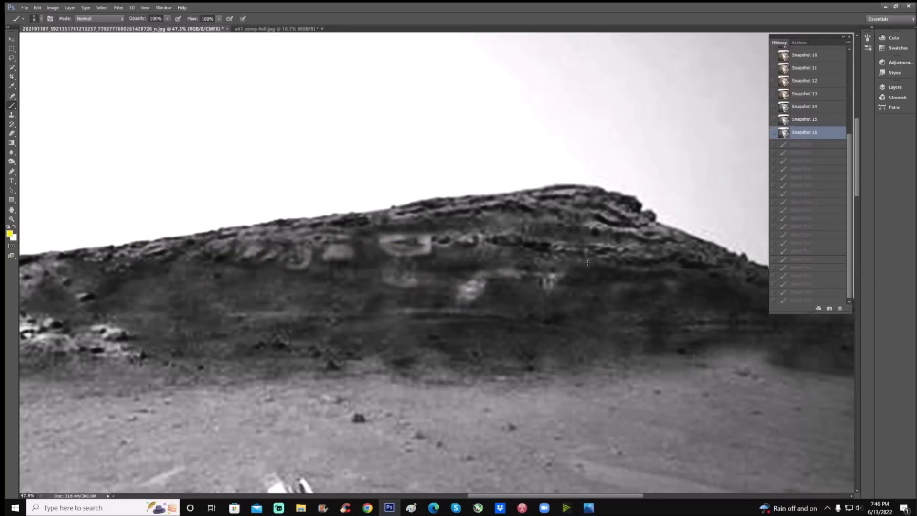
click(804, 158)
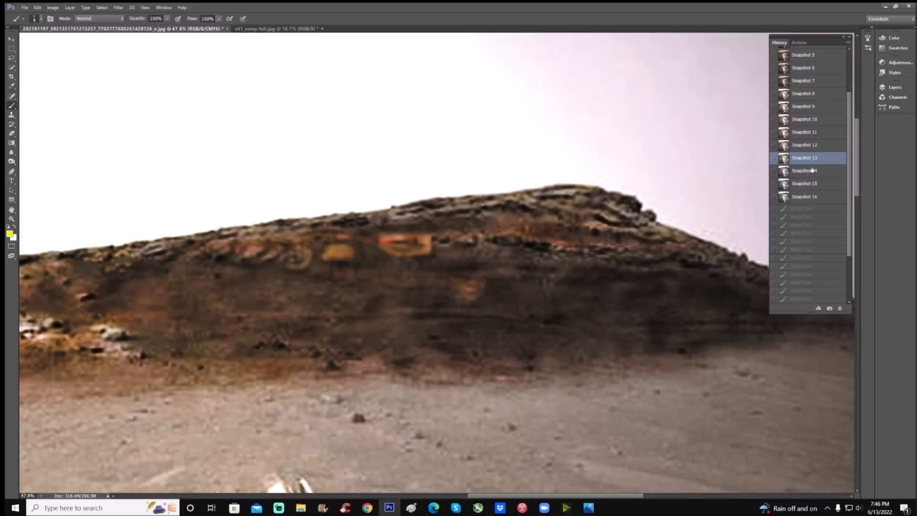
click(810, 144)
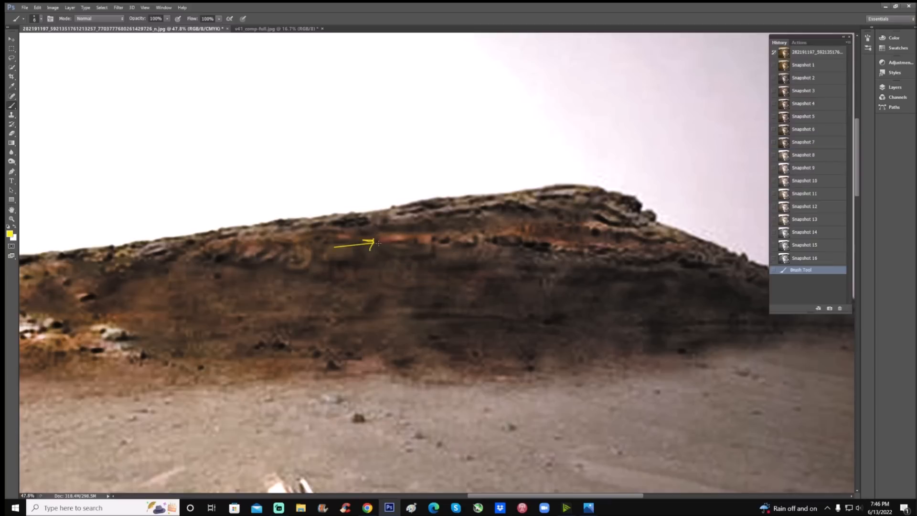
drag(377, 240, 430, 255)
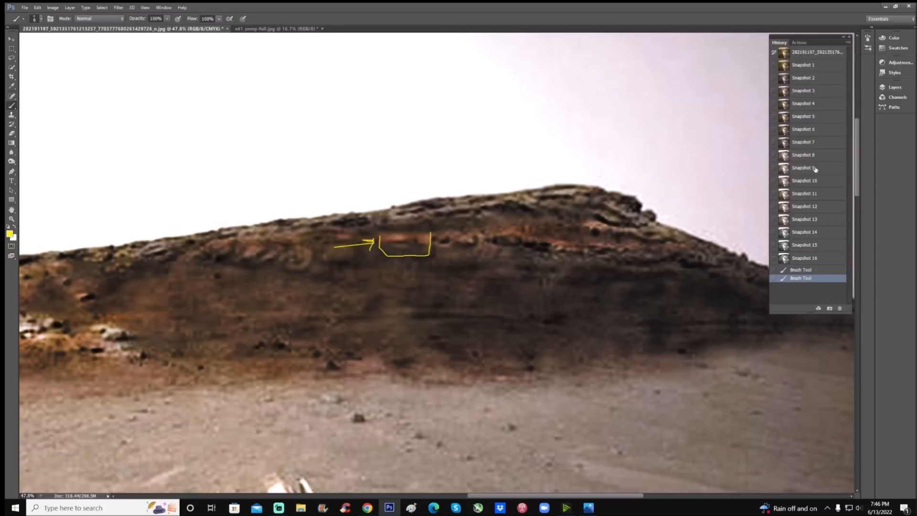
View Snapshots 9 and 10, then draw yellow arrows pointing at the orange band
click(802, 167)
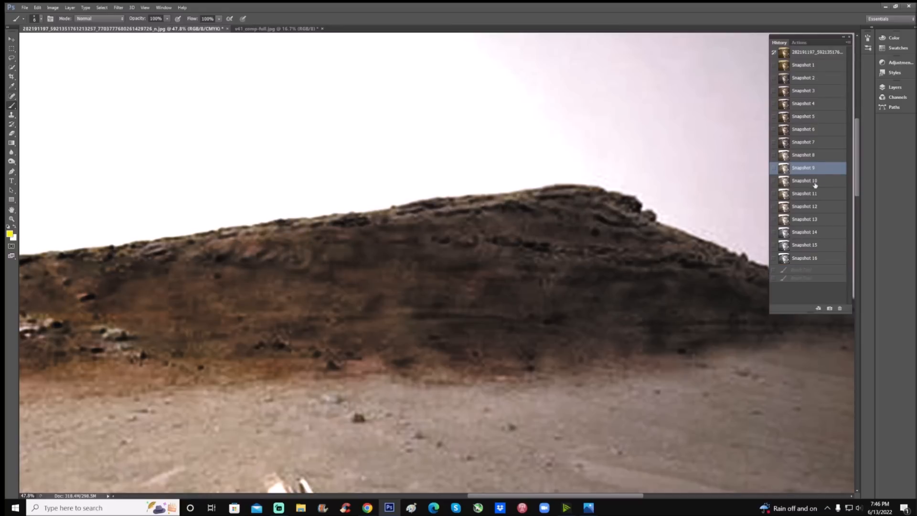
click(811, 180)
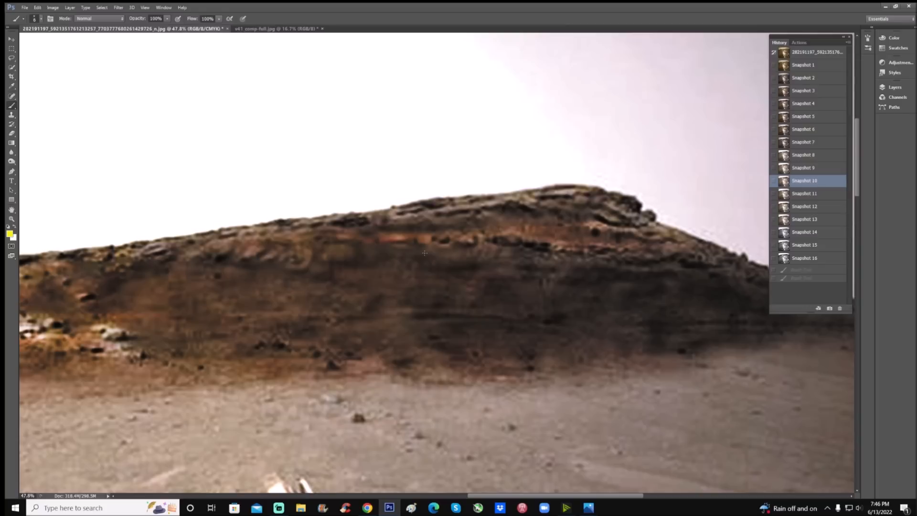
drag(366, 278, 380, 256)
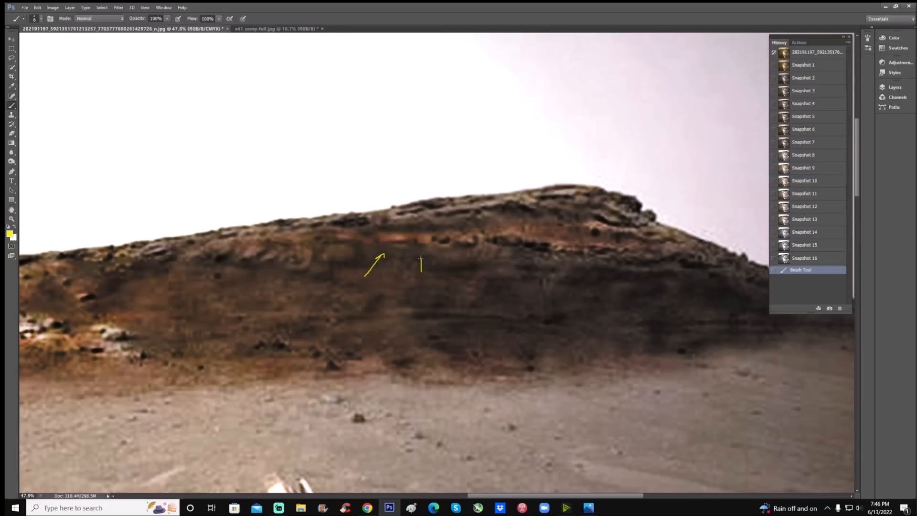
drag(421, 275, 444, 257)
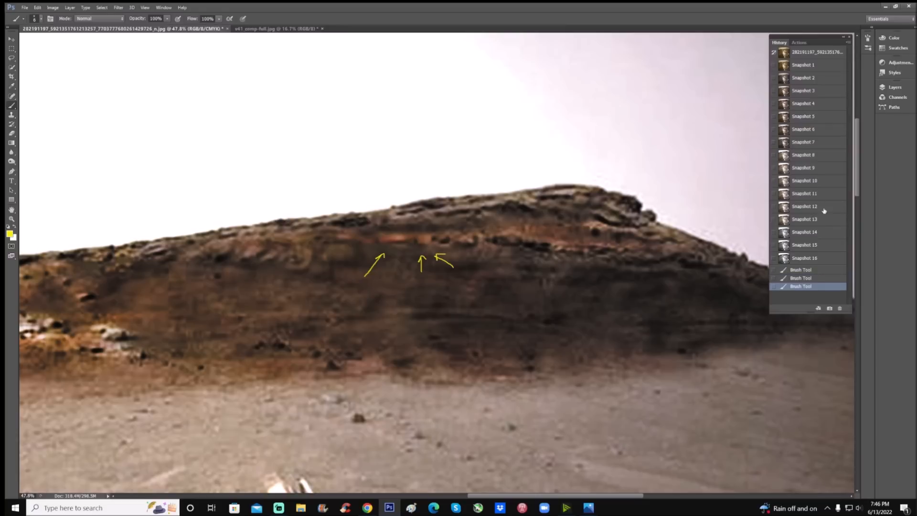
Compare Snapshots 12 and 11, then underline the orange patch in yellow on Snapshot 12
click(810, 206)
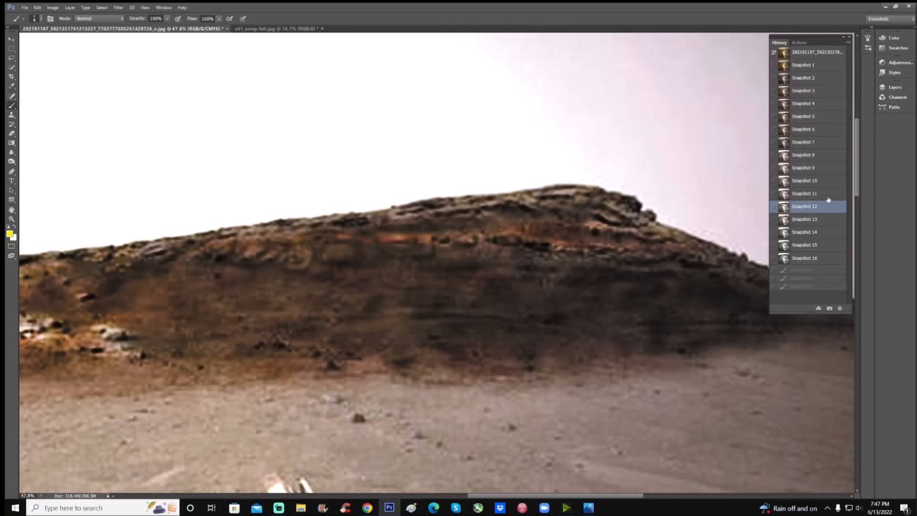
click(811, 193)
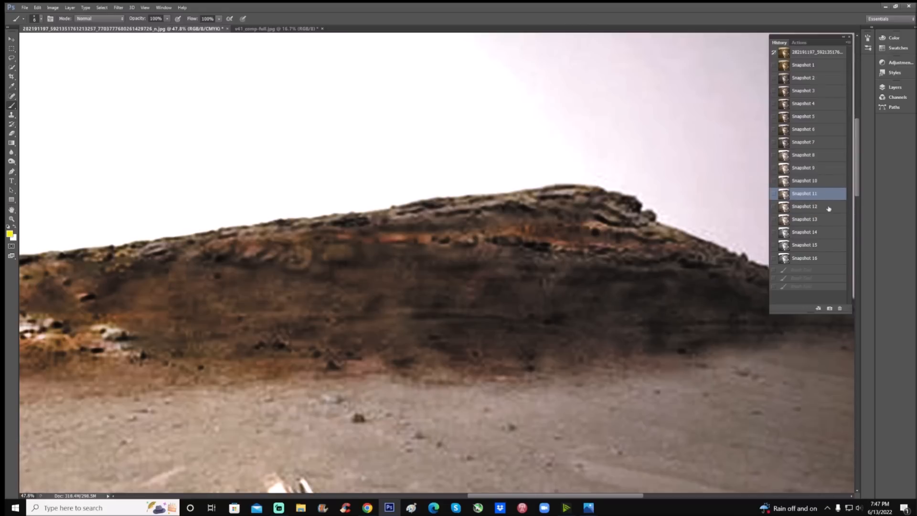
click(804, 206)
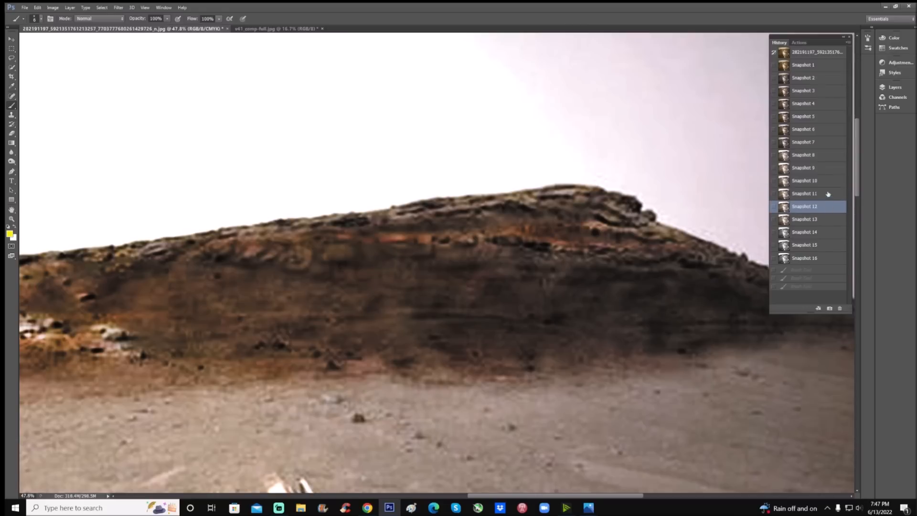
drag(380, 252, 427, 252)
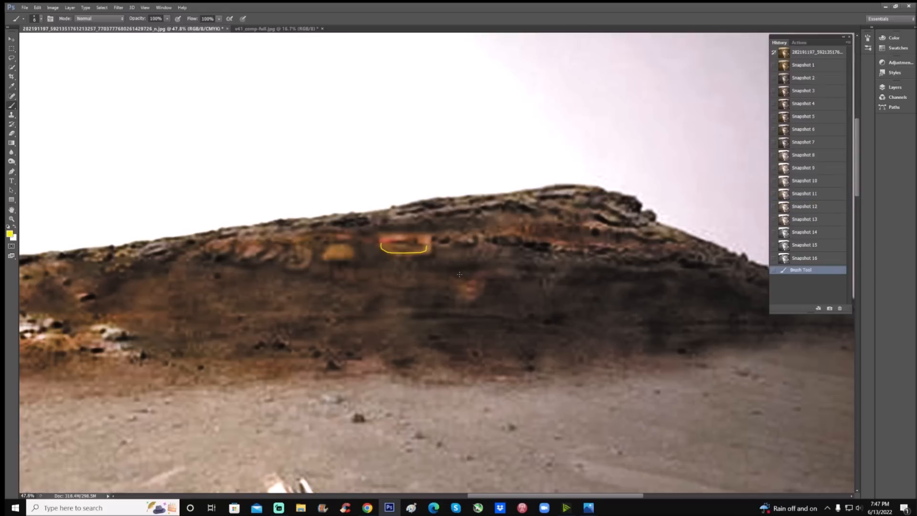
mouse_move(826, 221)
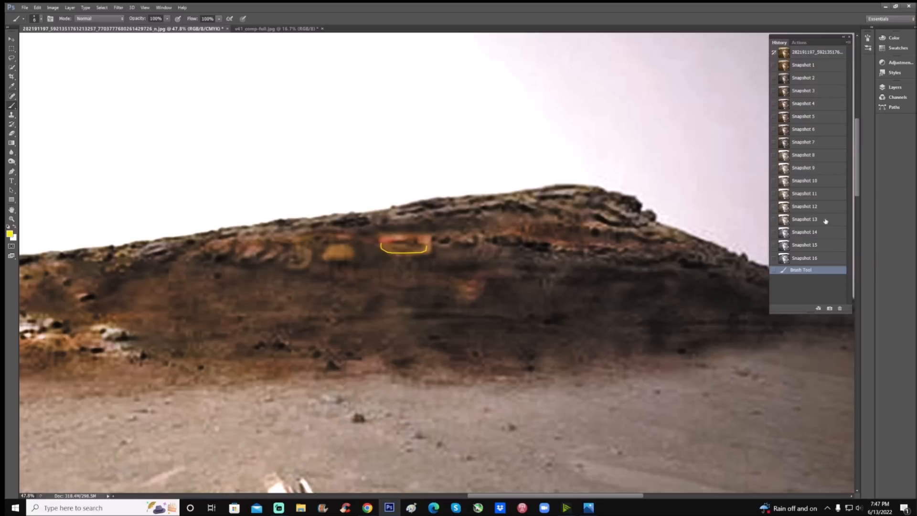
On Snapshot 13, draw a lower-layer line, a circle and a curve, then revert to Snapshot 13
click(811, 218)
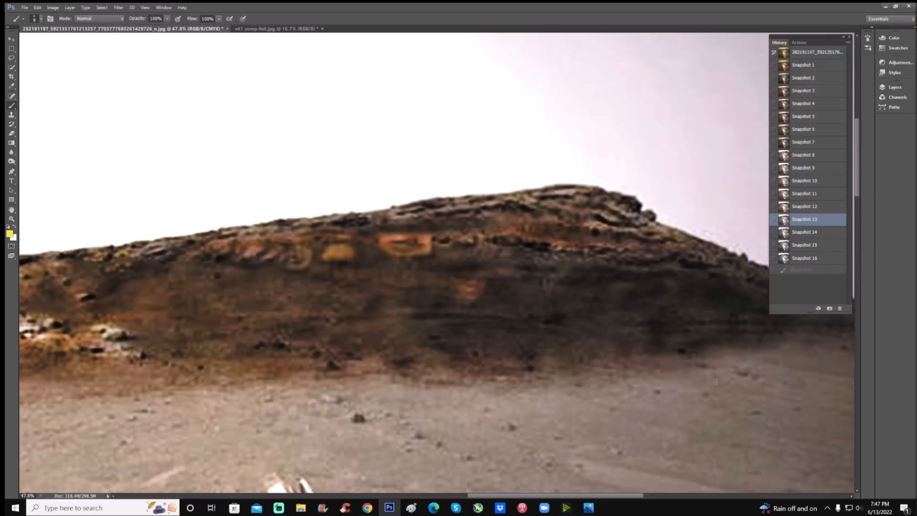
mouse_move(153, 270)
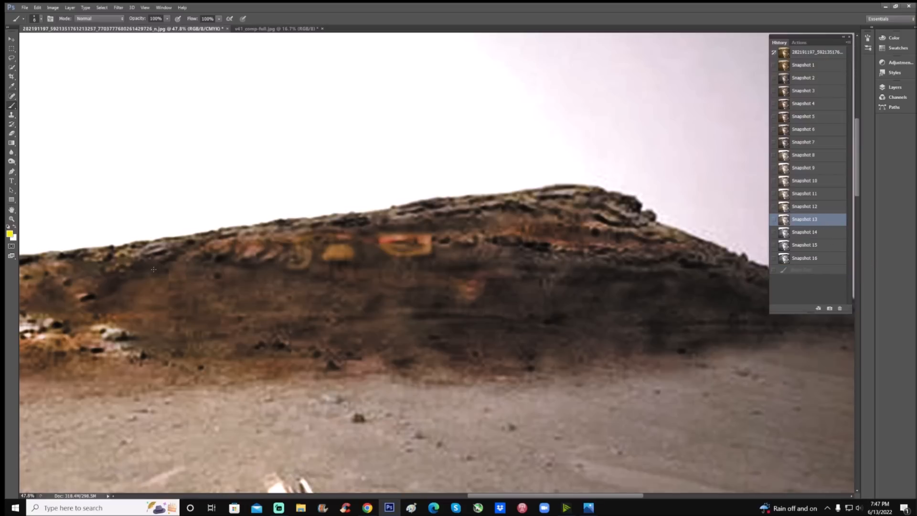
drag(155, 272, 298, 284)
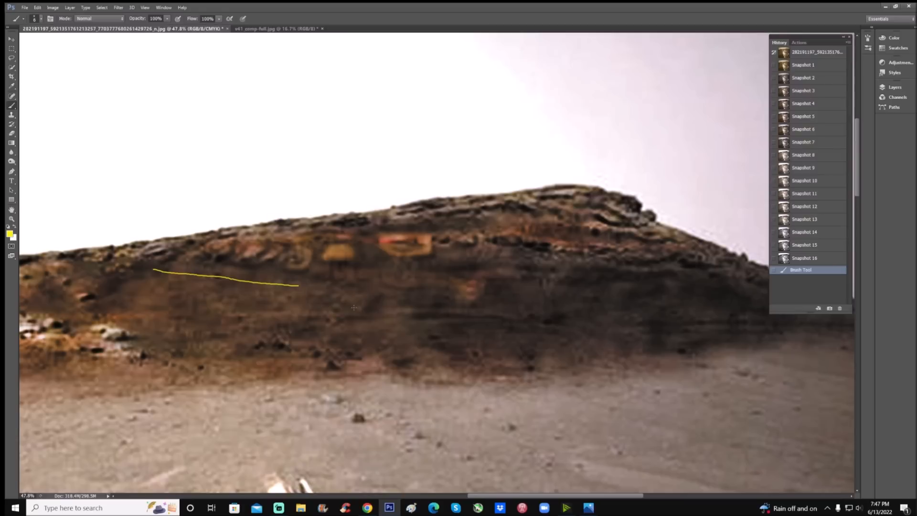
drag(391, 219, 409, 263)
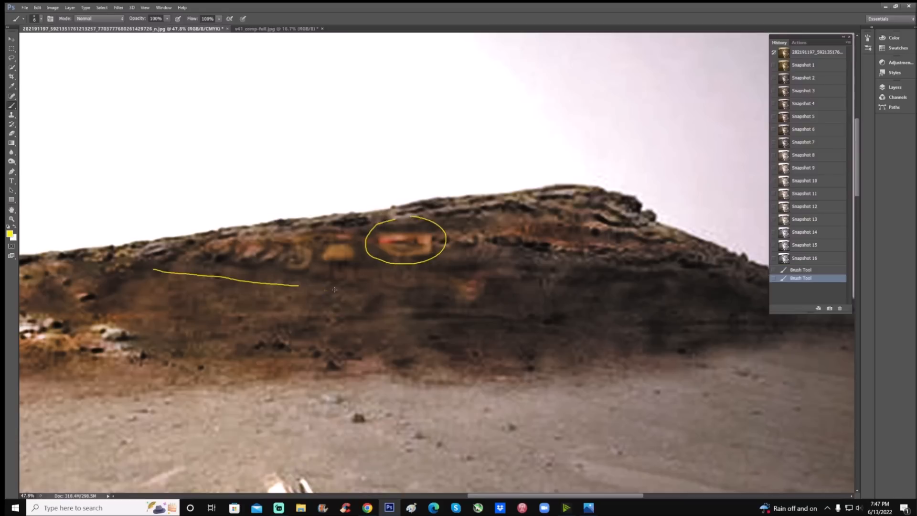
drag(327, 292, 494, 292)
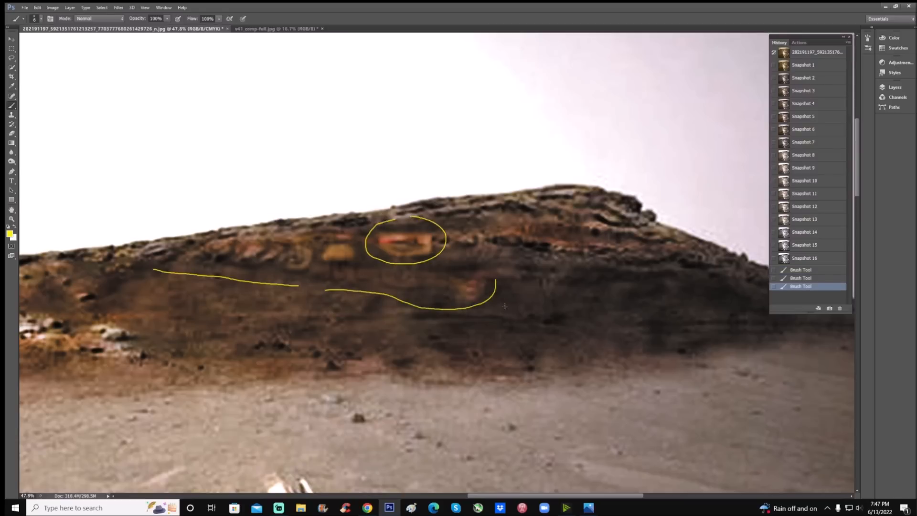
click(804, 219)
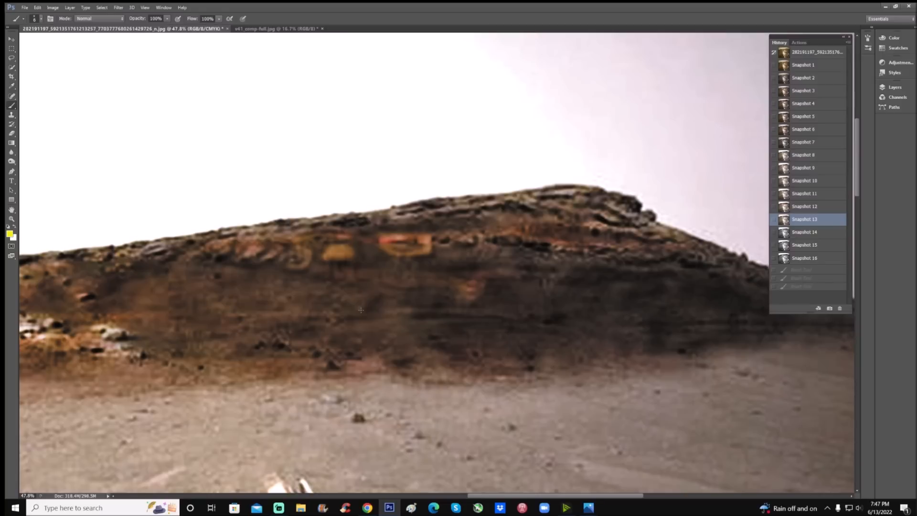
Discard a trial yellow bracket via Snapshot 13, then show grayscale Snapshot 16
drag(198, 234, 327, 277)
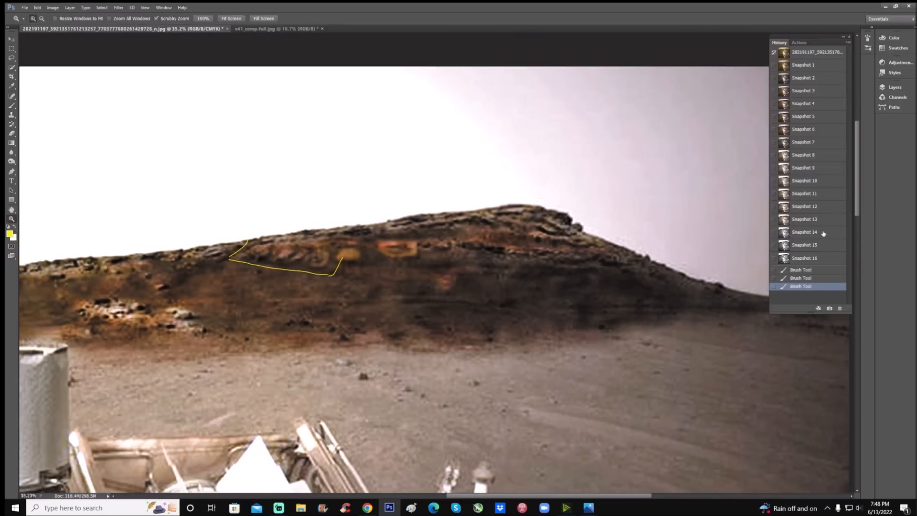
click(804, 218)
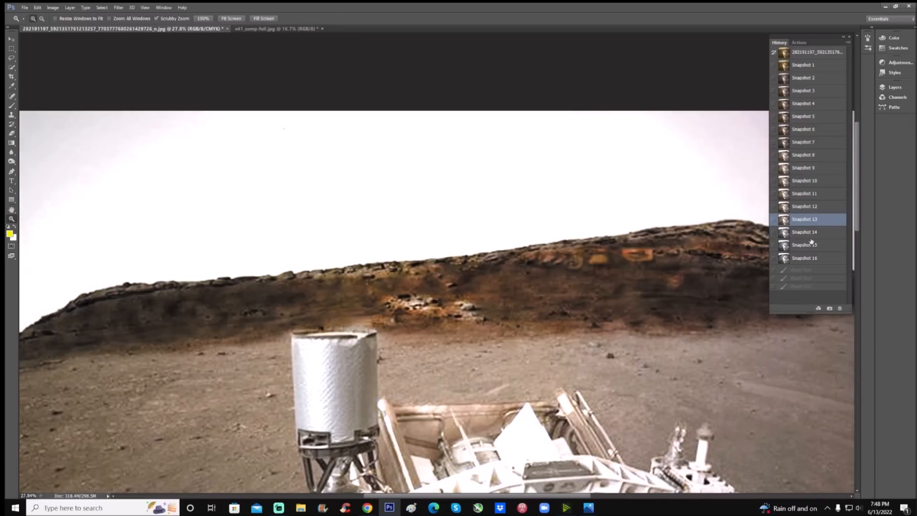
click(804, 258)
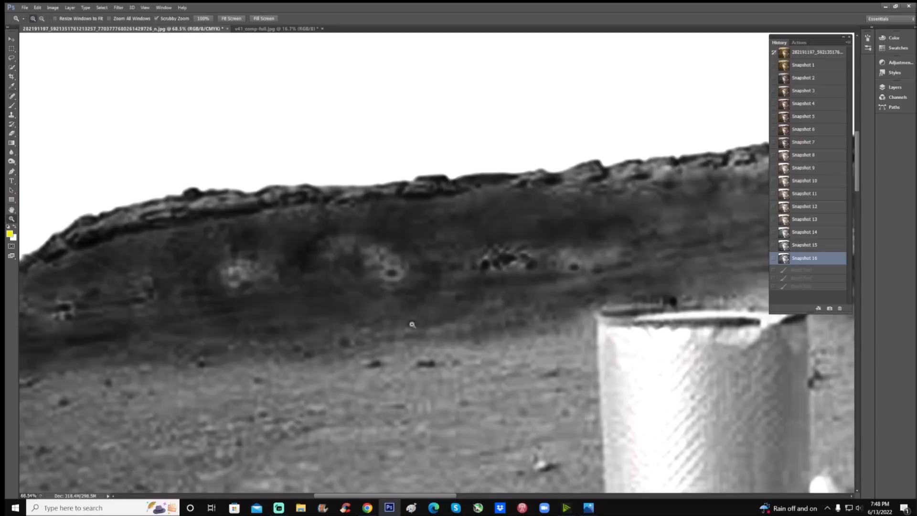
mouse_move(408, 290)
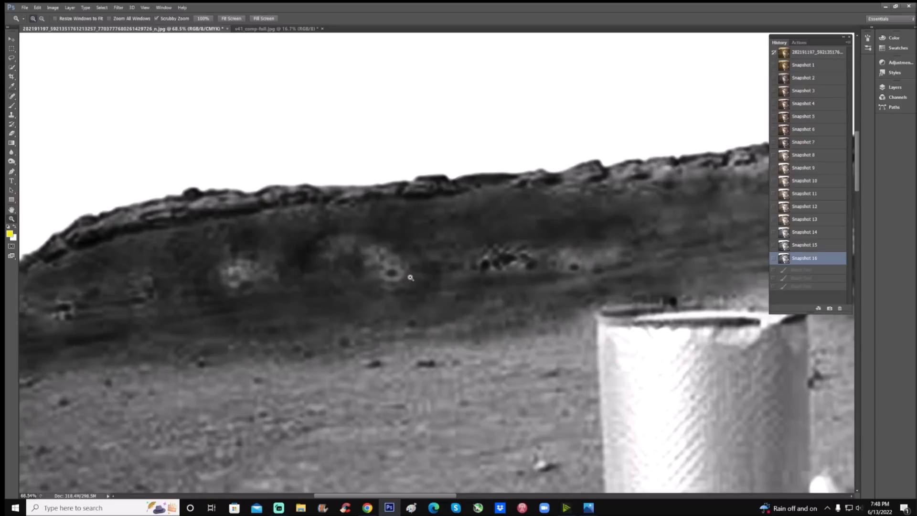
mouse_move(421, 301)
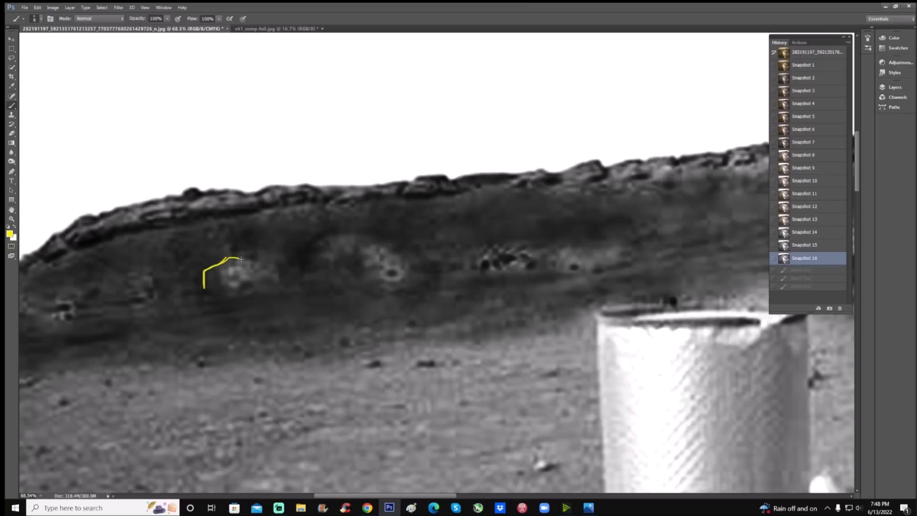
Loop a yellow outline around the pale patch and circle its bright centre
drag(242, 258, 278, 290)
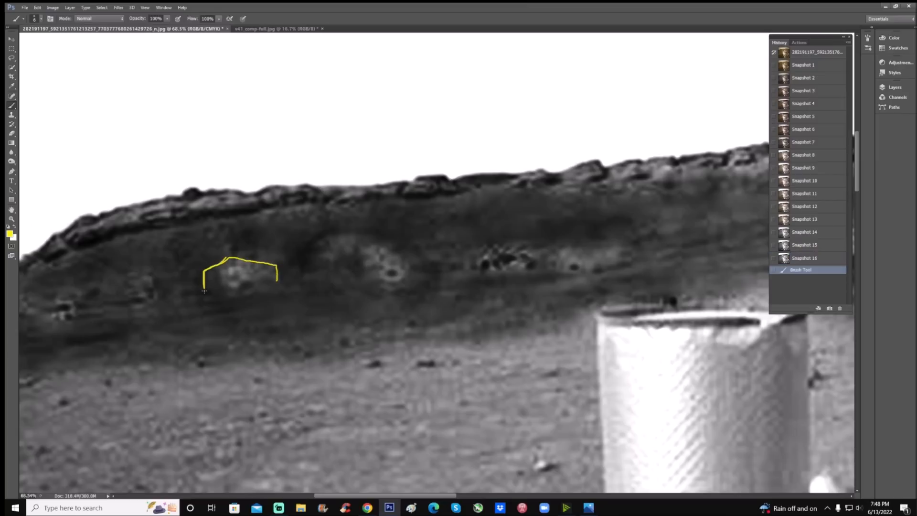
drag(204, 289, 281, 273)
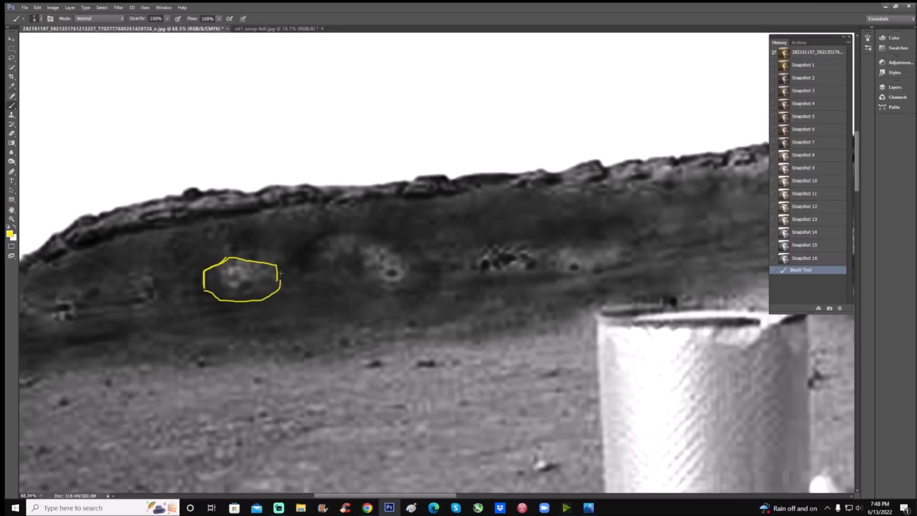
drag(245, 278, 248, 289)
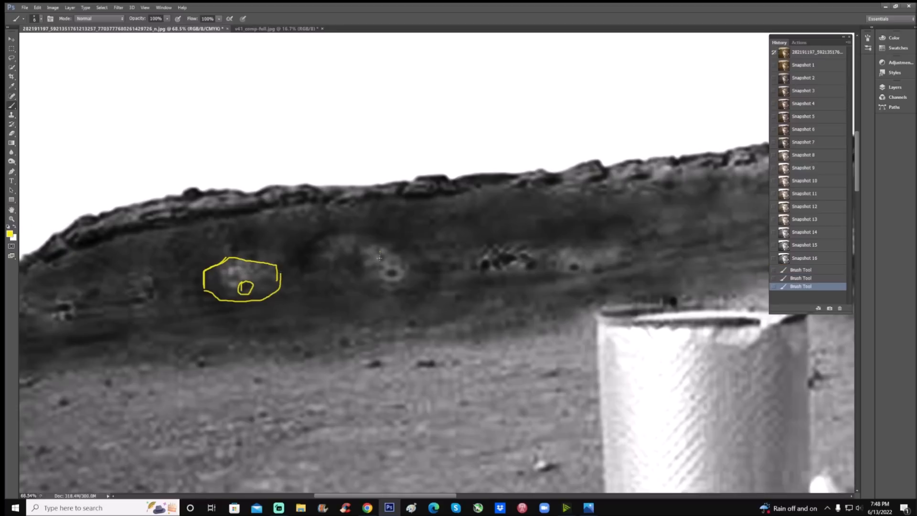
drag(380, 257, 398, 292)
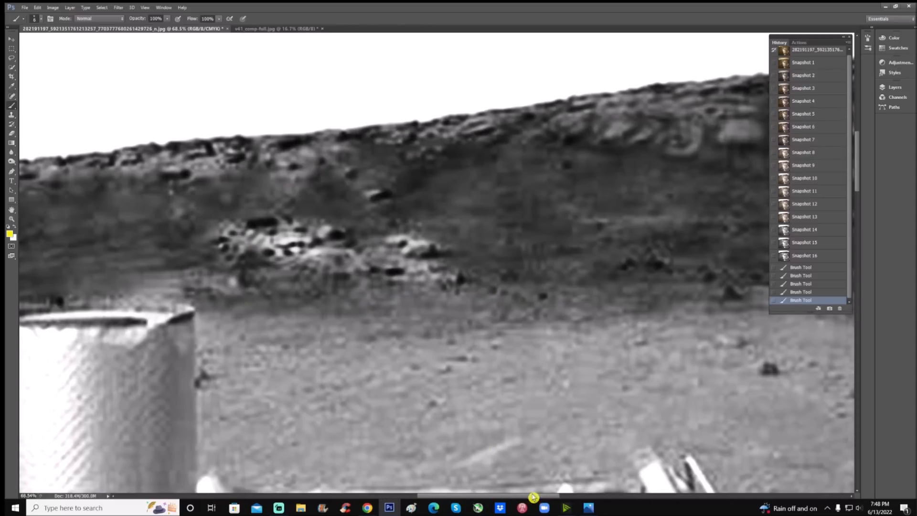
Circle the dark rock cluster and ridge-top knob, draw a stepped crest line, and mark more rocks
drag(322, 217, 339, 257)
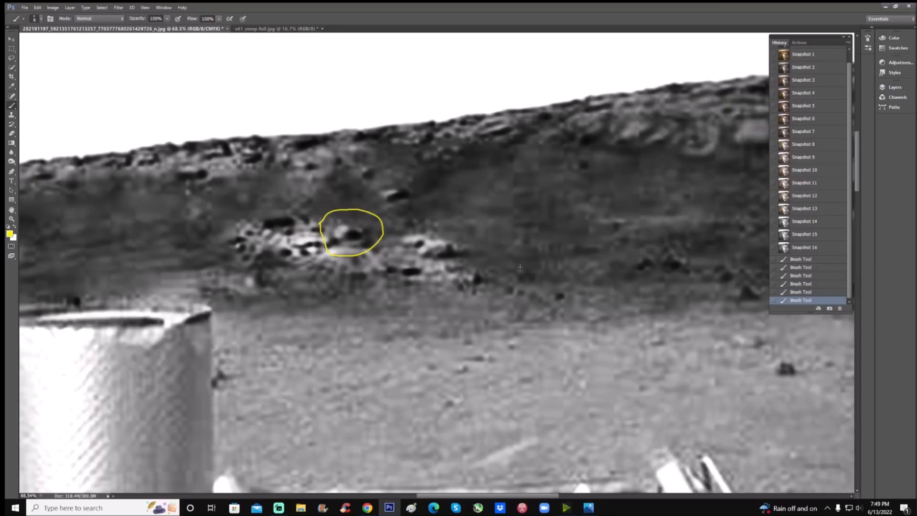
drag(225, 152, 242, 143)
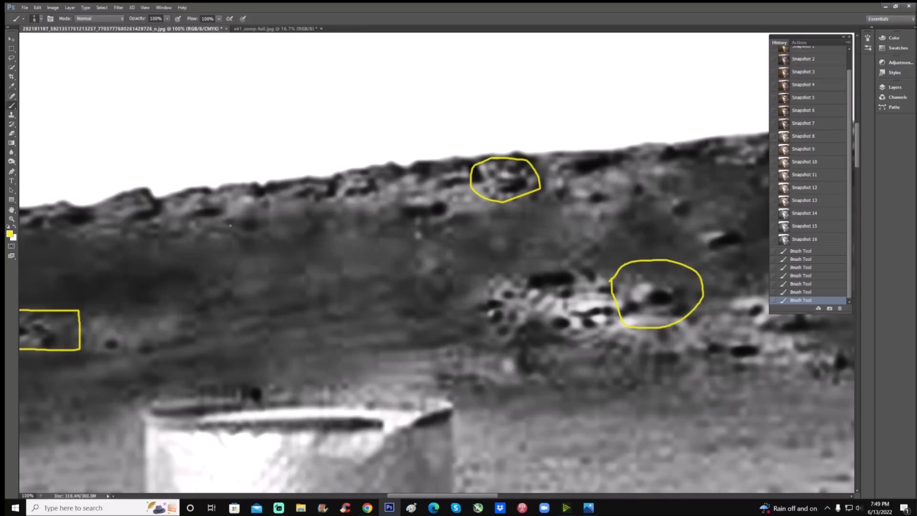
drag(234, 202, 327, 202)
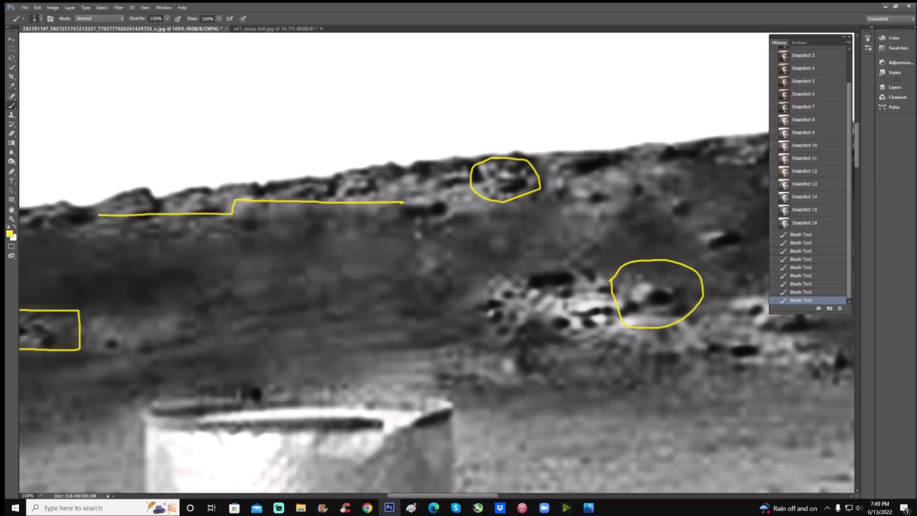
drag(410, 203, 450, 274)
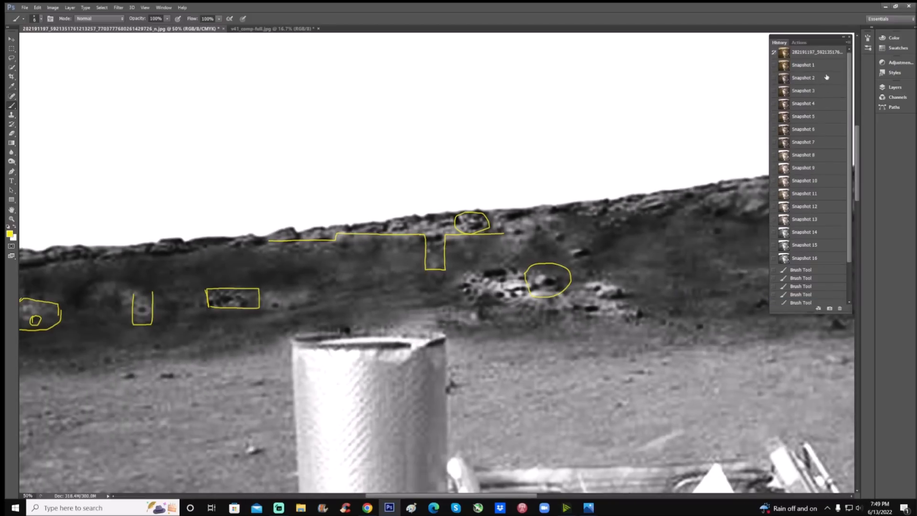
Trace a stepped yellow crest line on Snapshot 1, then switch via Snapshot 16 to Snapshot 13
click(803, 65)
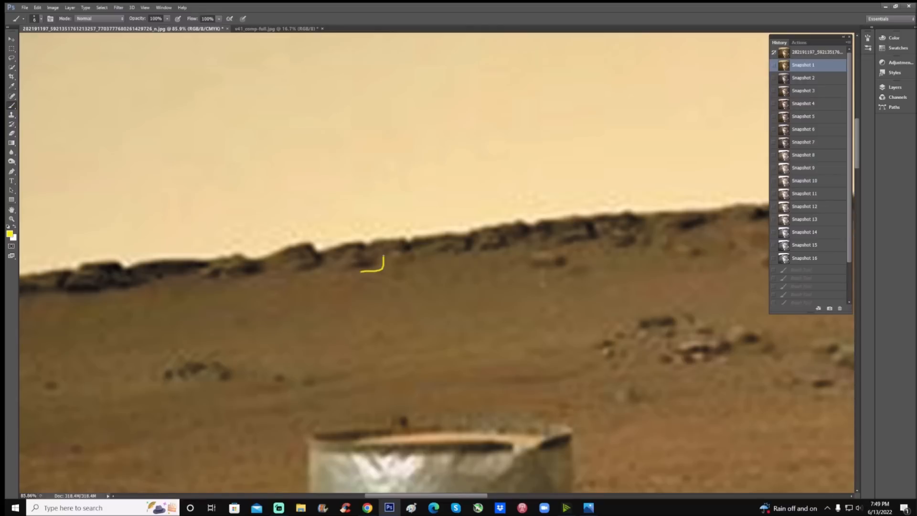
drag(377, 257, 523, 251)
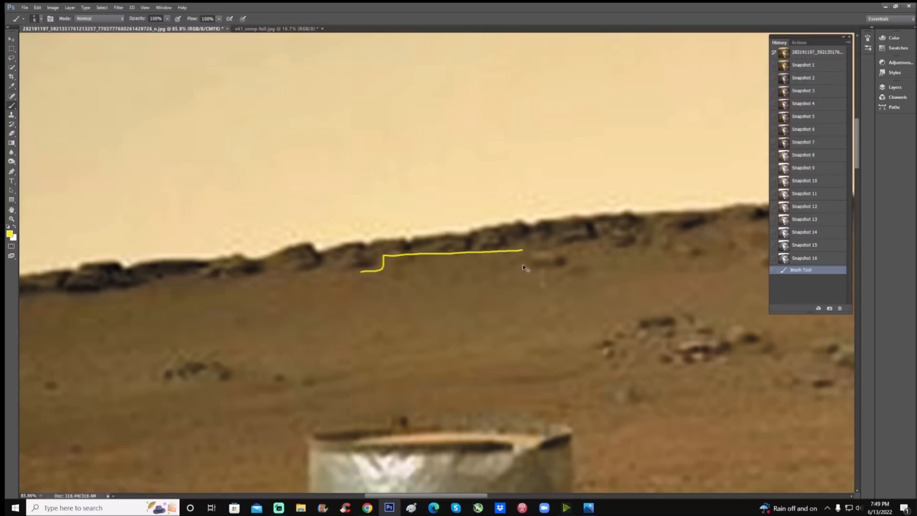
click(804, 258)
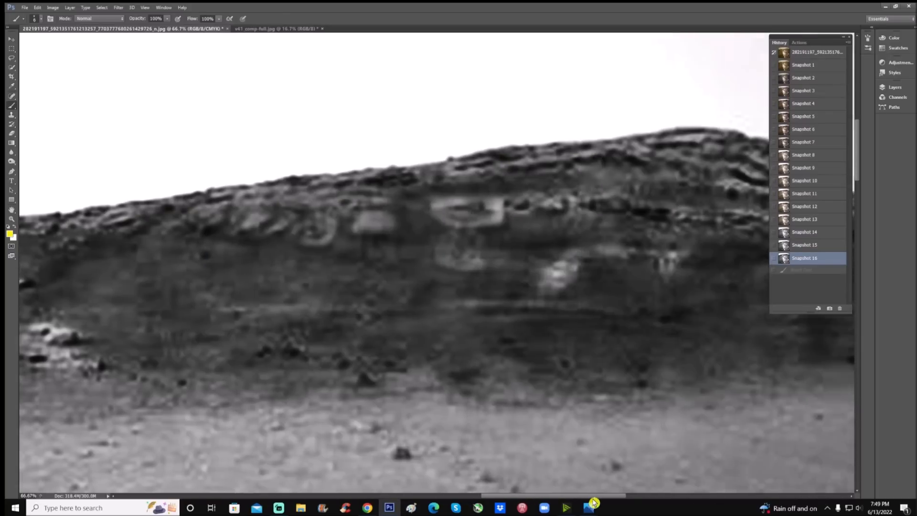
click(804, 219)
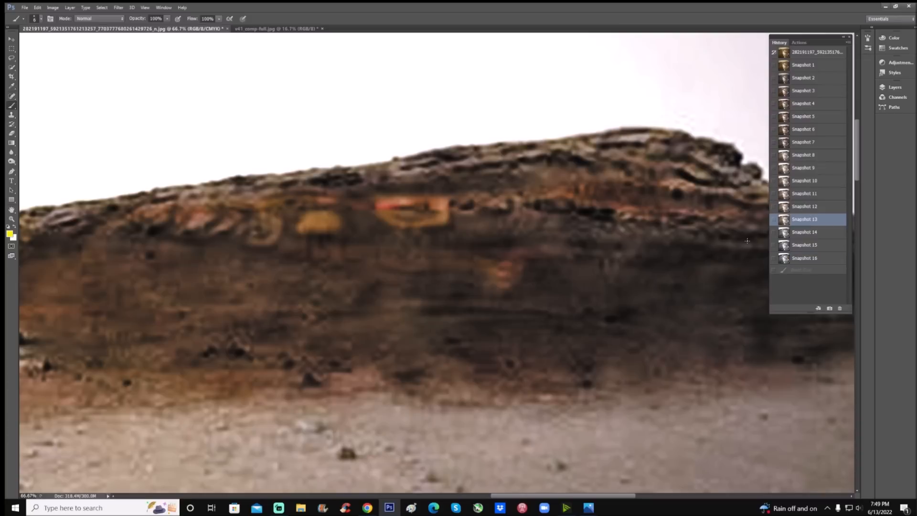